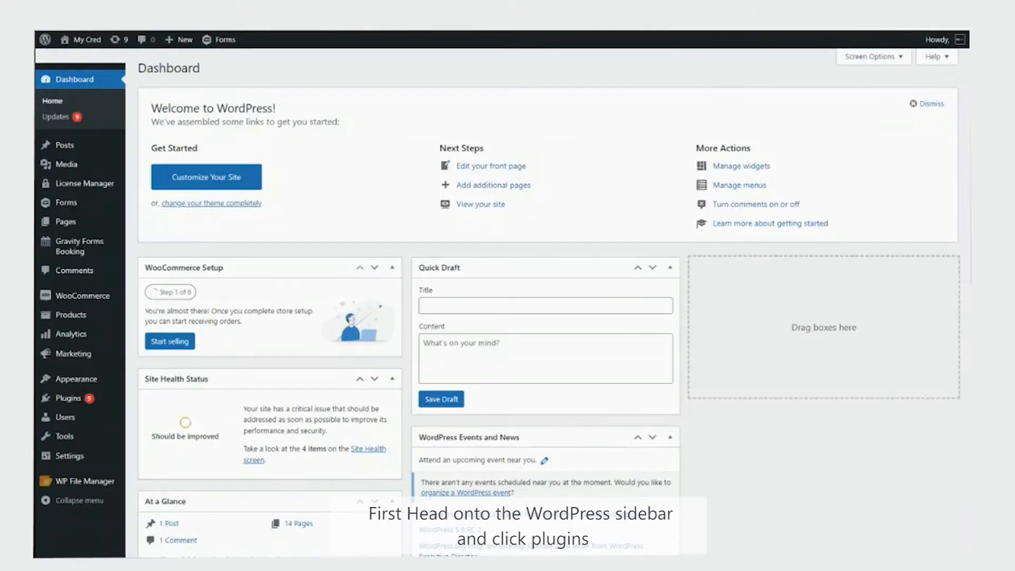
pyautogui.moveTo(69, 398)
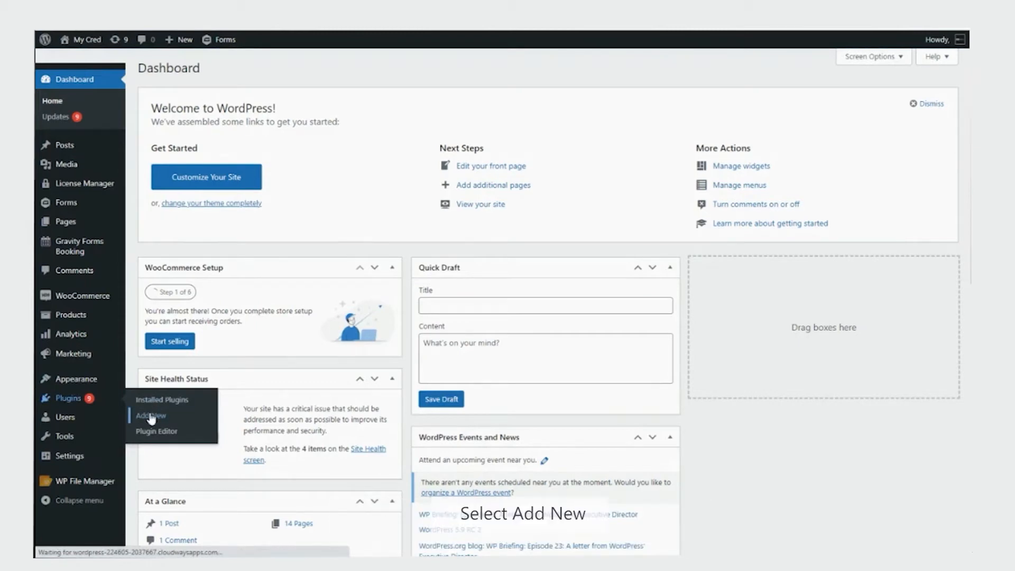
# - Search for 'AppExperts – WordPress to Mobile App' in Add New Plugins, then install and activate it
pyautogui.click(150, 415)
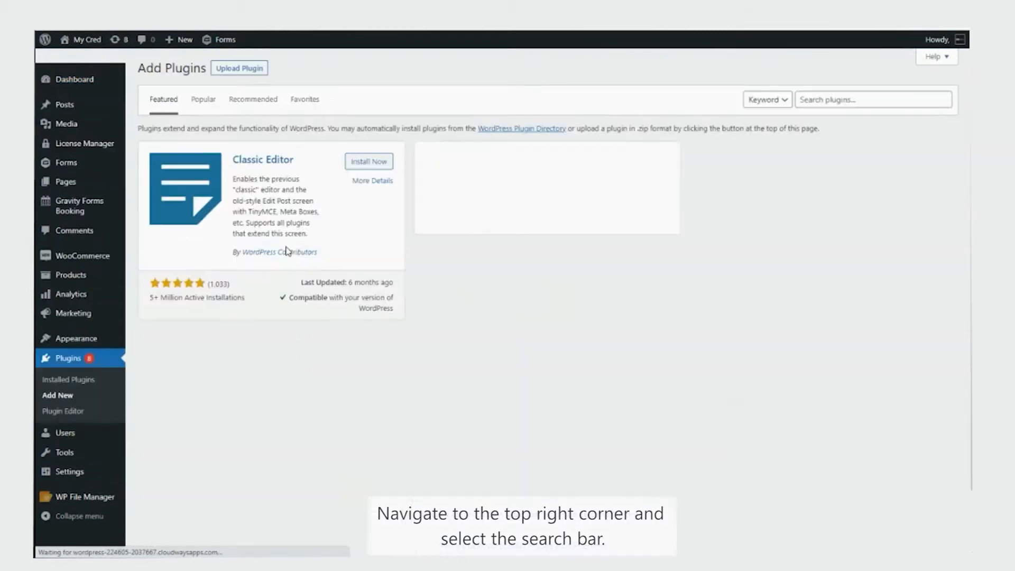
pyautogui.write('AppExperts – WordPress to Mobile App')
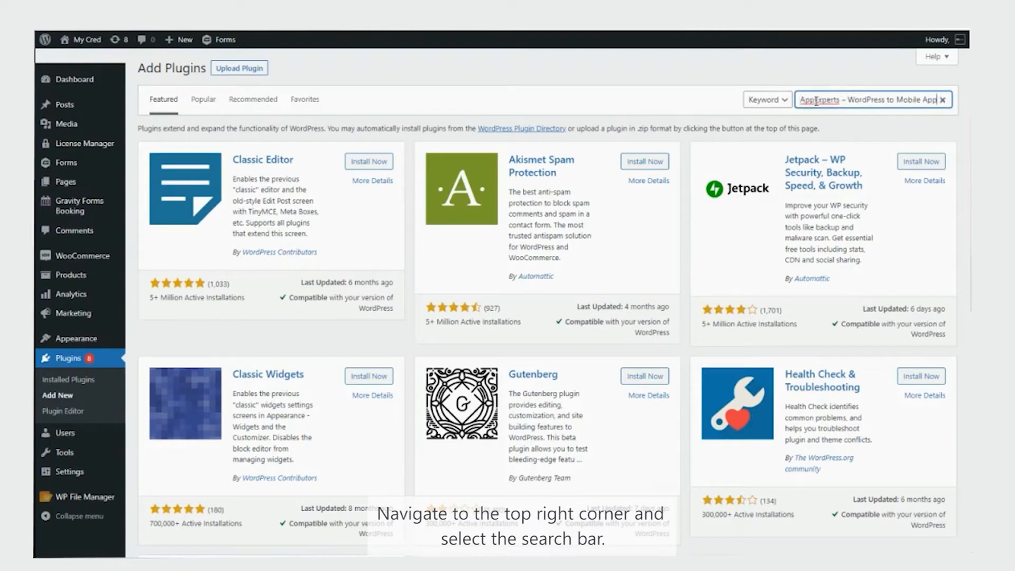
pyautogui.press('Enter')
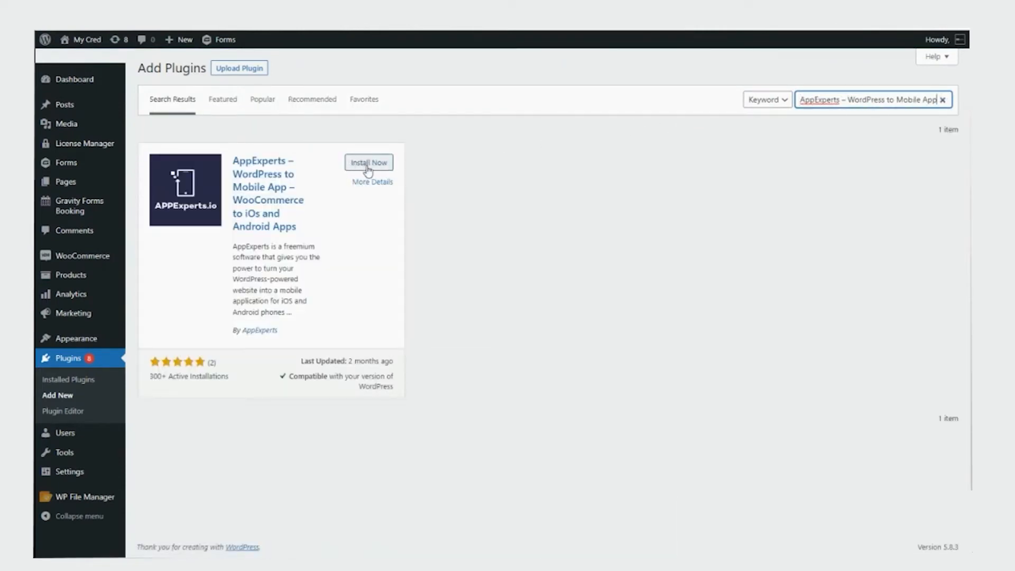
pyautogui.click(368, 162)
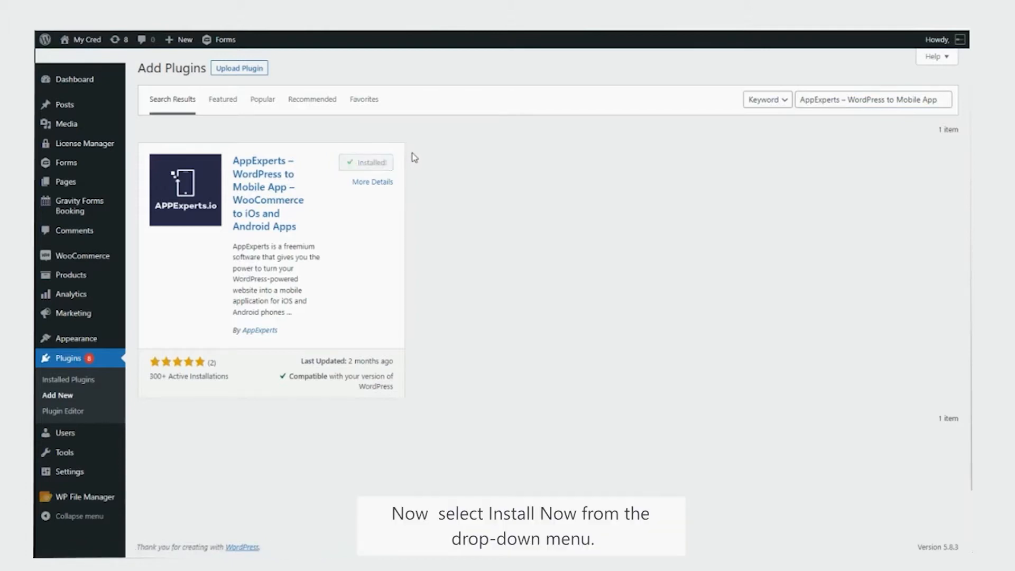
pyautogui.click(366, 162)
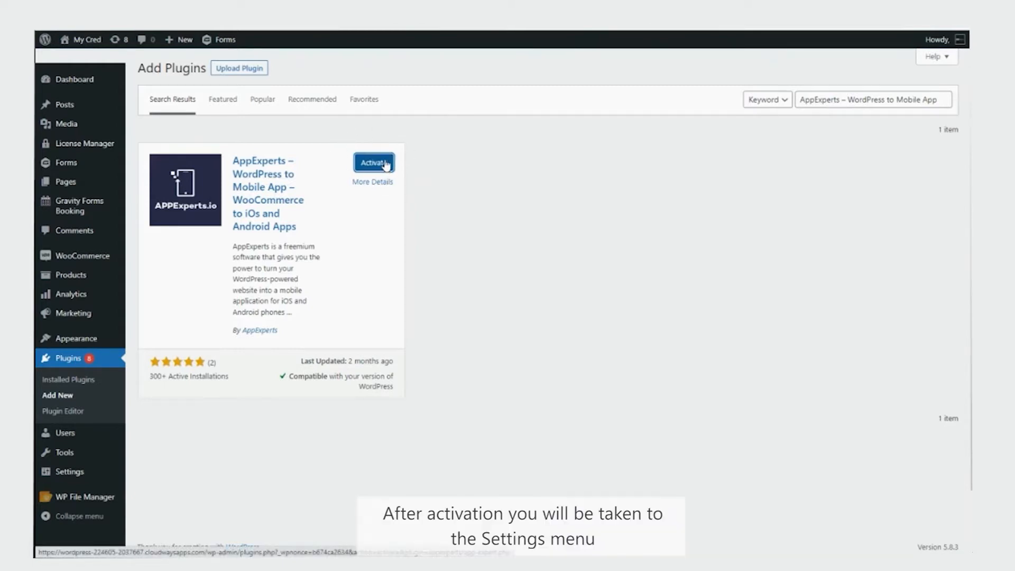
pyautogui.click(373, 164)
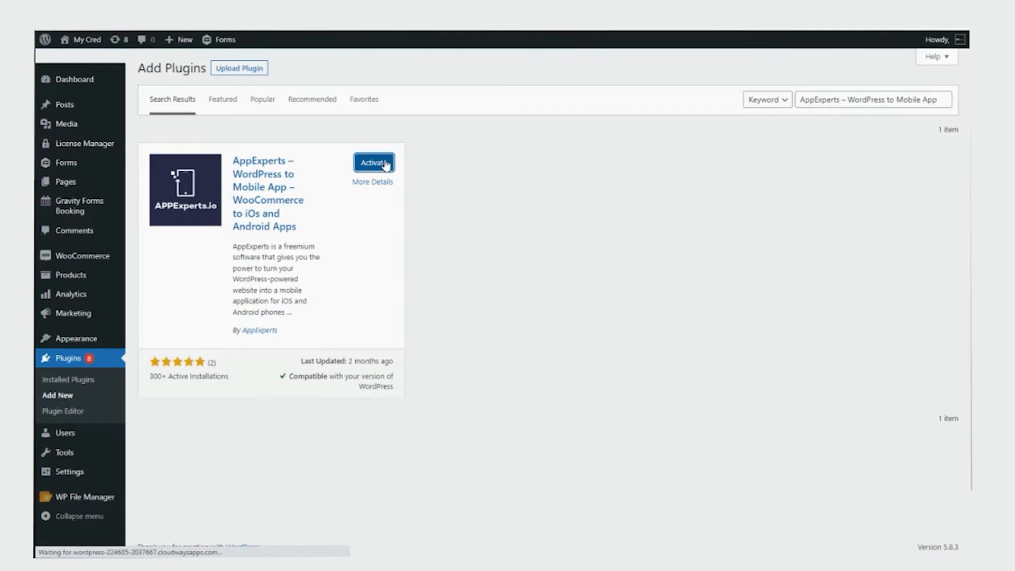
pyautogui.click(373, 162)
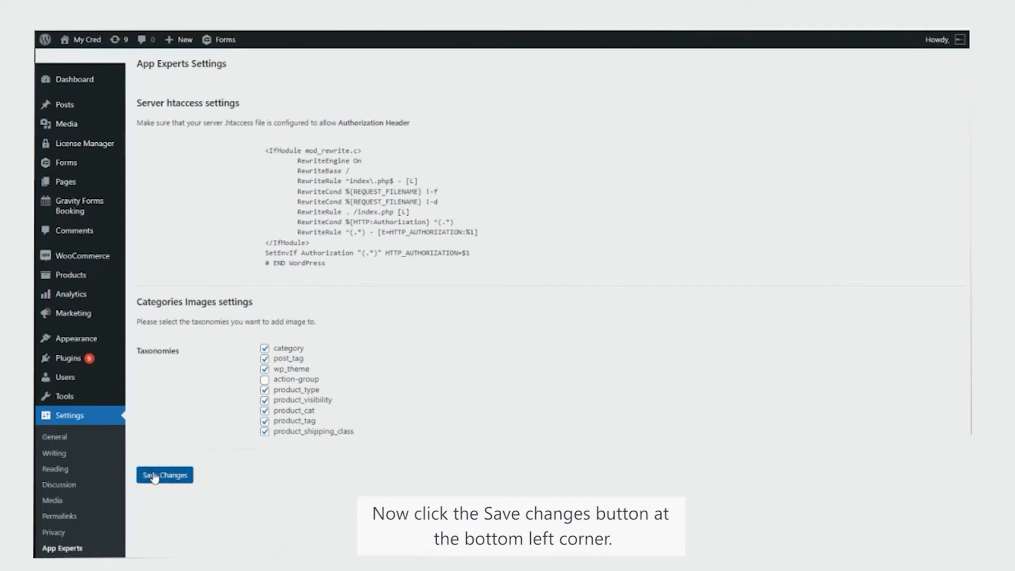
# - Save the App Experts Settings page with the checked category-image taxonomies
pyautogui.click(164, 475)
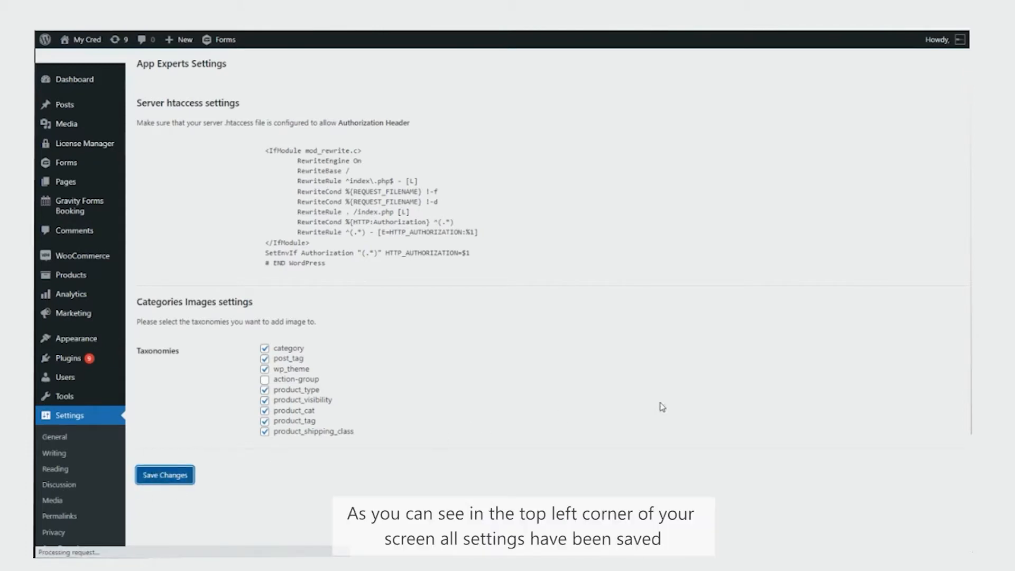
pyautogui.click(164, 475)
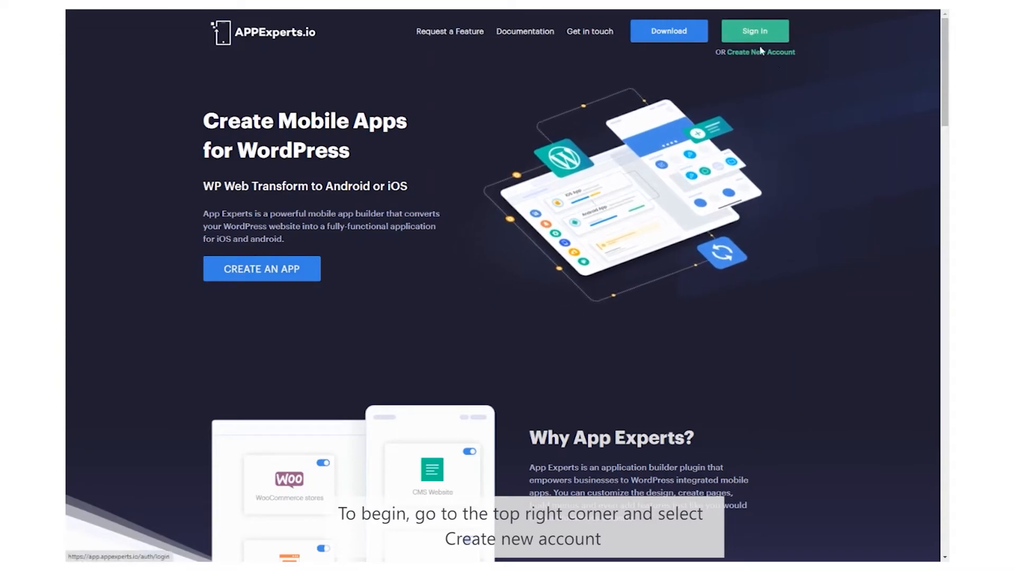
# - Fill the Sign Up form for David with email, phone, address 'Twin Tow' and city Newyork
pyautogui.click(761, 51)
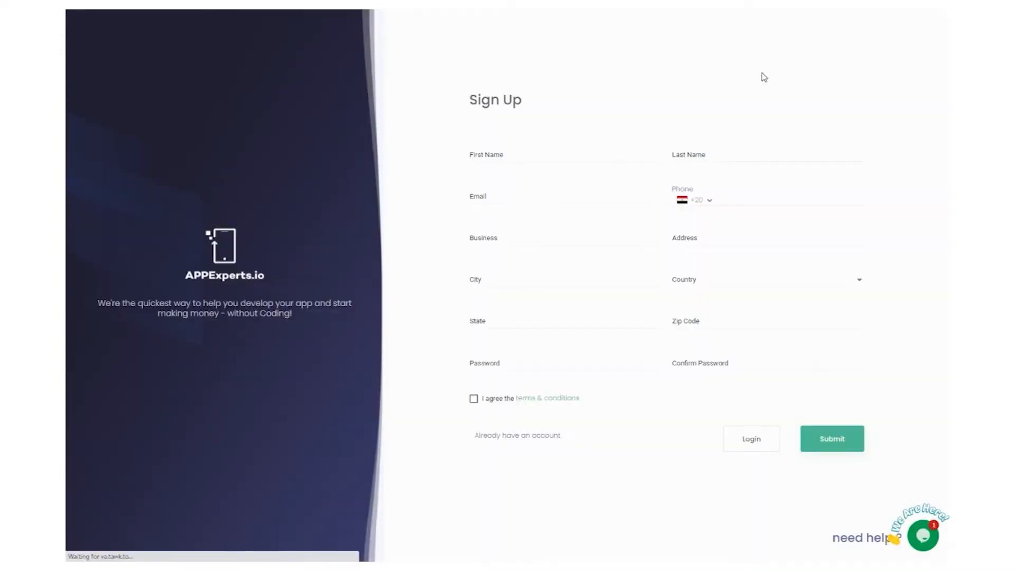
pyautogui.click(564, 155)
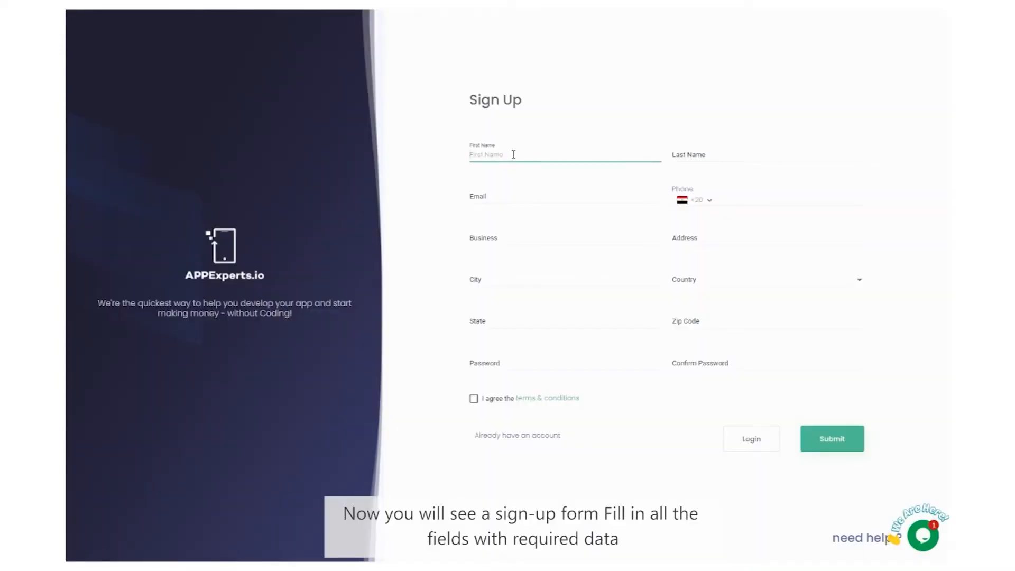
pyautogui.write('David')
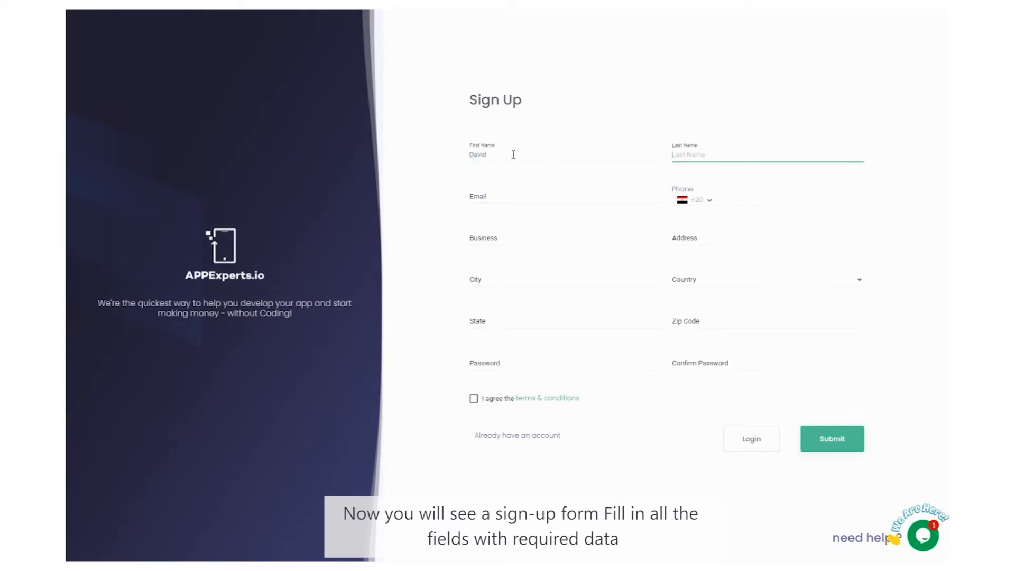
pyautogui.write('d')
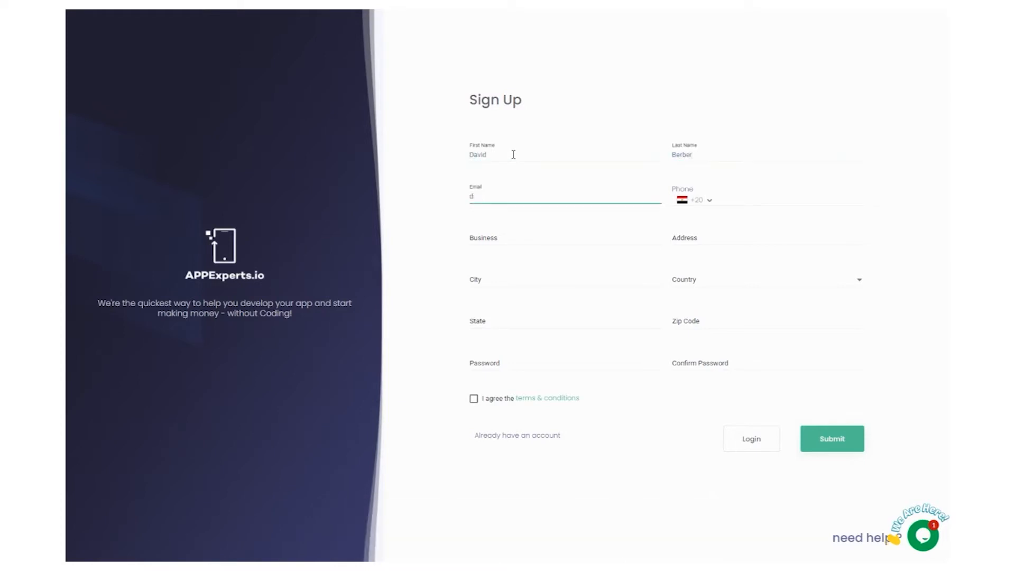
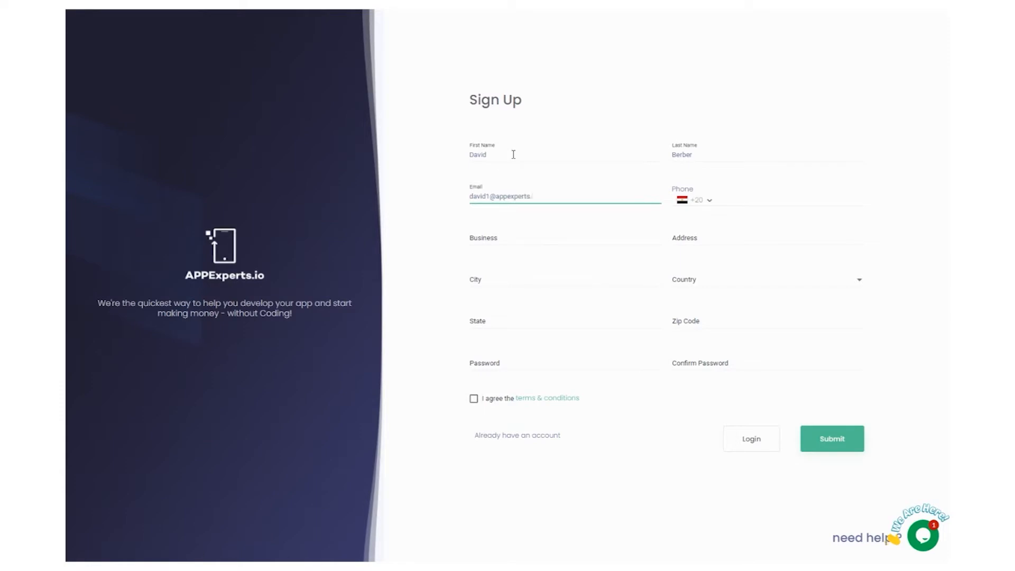
pyautogui.click(696, 200)
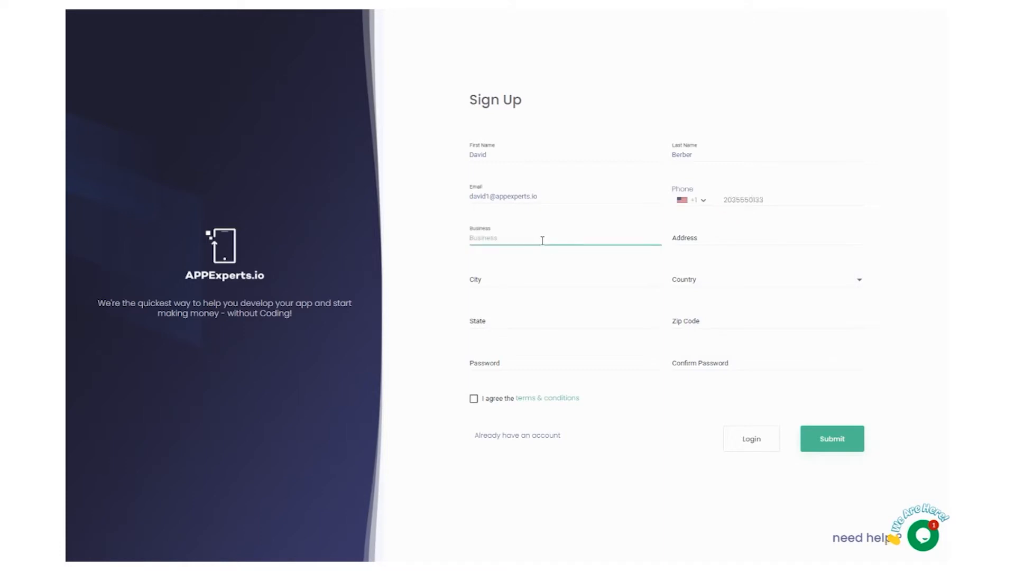
pyautogui.write('Twin Tow')
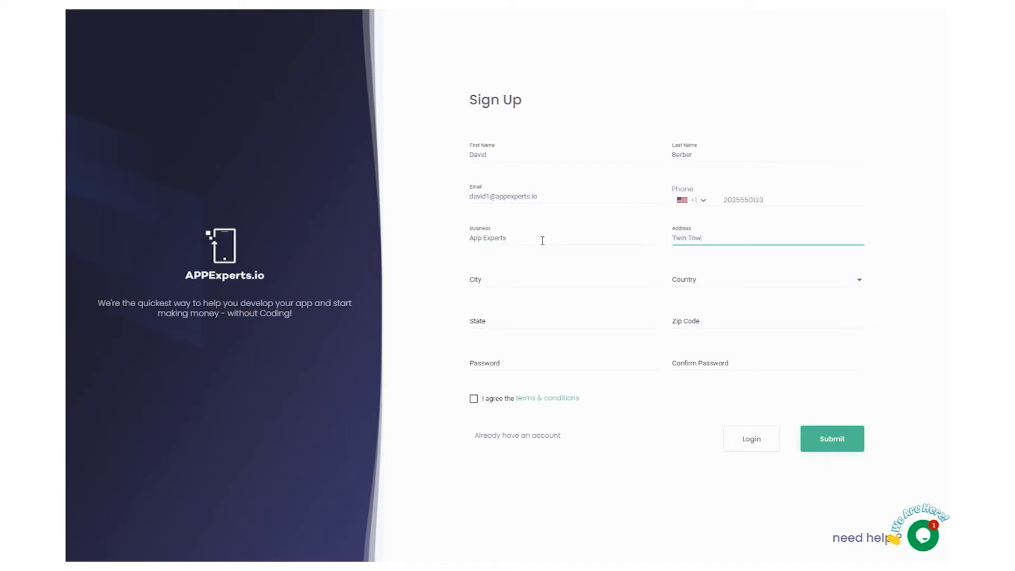
pyautogui.write('Newyork')
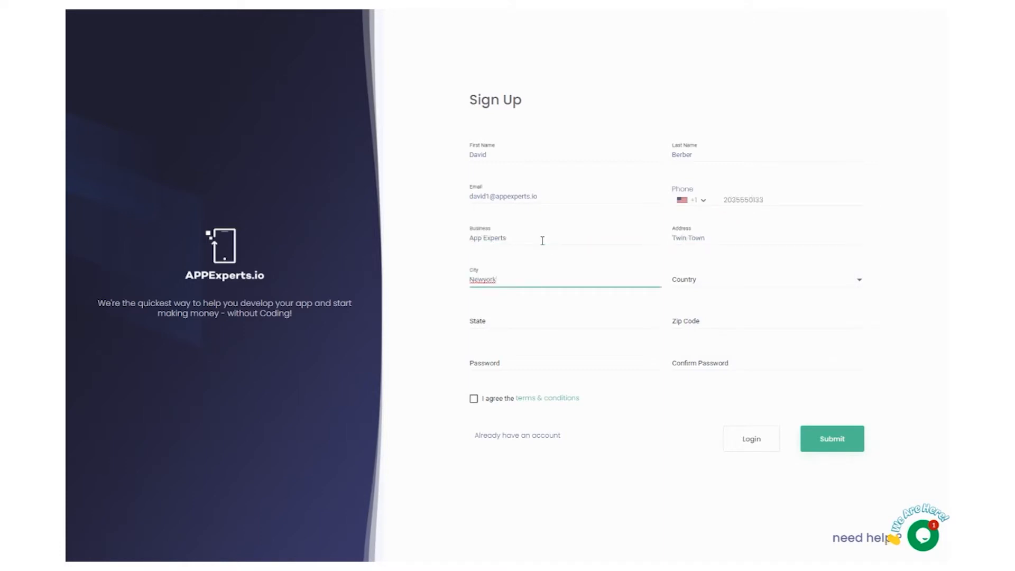
pyautogui.write('74353')
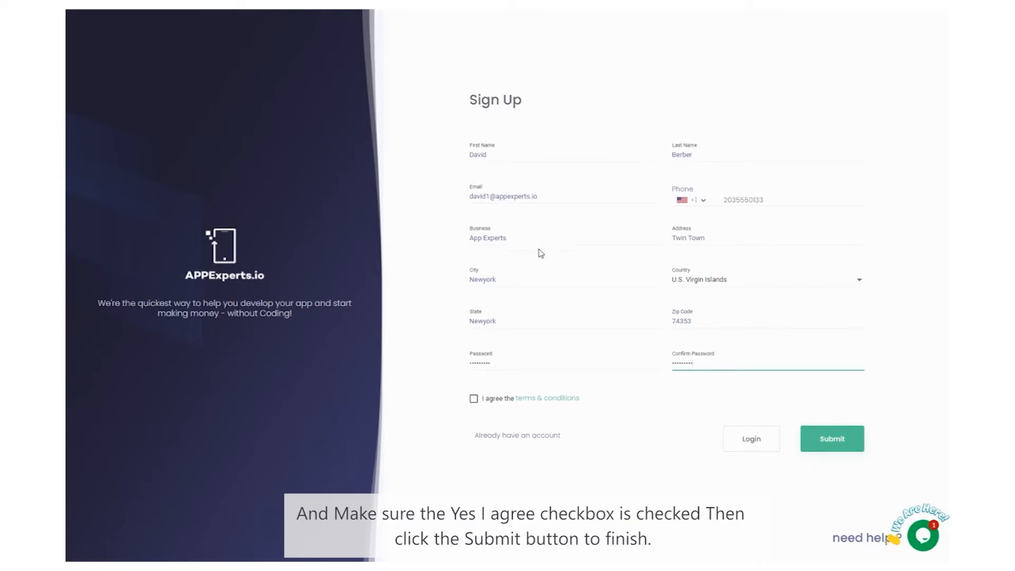
# - Agree to the terms and conditions and submit the registration
pyautogui.click(474, 398)
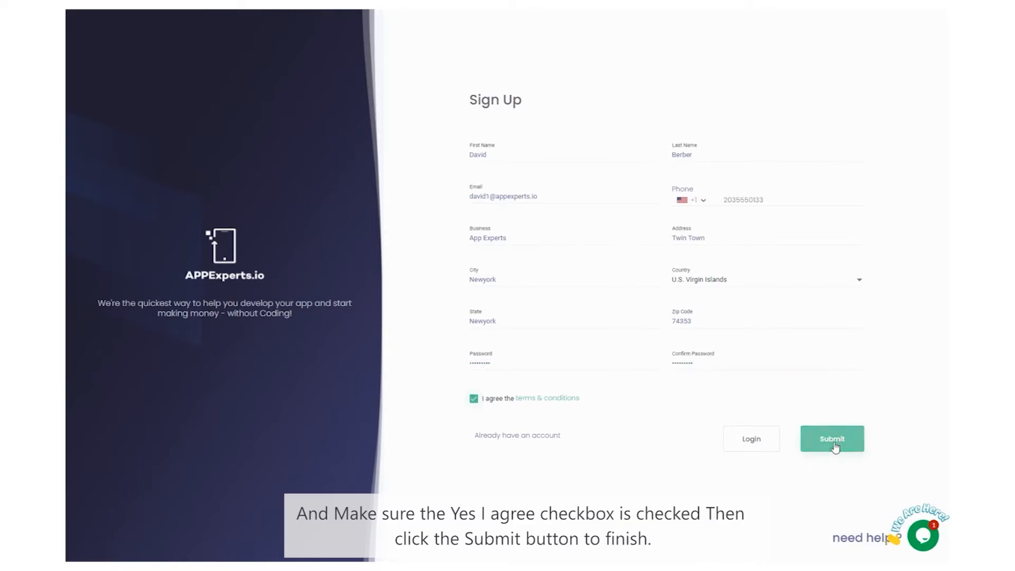
pyautogui.click(832, 439)
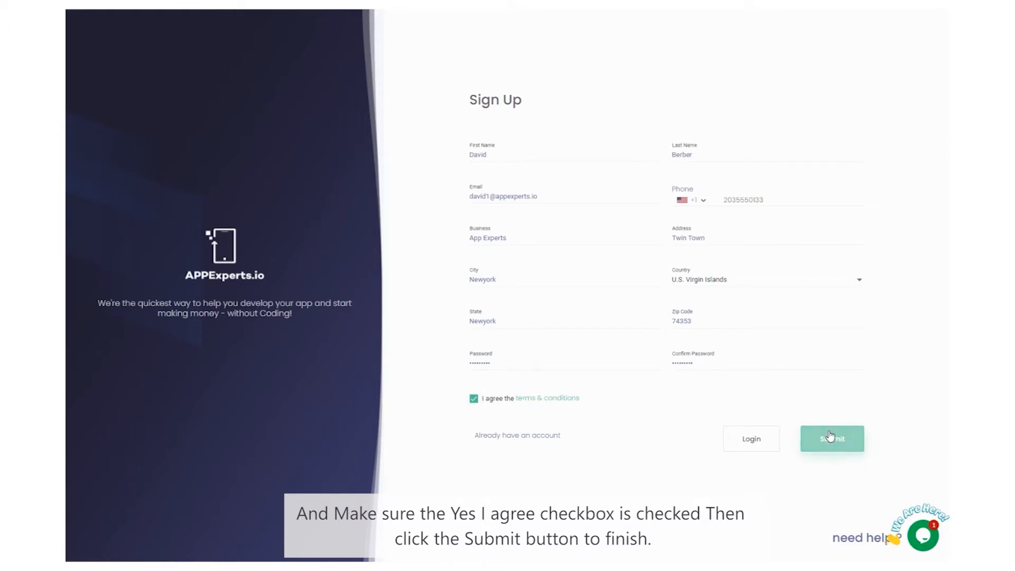
pyautogui.click(832, 439)
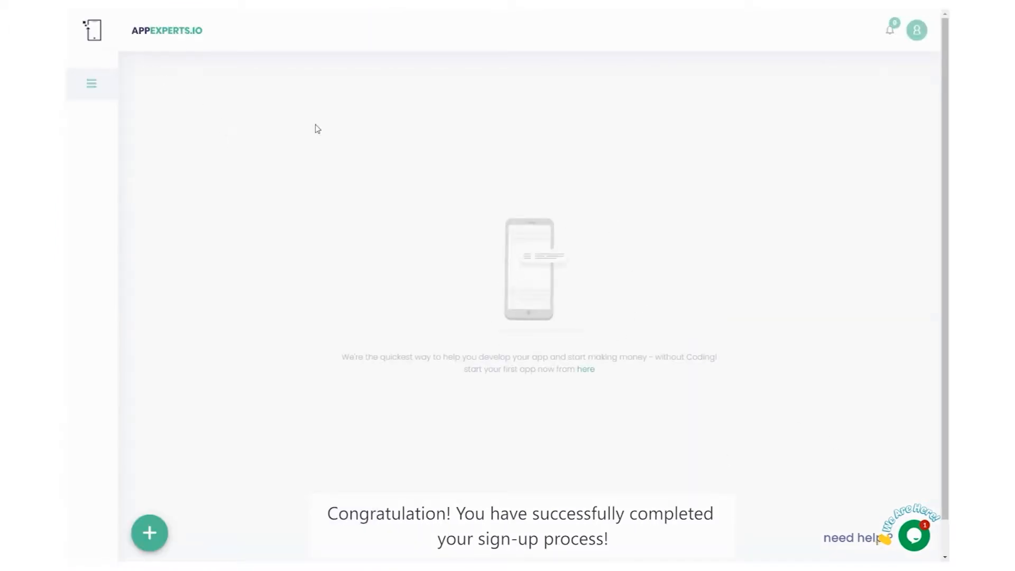
# - Create a first app and connect it to the WordPress website URL
pyautogui.click(150, 534)
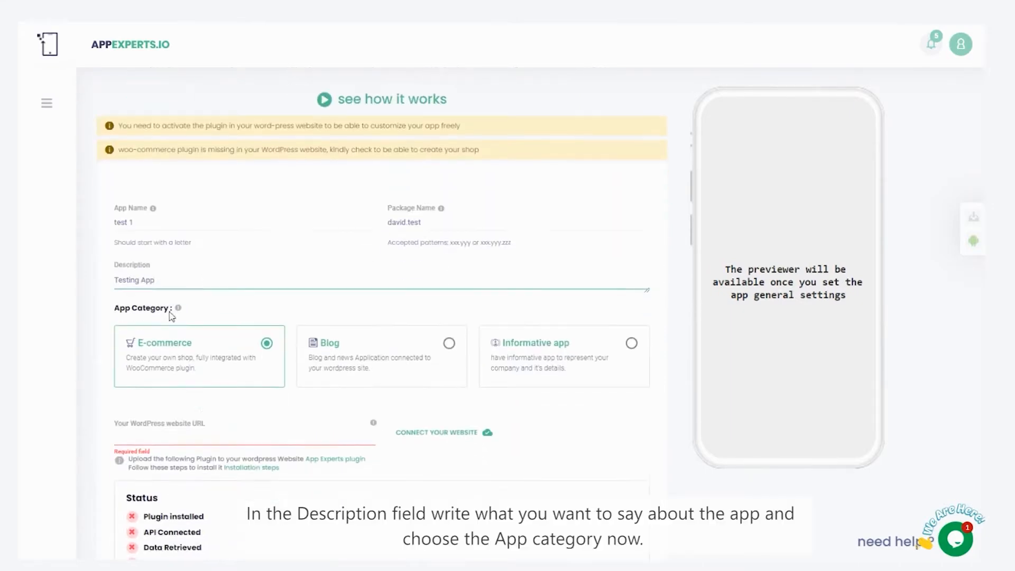
pyautogui.scroll(-3)
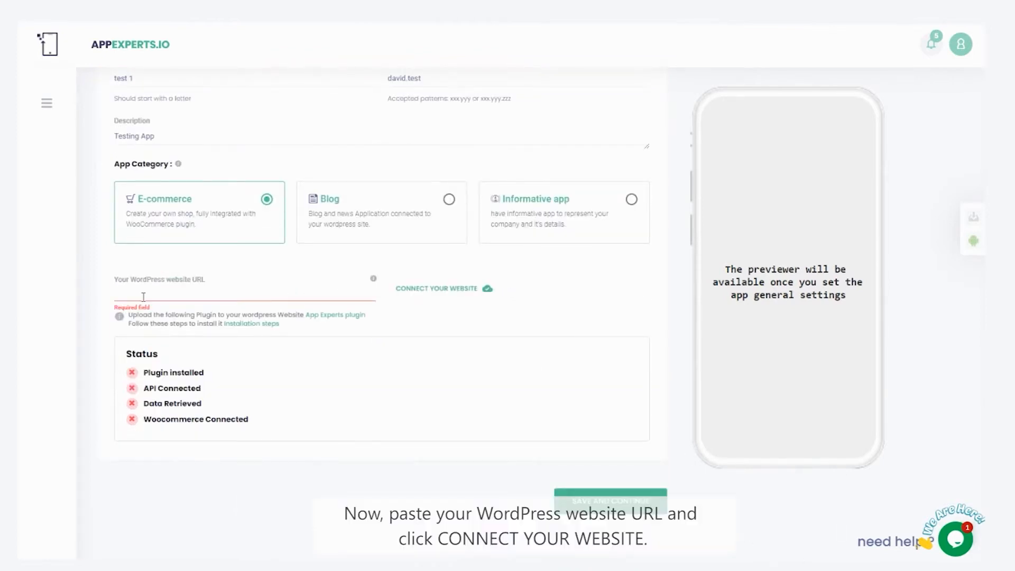
pyautogui.click(444, 289)
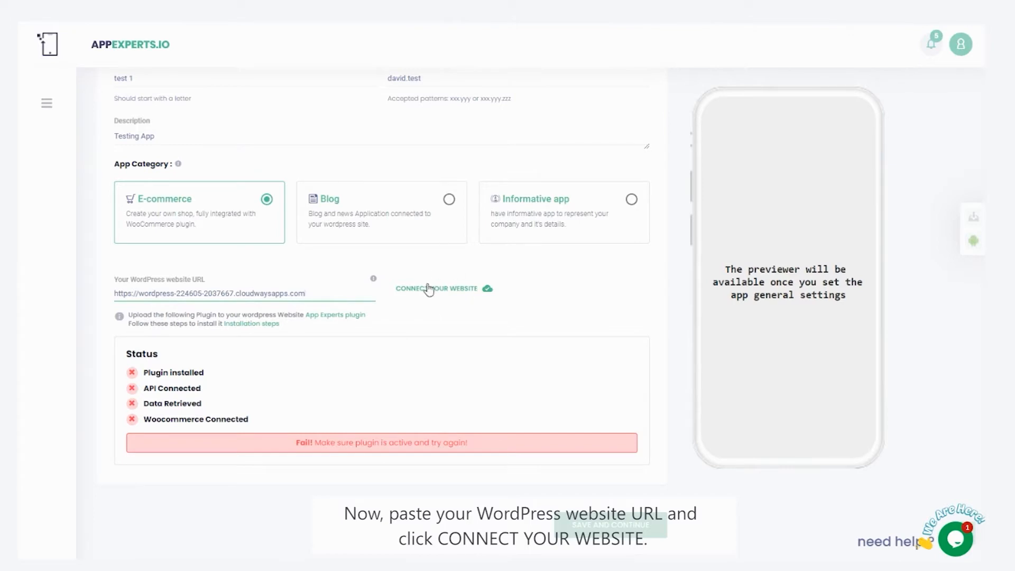
pyautogui.click(436, 289)
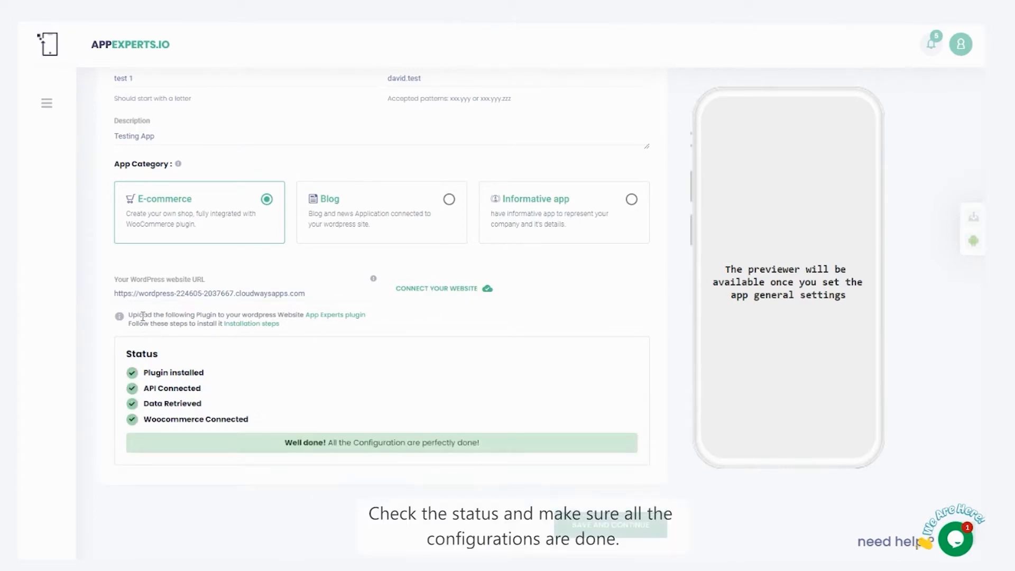
pyautogui.scroll(-3)
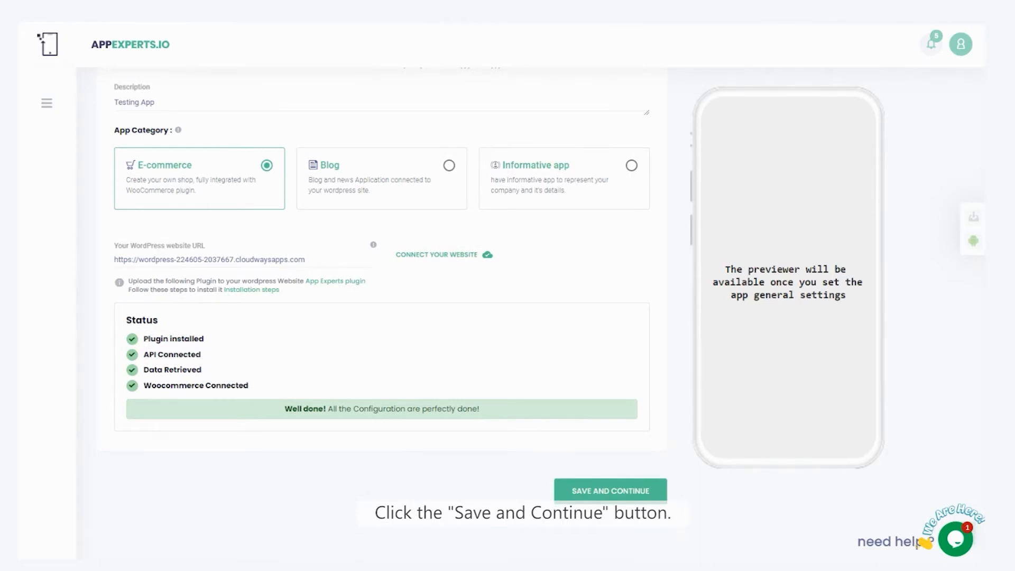
# - Save general settings and start an Android APK build at version 1.3, code 47
pyautogui.click(609, 490)
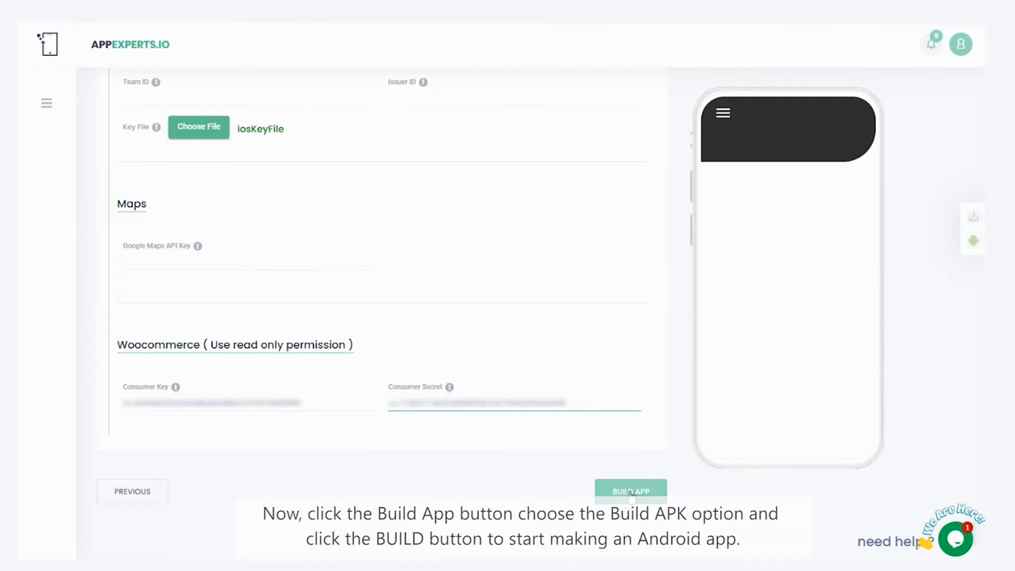
pyautogui.click(630, 491)
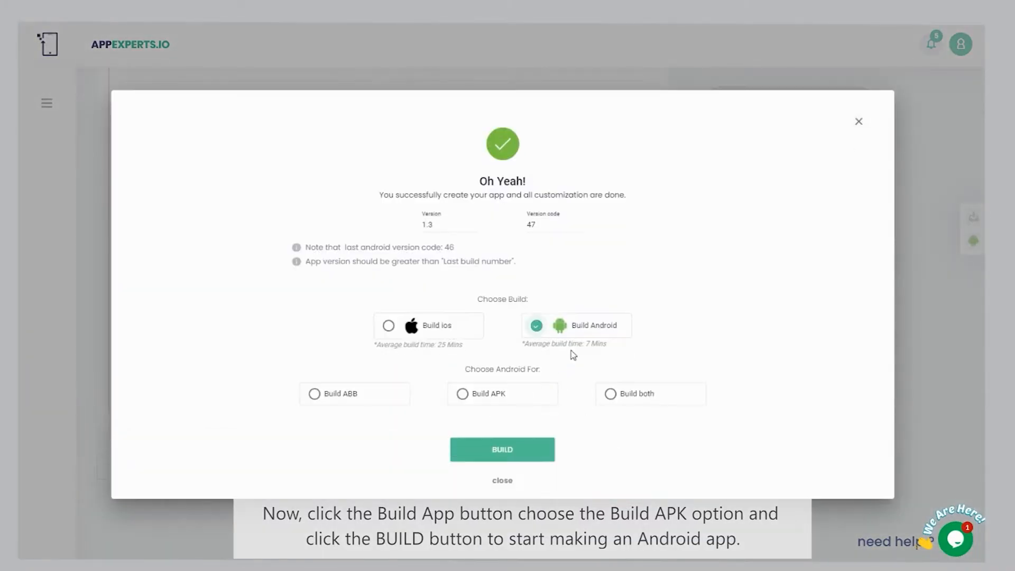
pyautogui.click(462, 393)
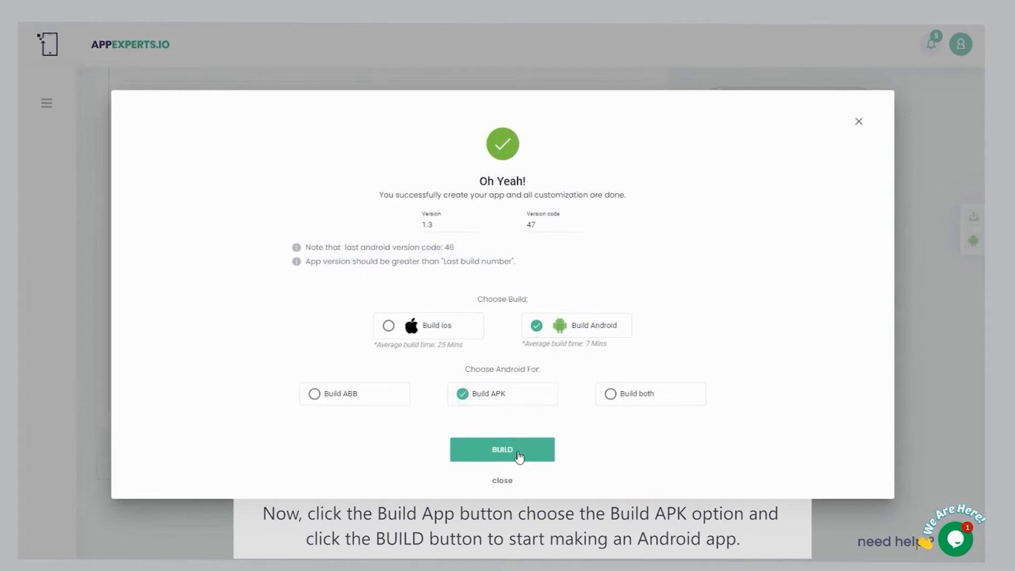
pyautogui.click(502, 449)
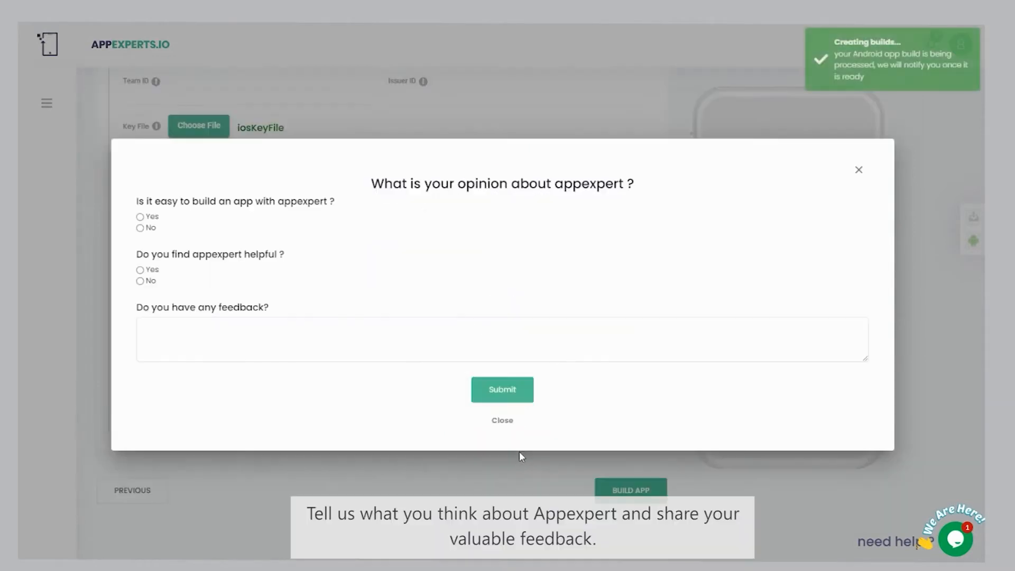
pyautogui.moveTo(657, 460)
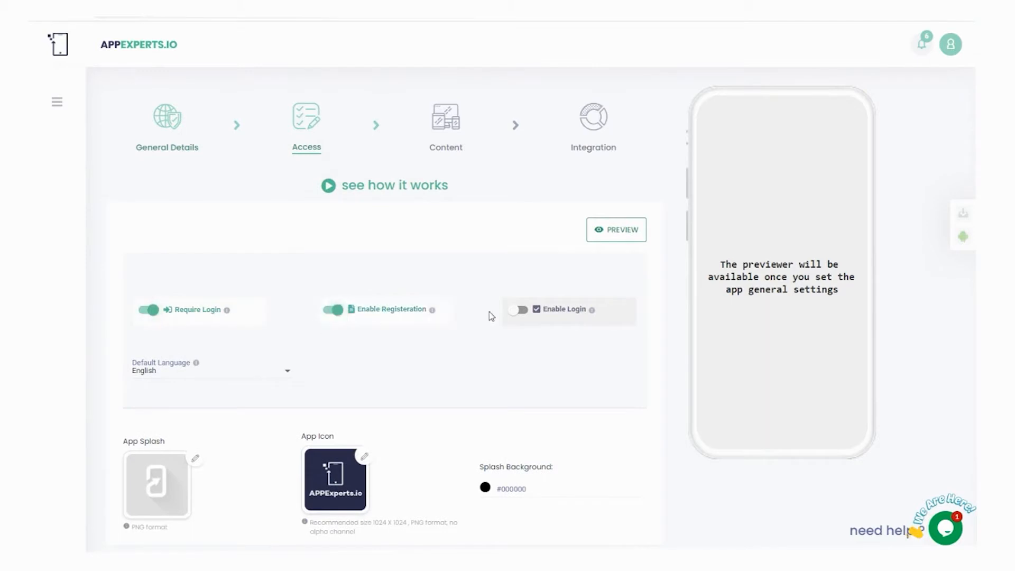
# - Keep English as the default language and check the splash background colour picker
pyautogui.scroll(-3)
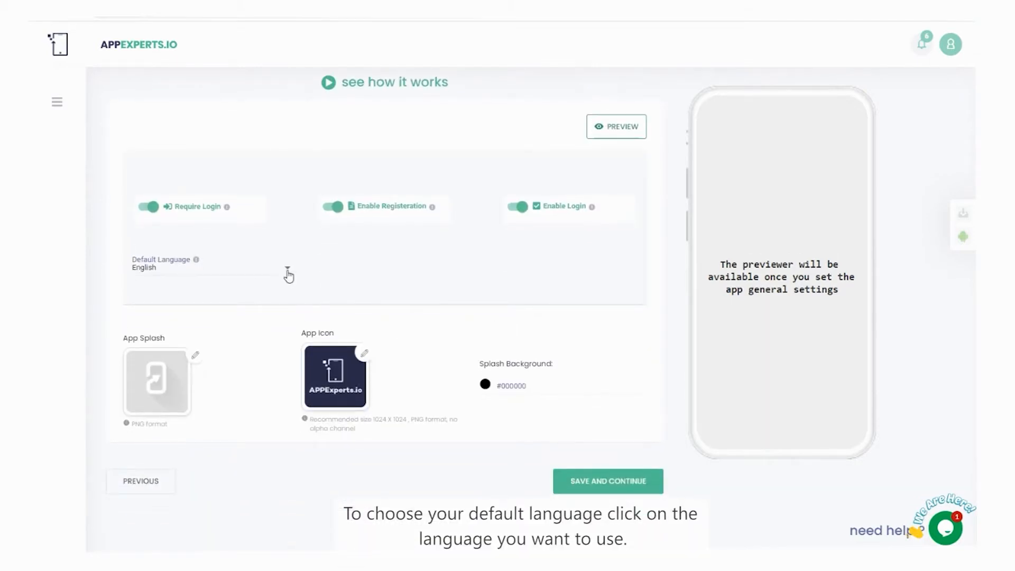
pyautogui.click(207, 267)
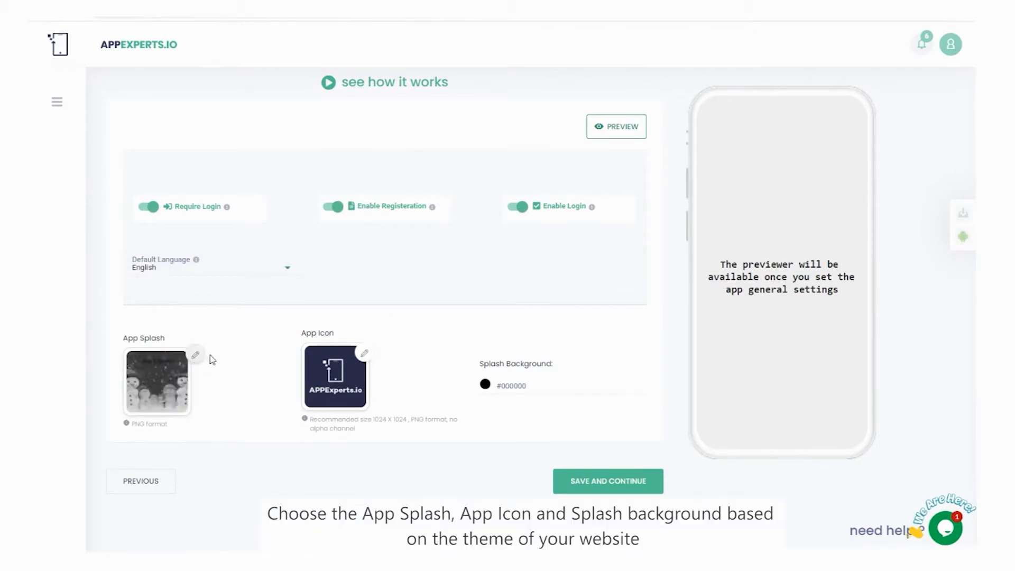
pyautogui.click(512, 386)
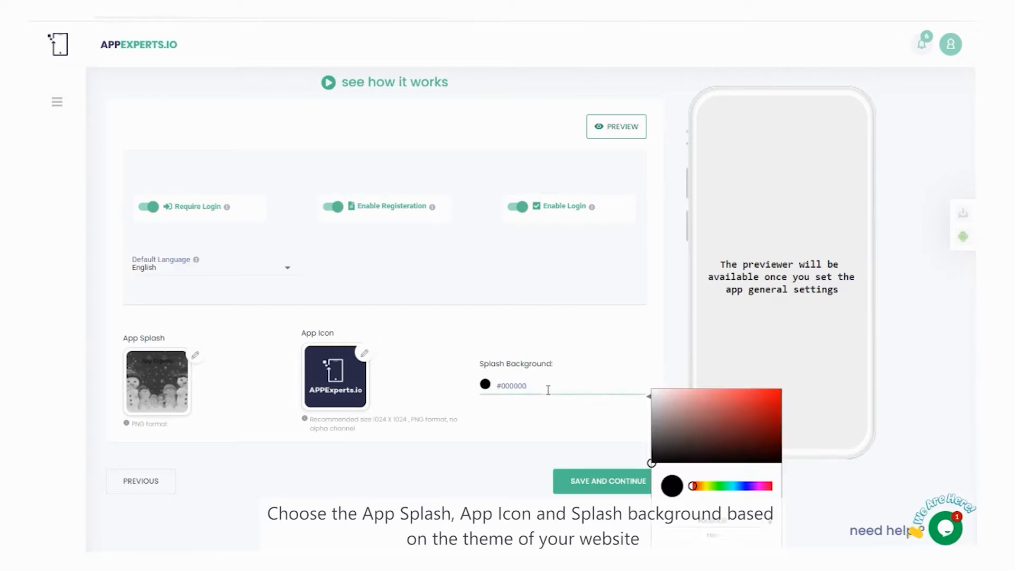
pyautogui.click(768, 486)
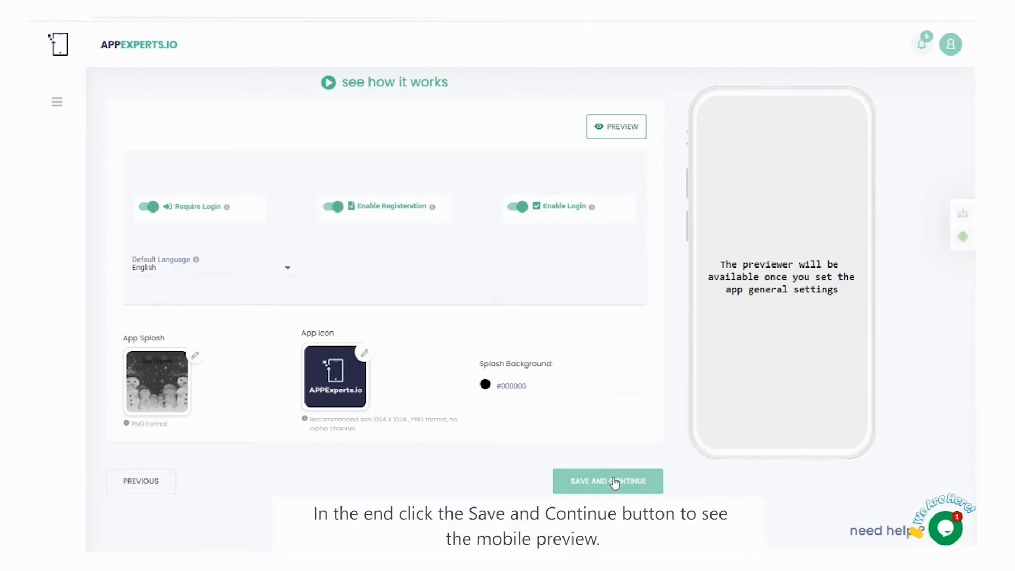
pyautogui.click(608, 481)
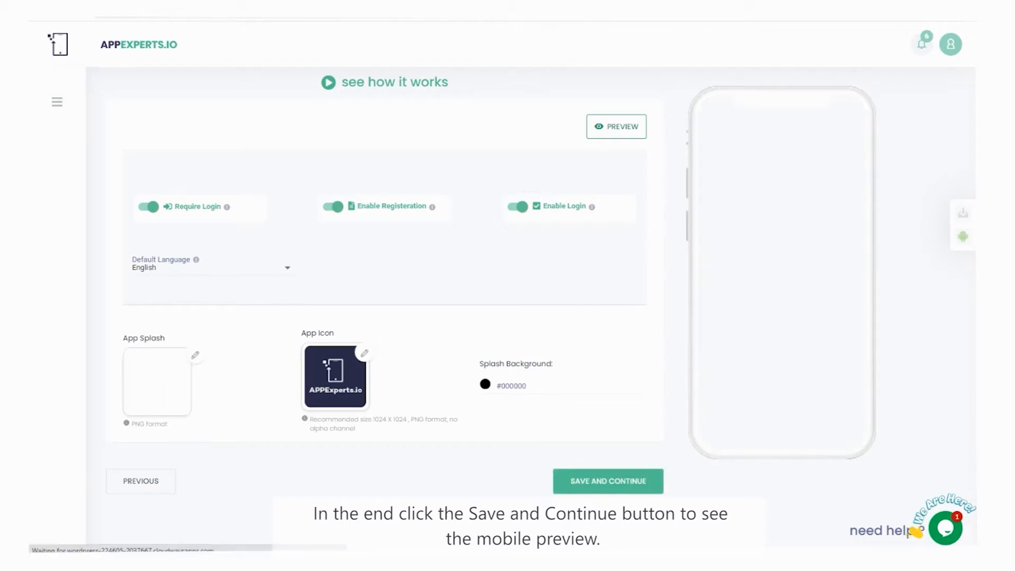
pyautogui.click(608, 481)
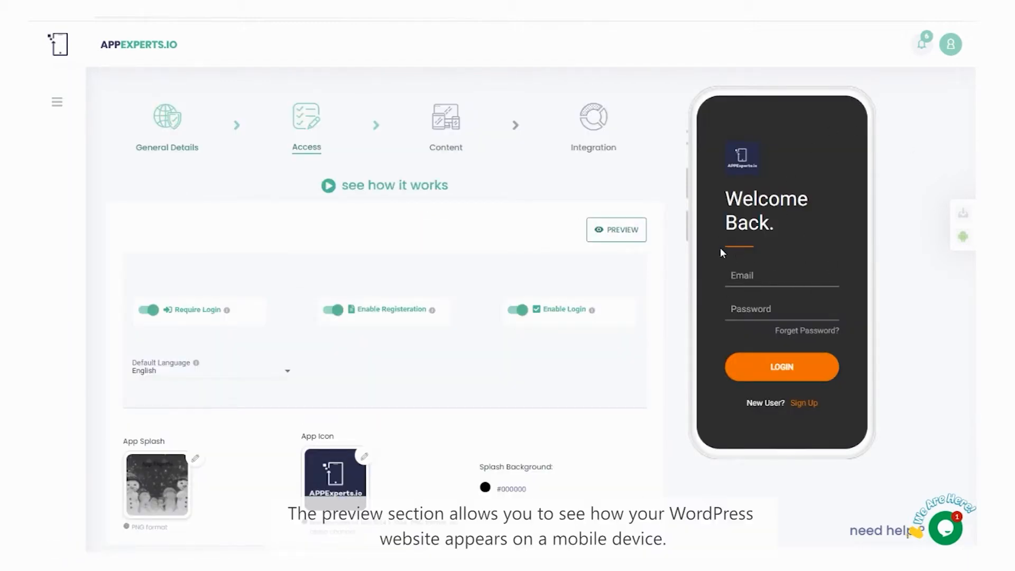
pyautogui.click(805, 403)
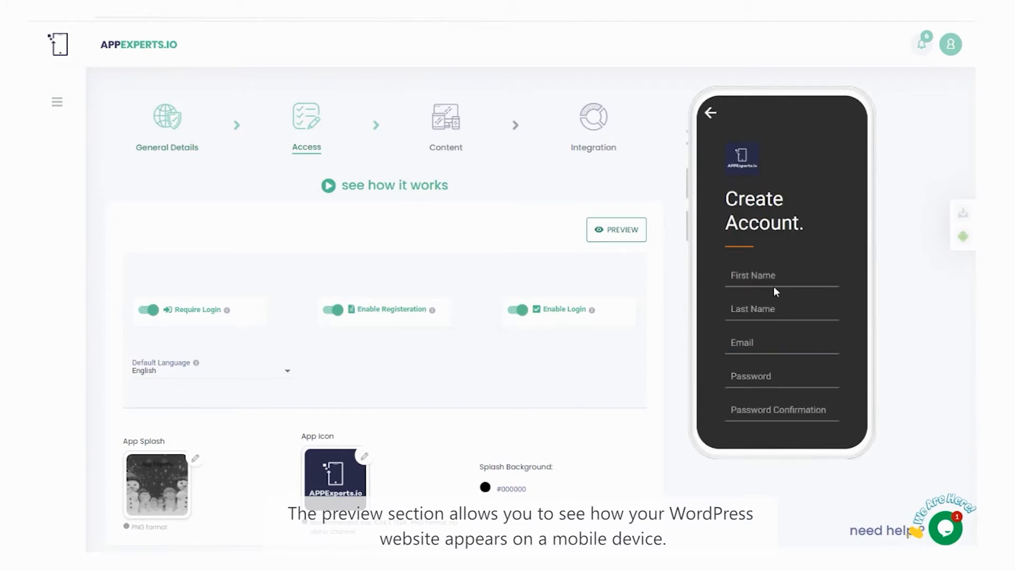
pyautogui.write('David')
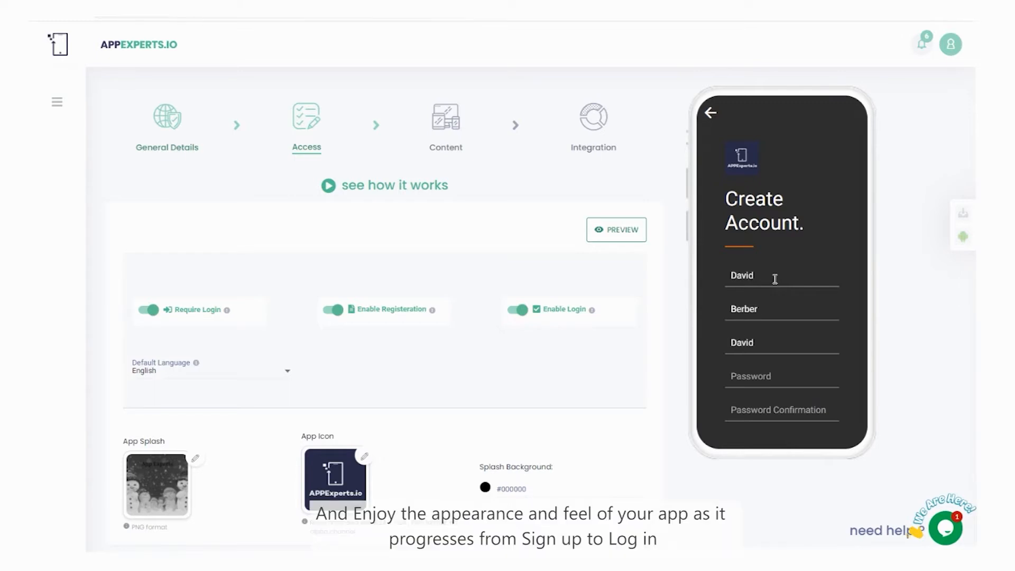
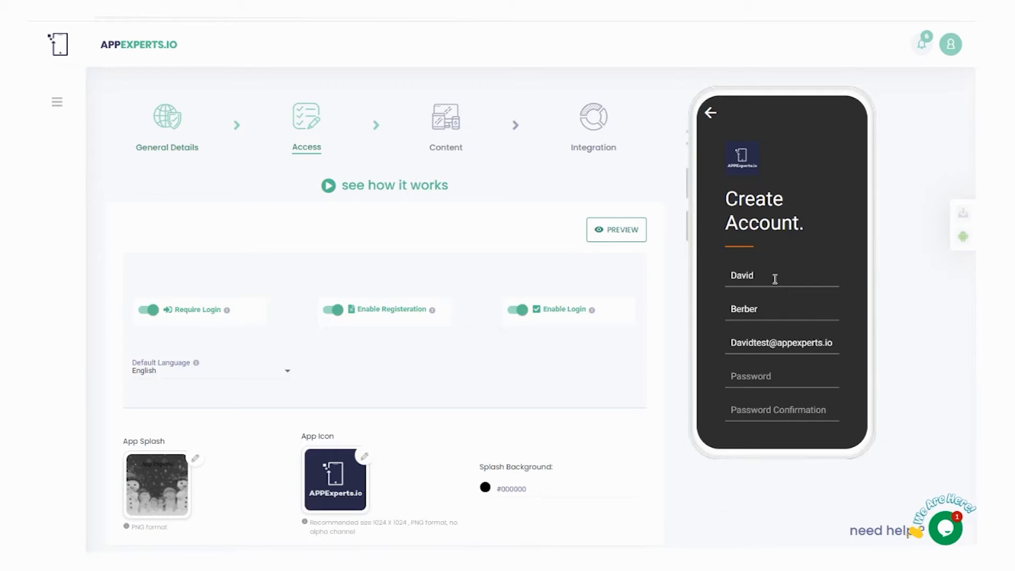
pyautogui.write('••••••')
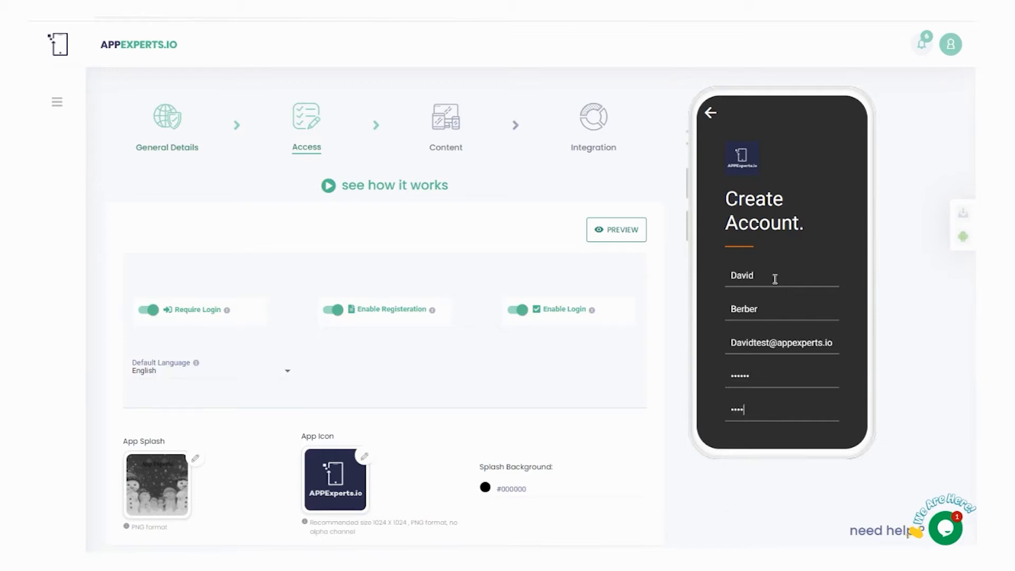
# - Open the preview's account menu and view the test account's profile
pyautogui.scroll(-3)
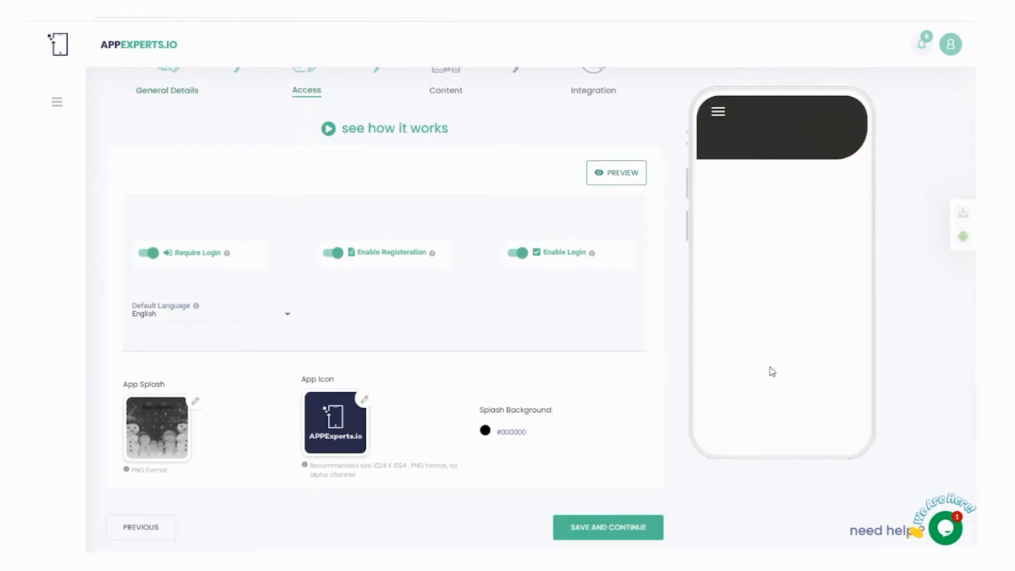
pyautogui.click(717, 112)
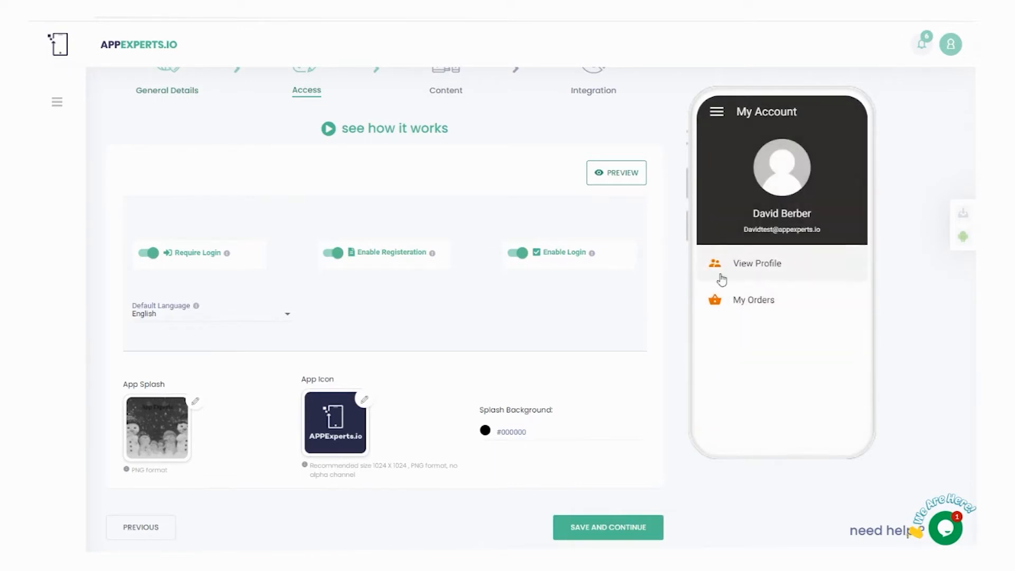
pyautogui.click(757, 263)
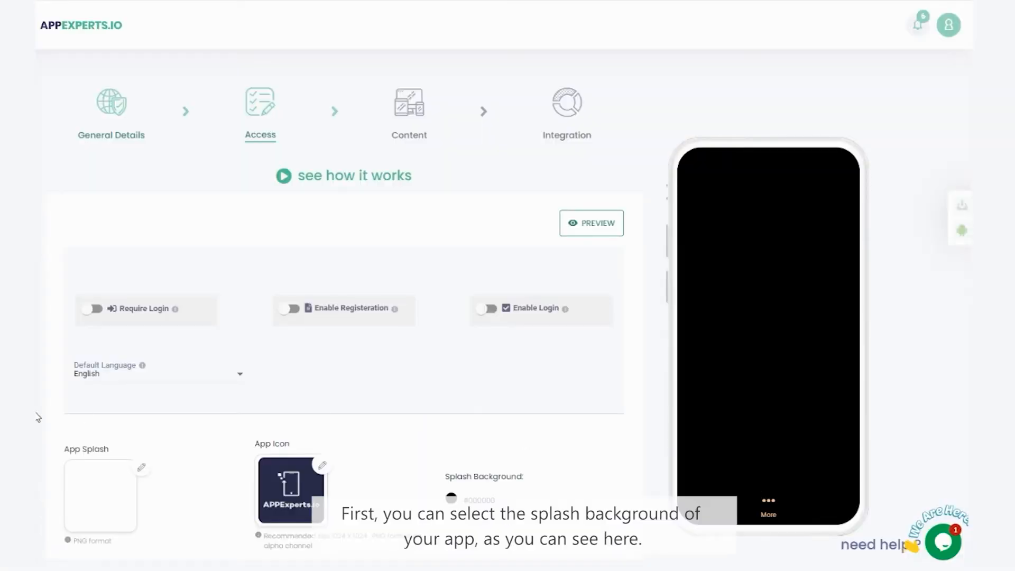
pyautogui.scroll(-3)
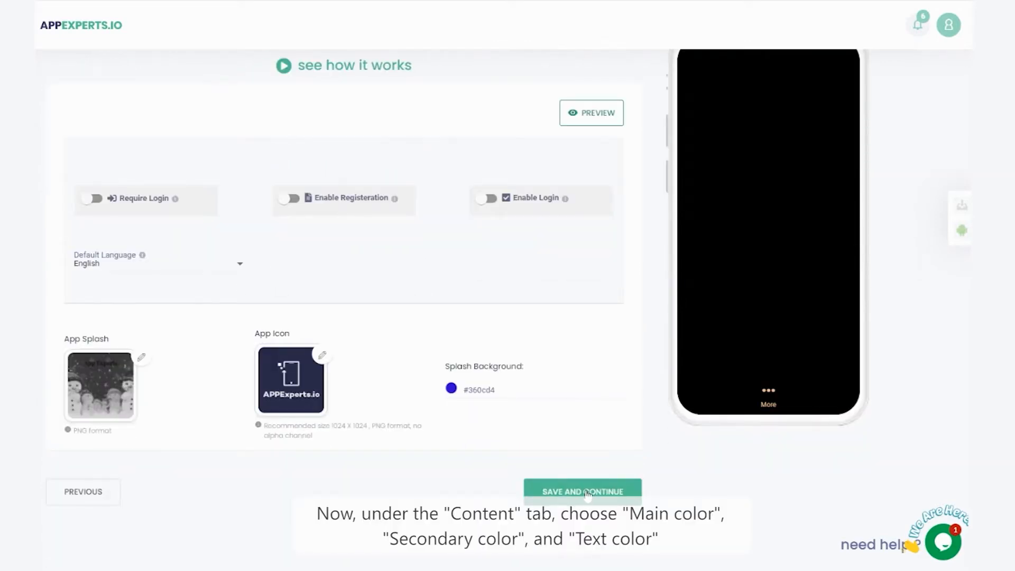
# - Set green main and yellow secondary colours, enable search and logo, and keep Roboto font
pyautogui.click(582, 491)
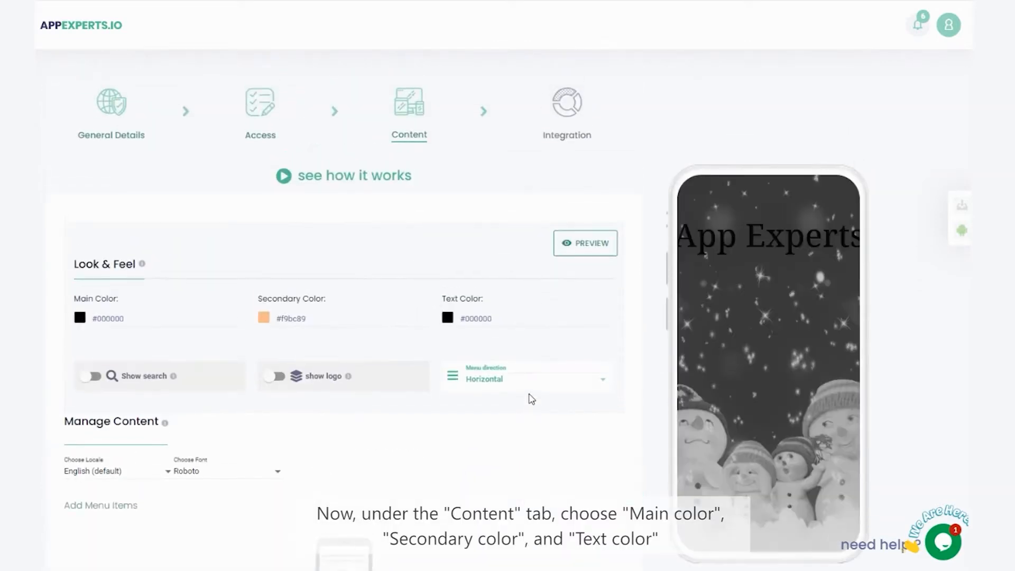
pyautogui.click(264, 317)
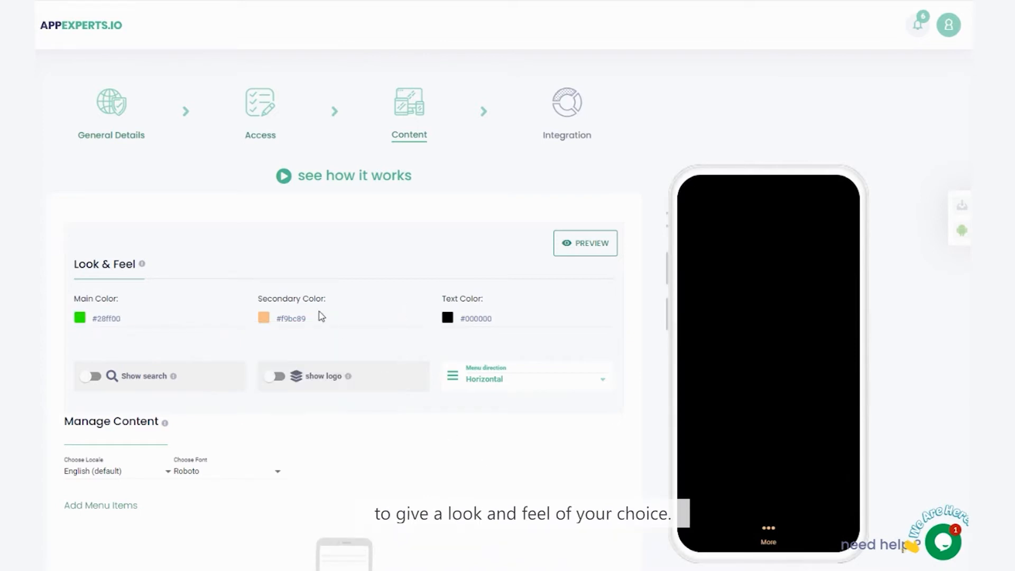
pyautogui.click(264, 318)
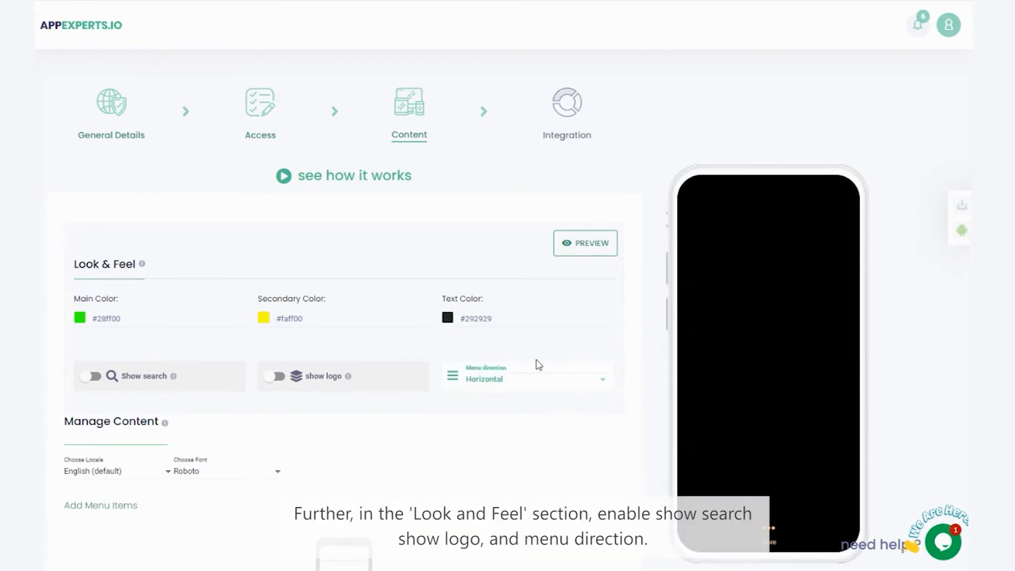
pyautogui.click(90, 376)
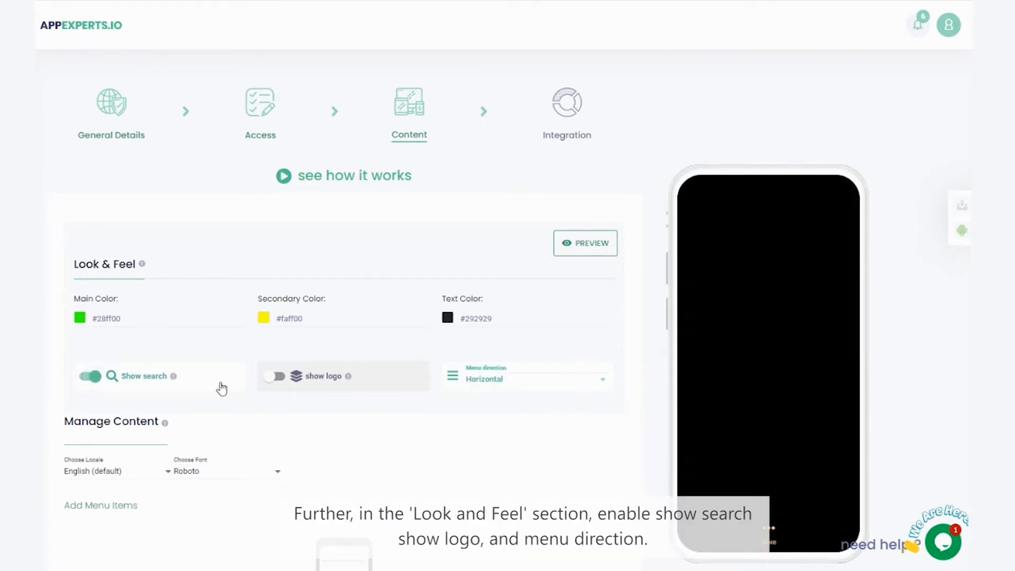
pyautogui.click(274, 377)
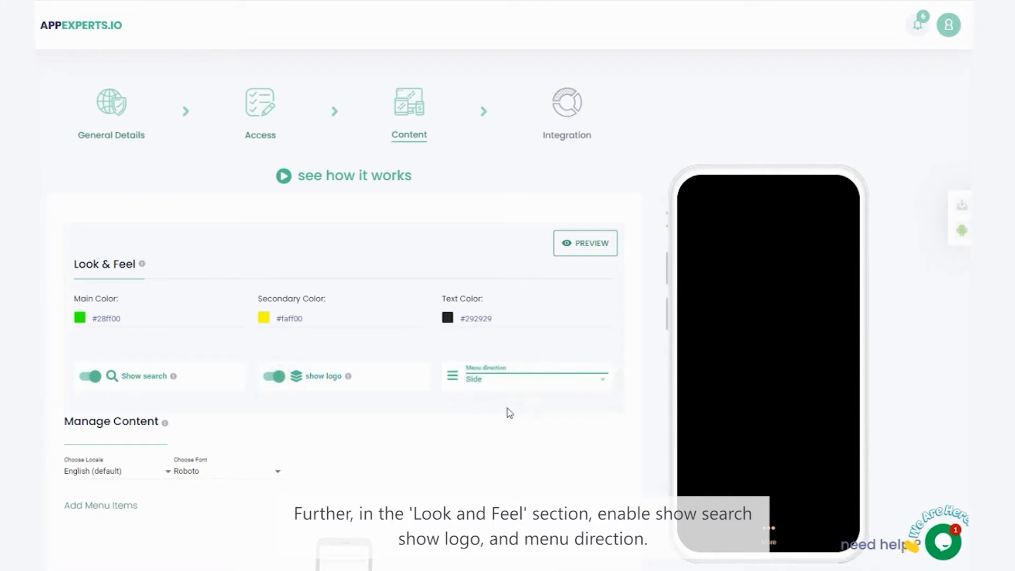
pyautogui.scroll(-3)
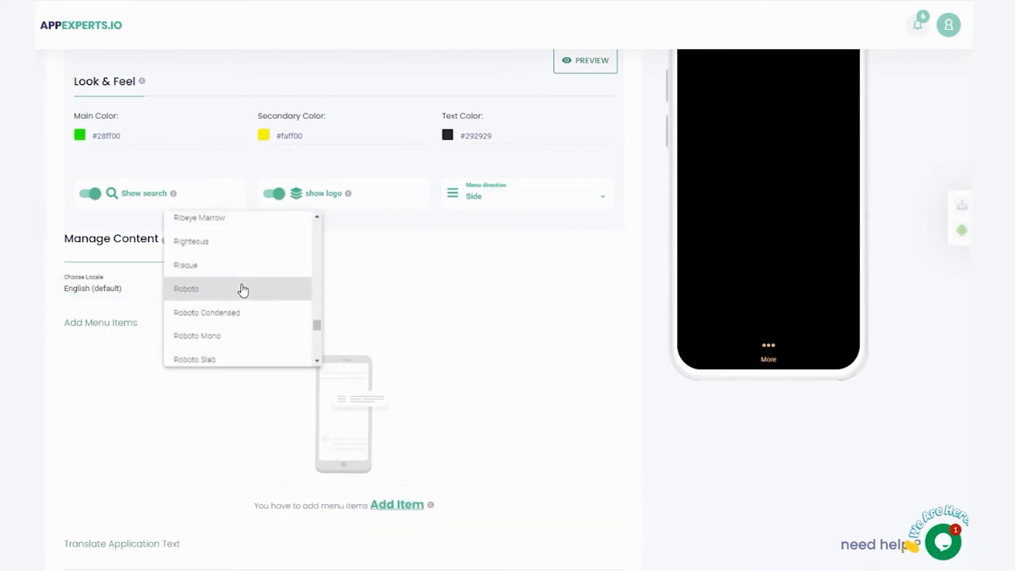
pyautogui.click(187, 288)
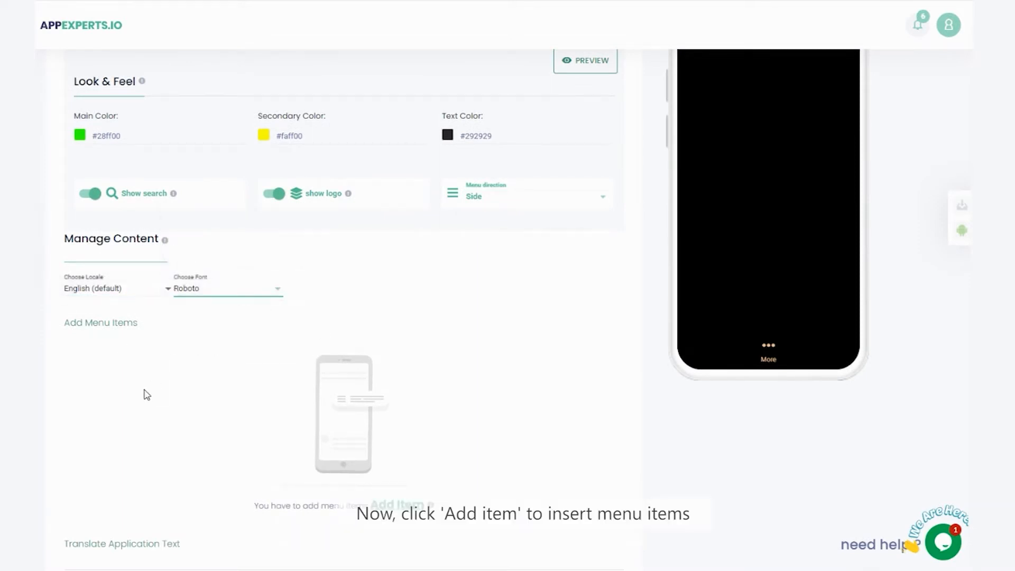
# - Add a 'Home' menu item of type WP Page linked to the booking page
pyautogui.click(398, 505)
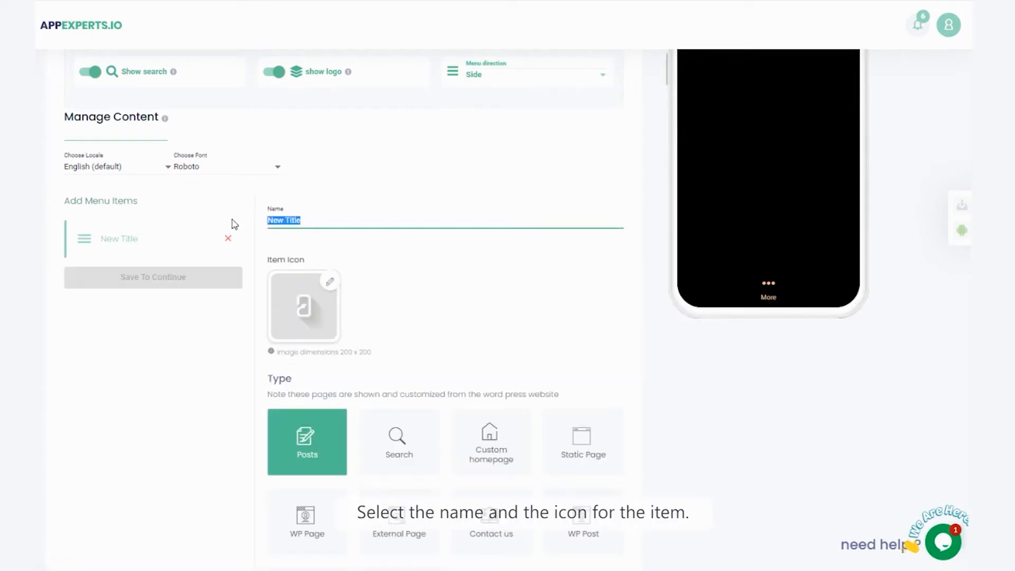
pyautogui.write('Home')
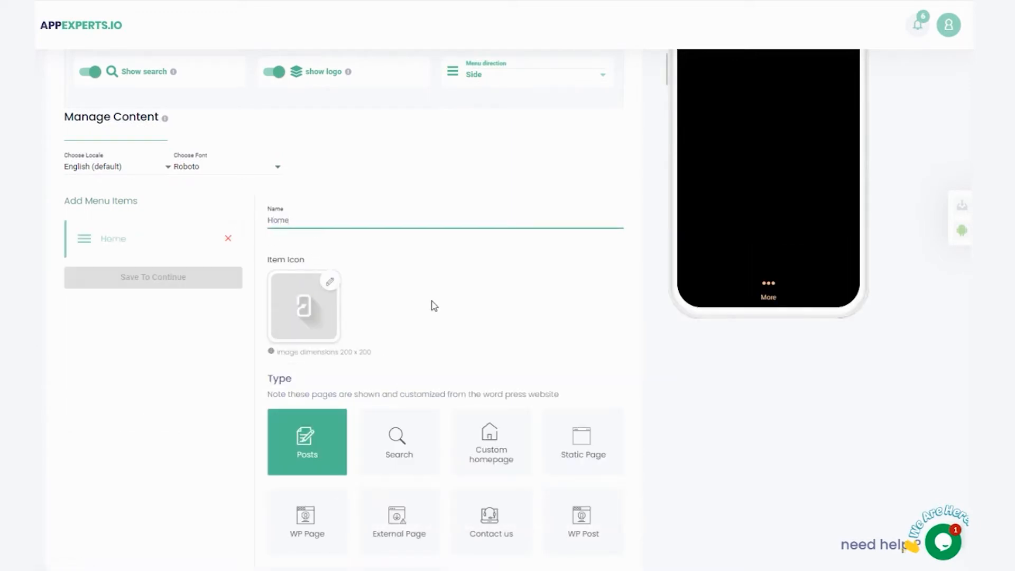
pyautogui.scroll(-3)
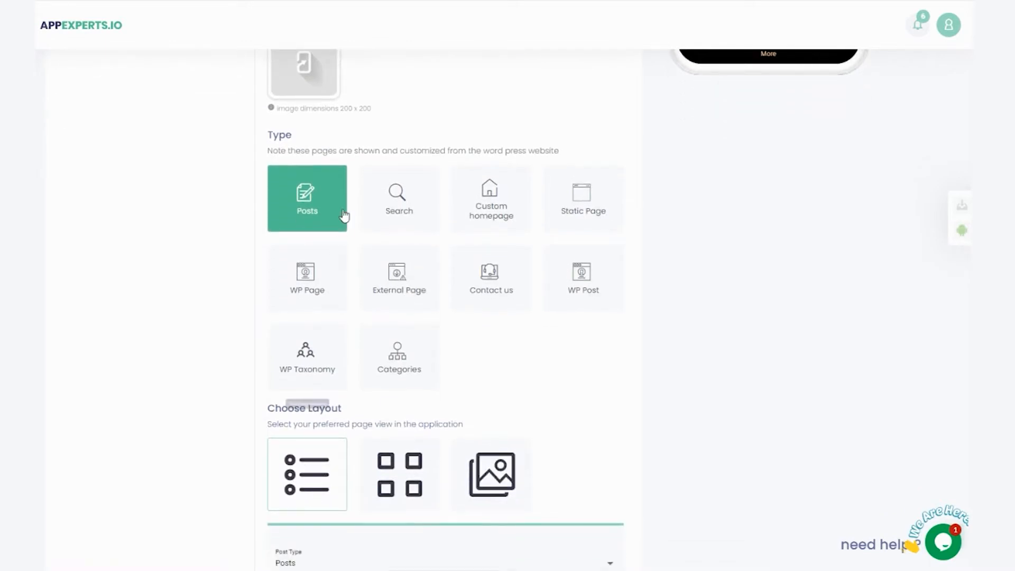
pyautogui.click(307, 277)
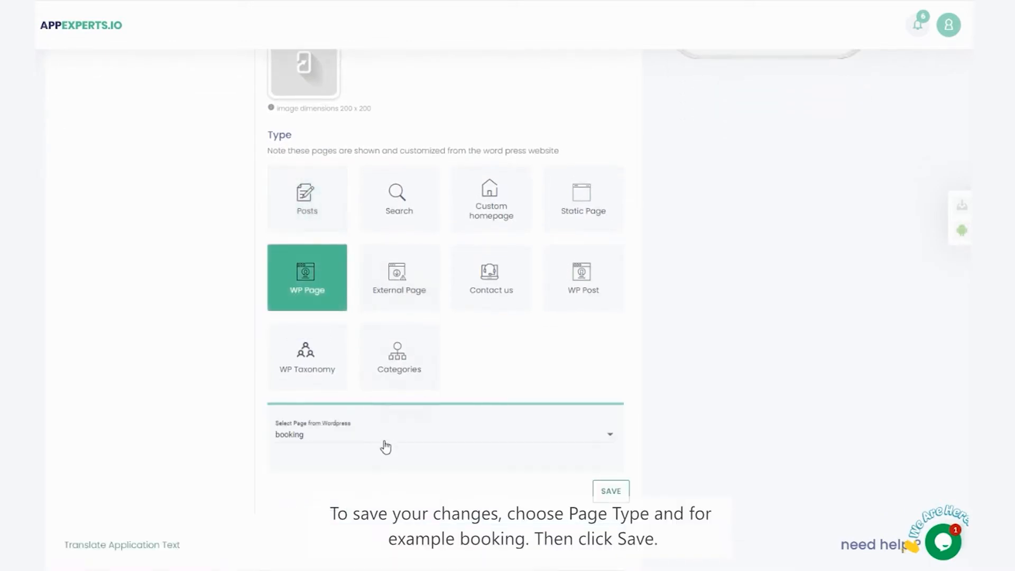
pyautogui.click(446, 435)
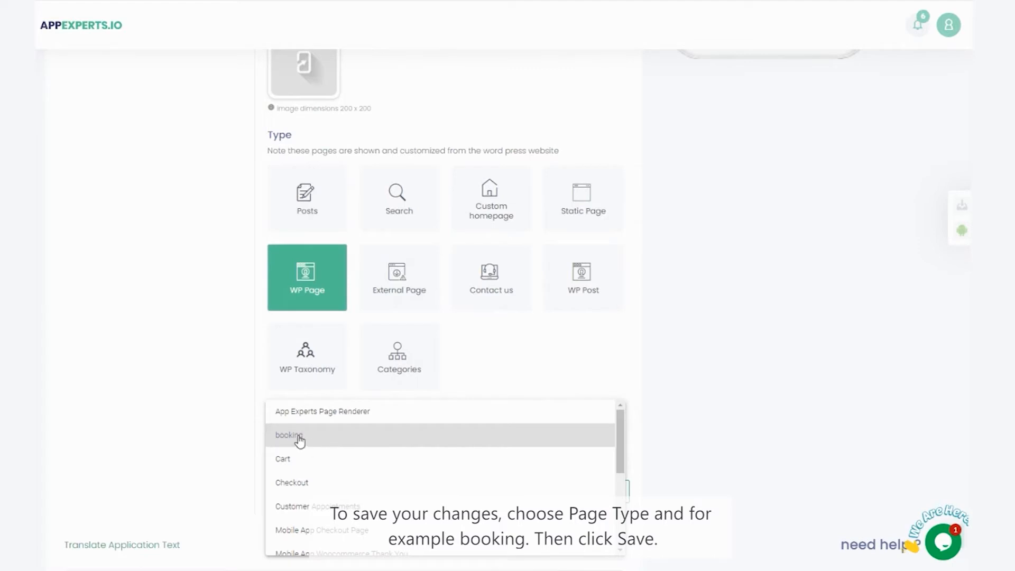
pyautogui.click(289, 435)
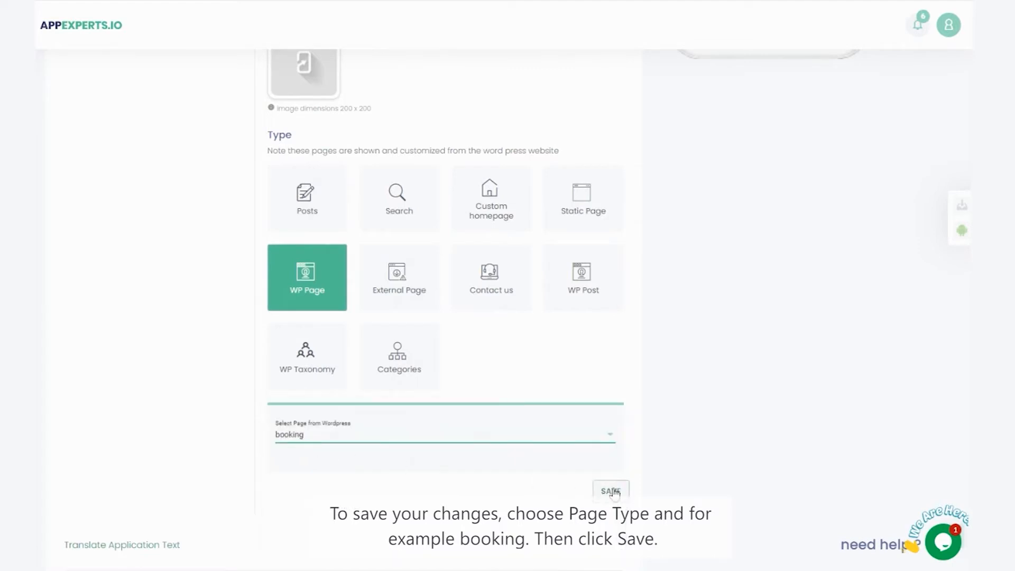
pyautogui.click(610, 490)
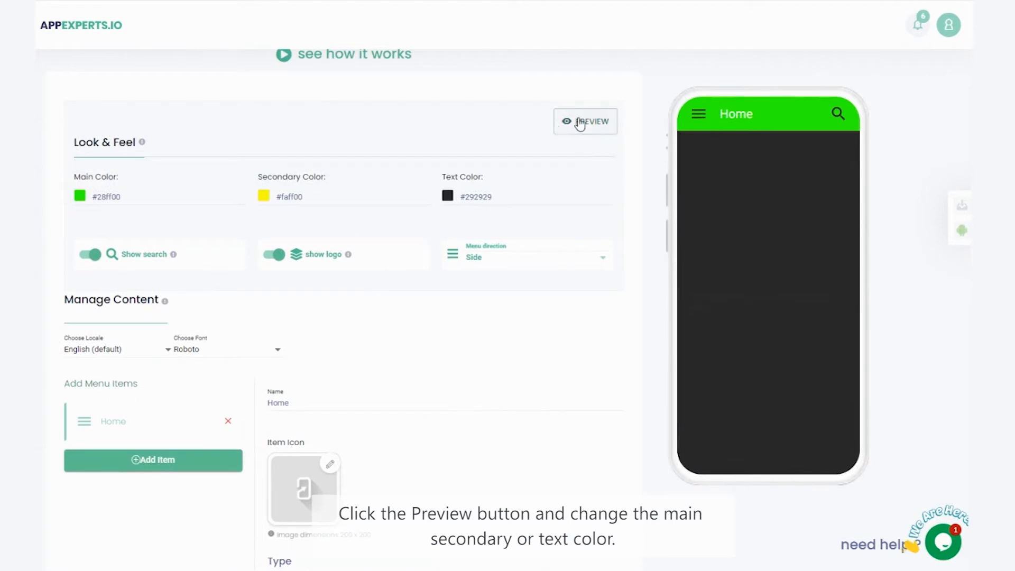
# - Preview the app, return from its search screen, and switch the menu direction to Horizontal
pyautogui.click(585, 121)
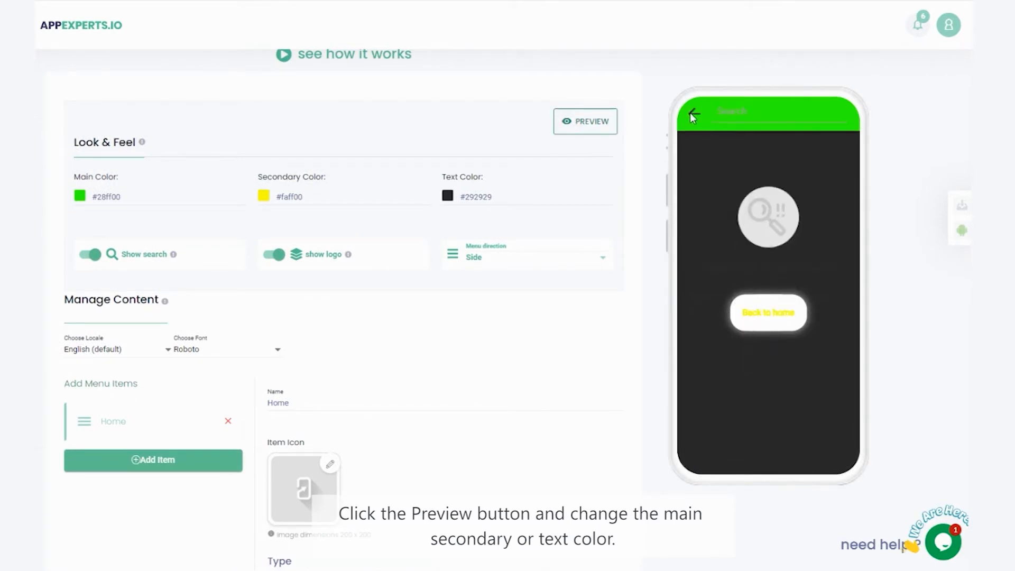
pyautogui.click(78, 196)
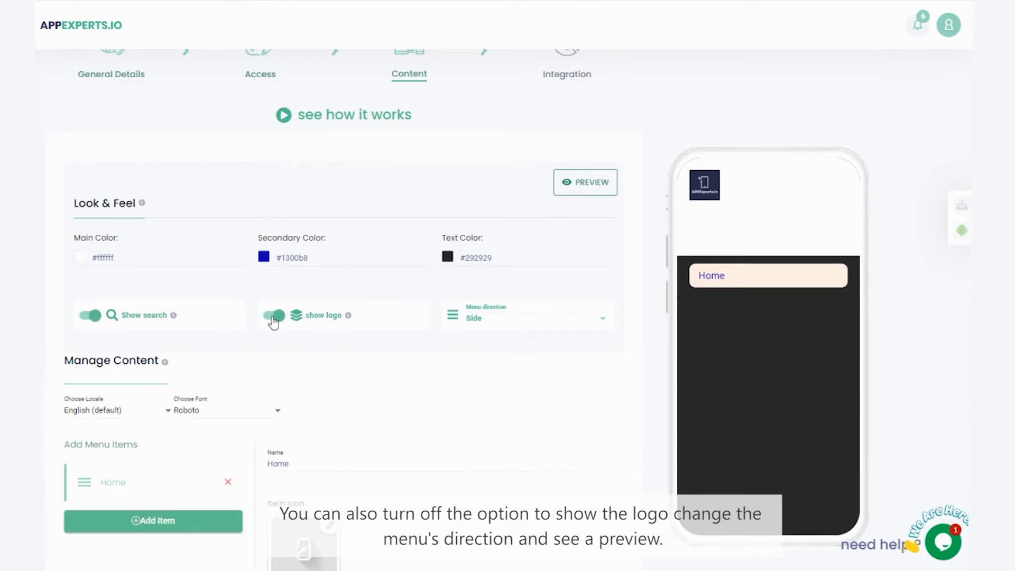
pyautogui.click(528, 318)
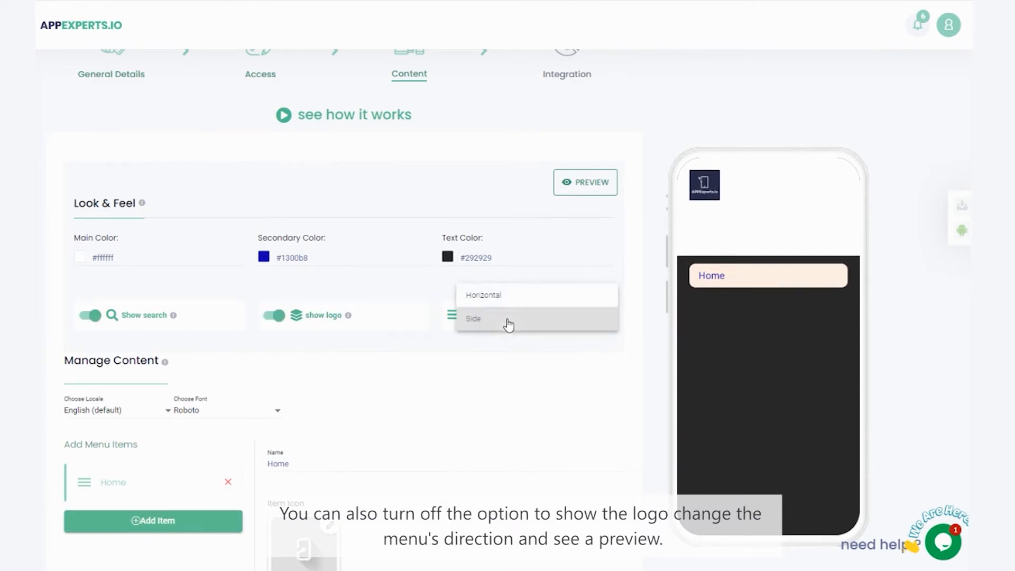
pyautogui.click(483, 318)
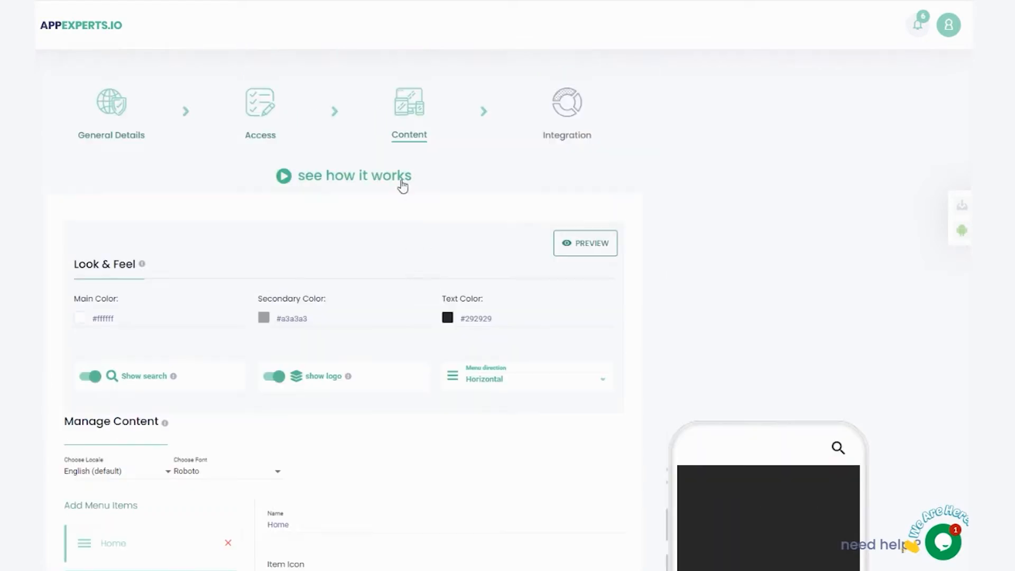
# - Switch on Require Login and Enable Login in the app's Access settings
pyautogui.click(260, 110)
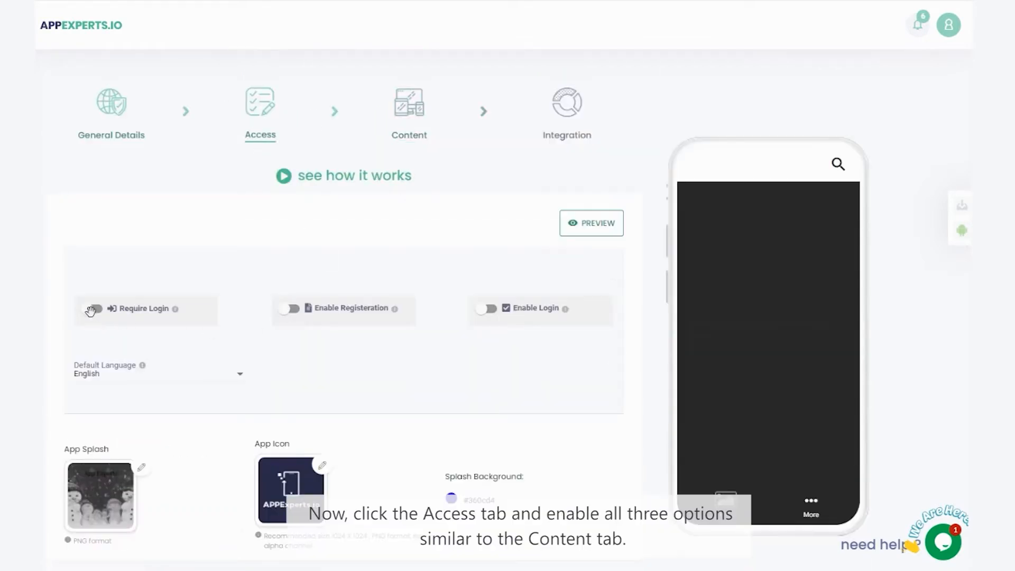
pyautogui.click(288, 309)
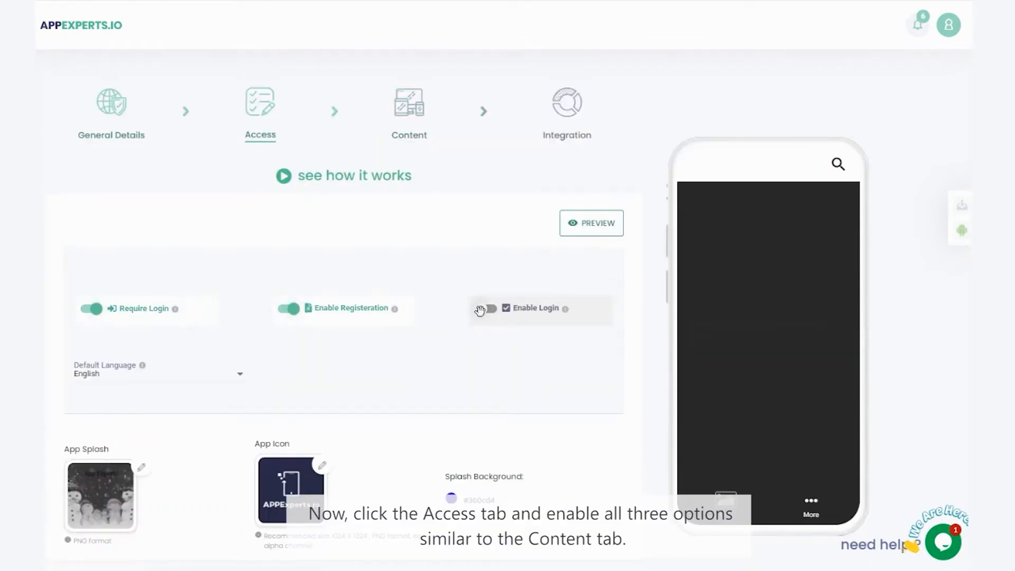
pyautogui.click(486, 308)
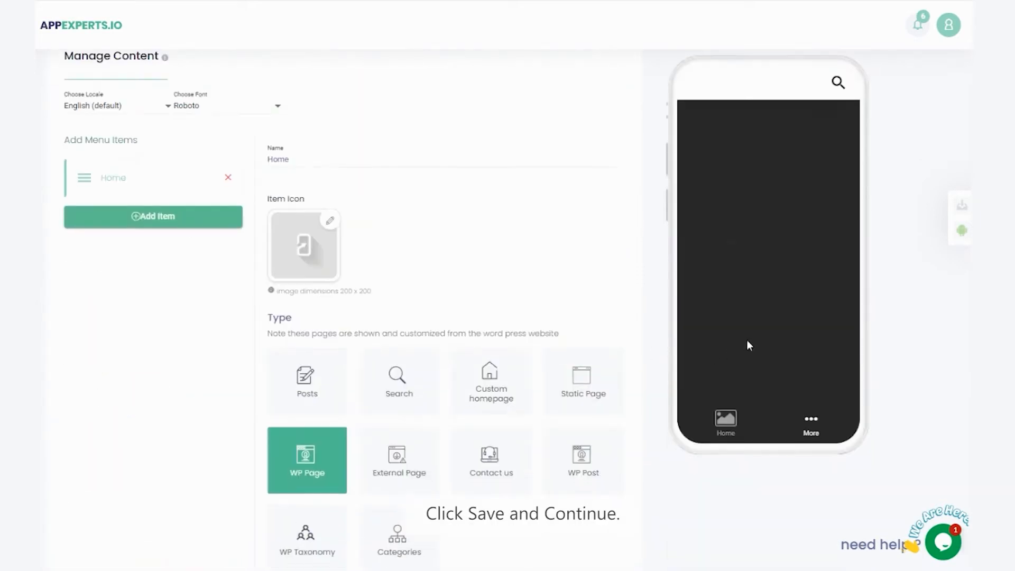
# - Edit the sign_up translation text to read 'Sign Up Now' and save the changes
pyautogui.scroll(-3)
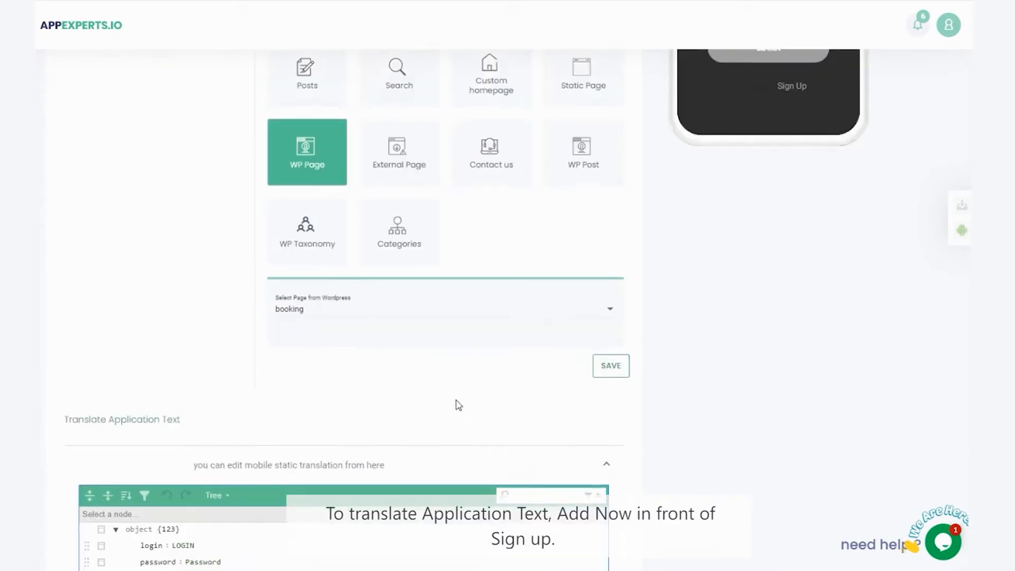
pyautogui.scroll(-3)
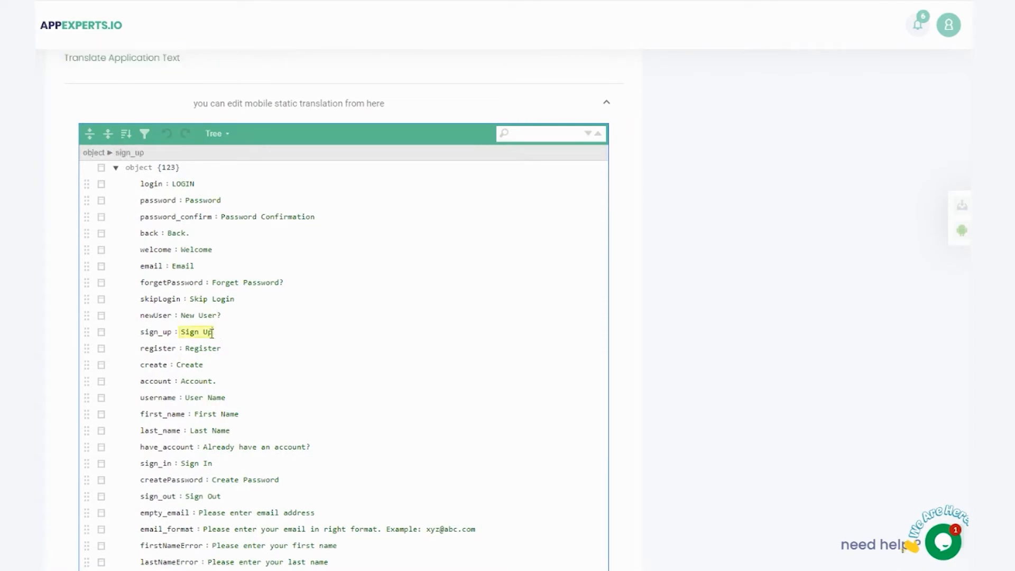
pyautogui.write('N')
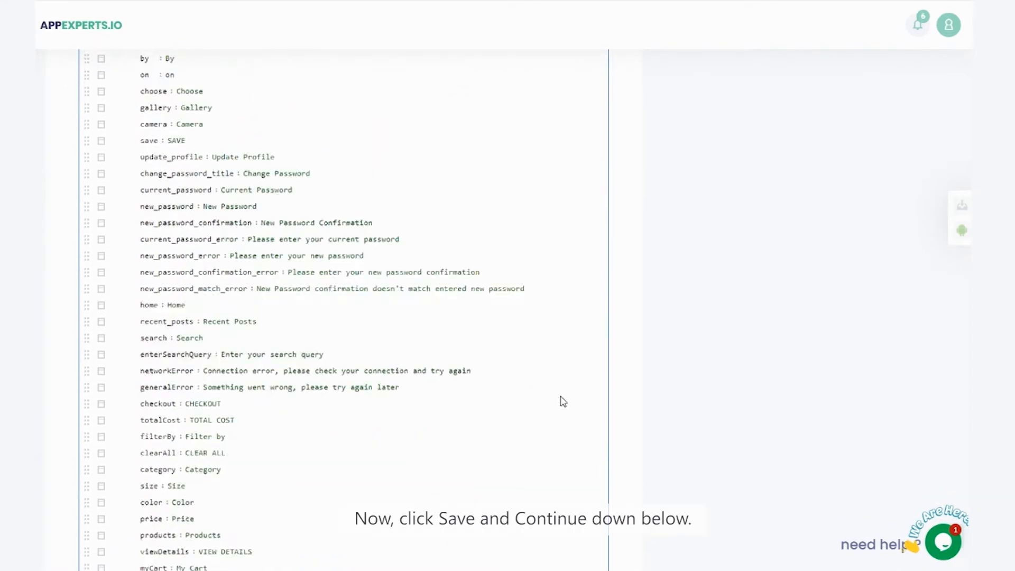
pyautogui.scroll(-3)
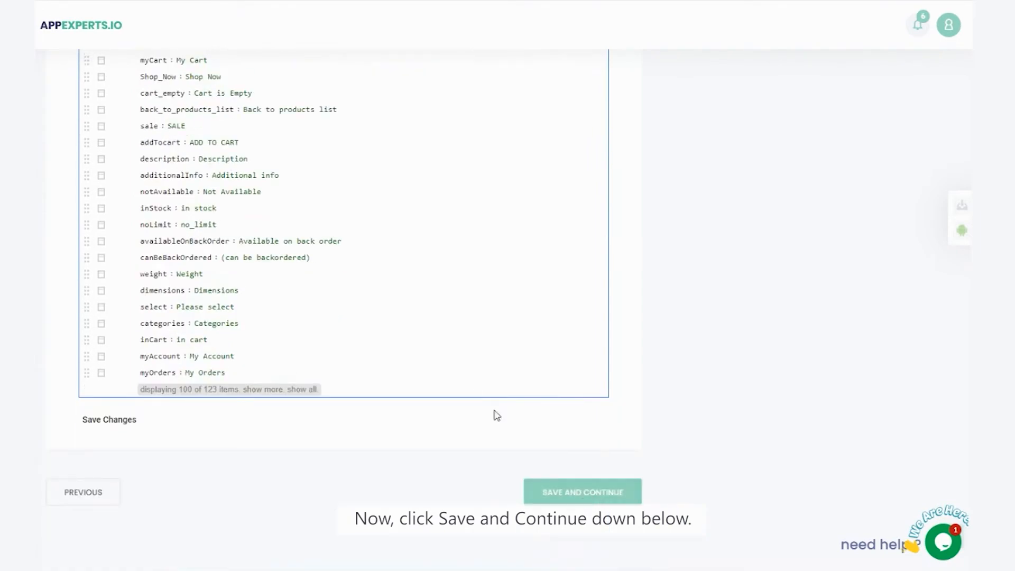
pyautogui.click(581, 491)
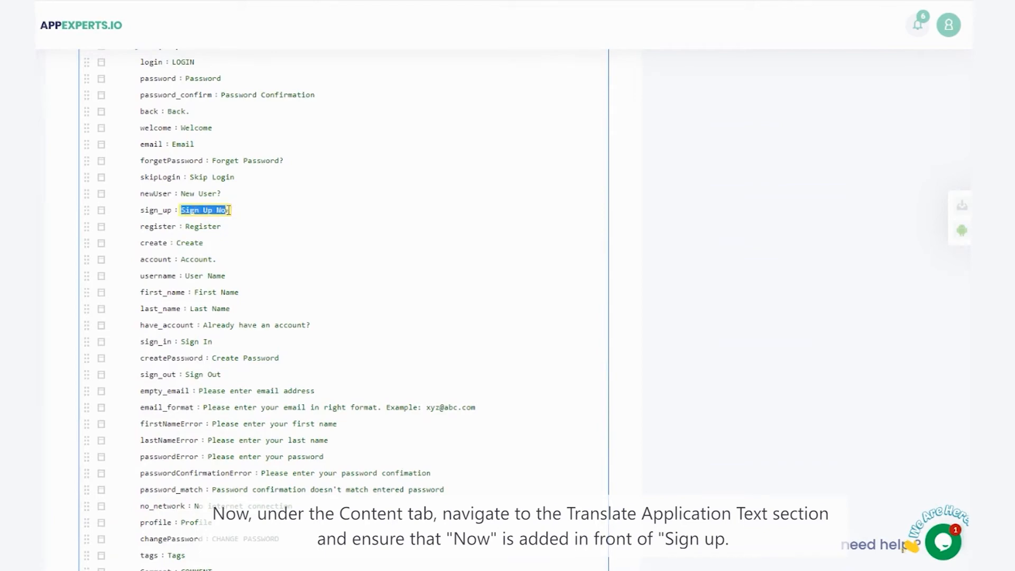
pyautogui.scroll(-3)
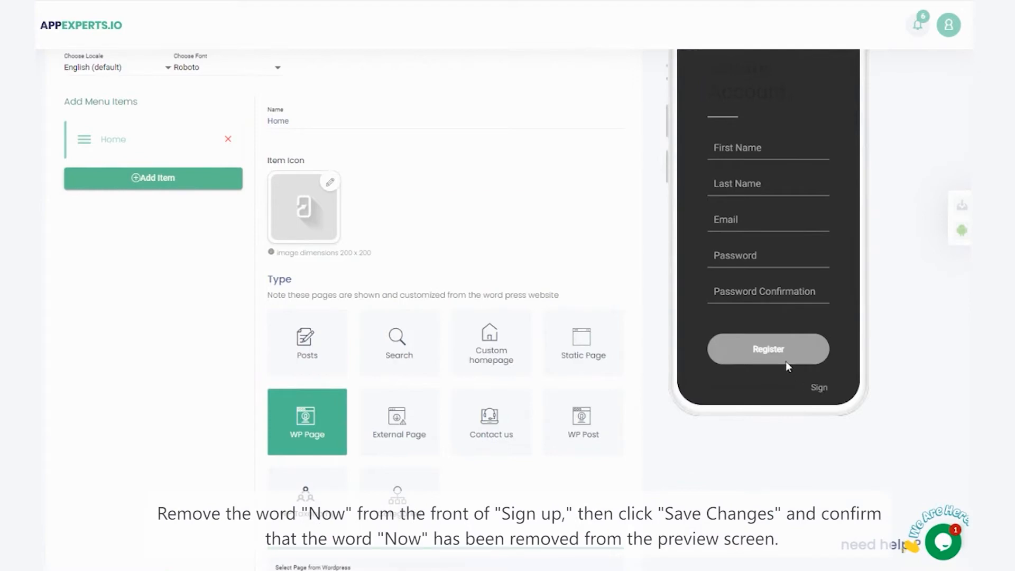
pyautogui.scroll(-3)
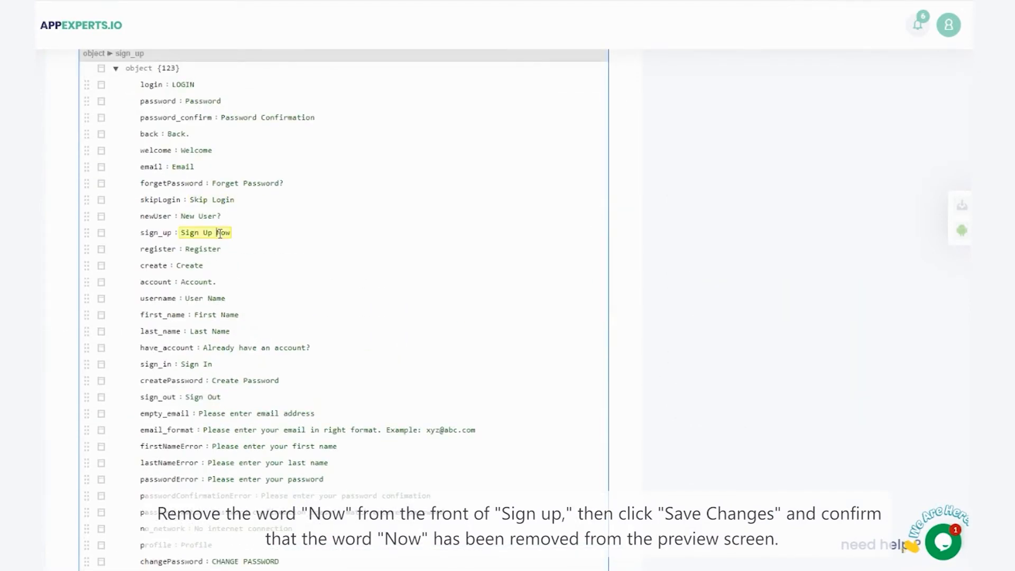
pyautogui.scroll(-3)
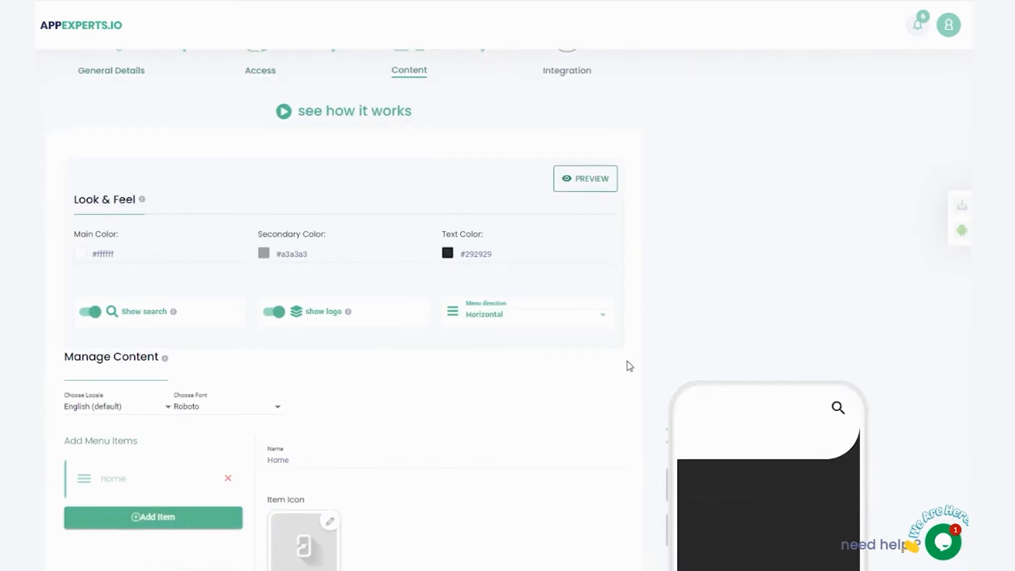
# - Set the Home menu item's type to Posts with Post Type Posts and save
pyautogui.scroll(-3)
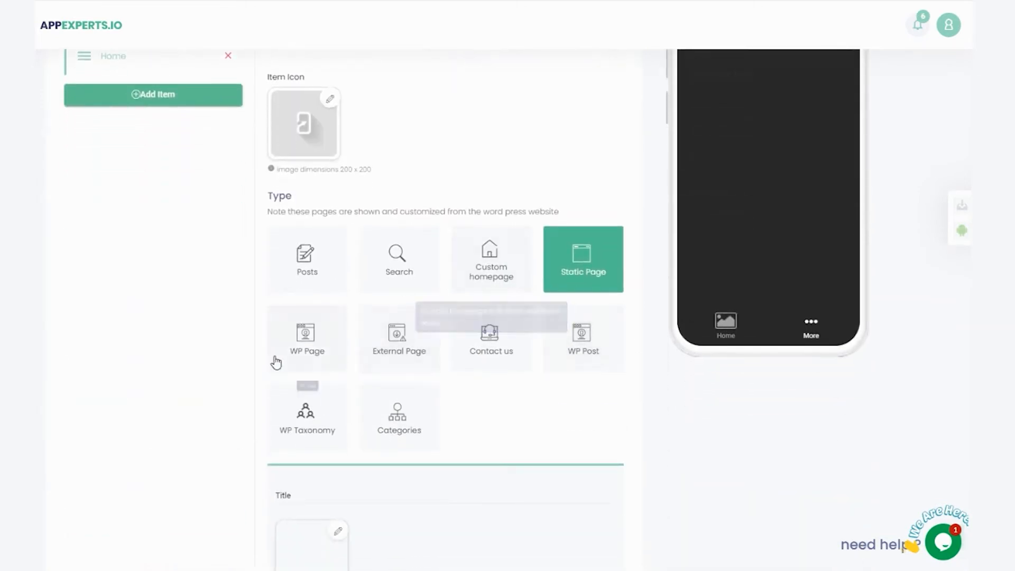
pyautogui.click(306, 259)
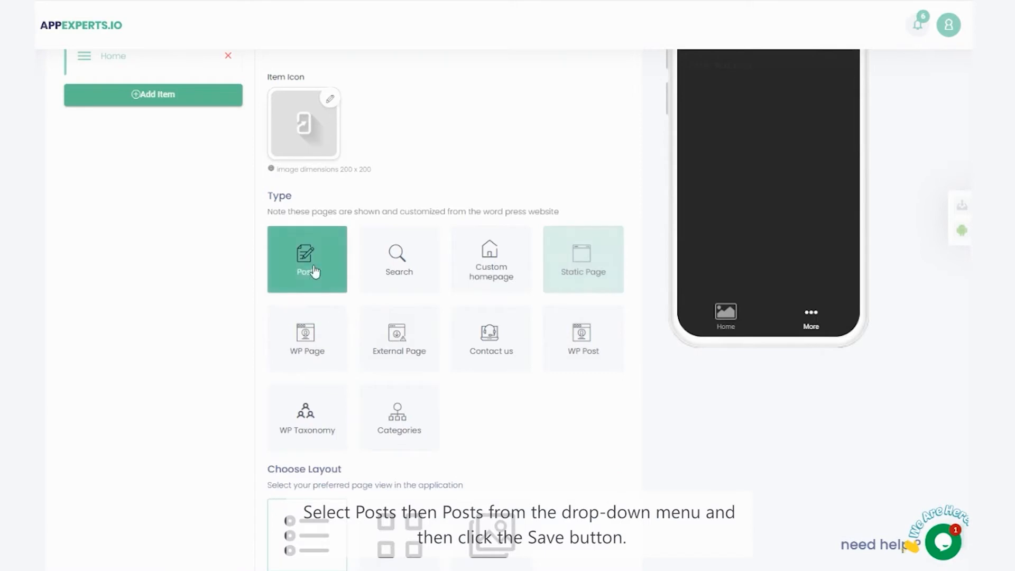
pyautogui.scroll(-3)
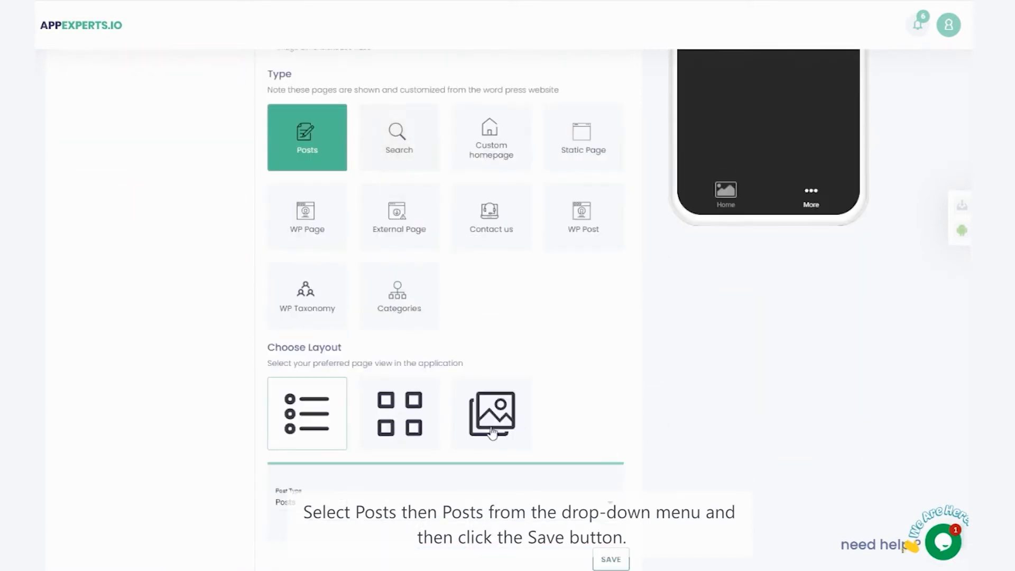
pyautogui.scroll(-3)
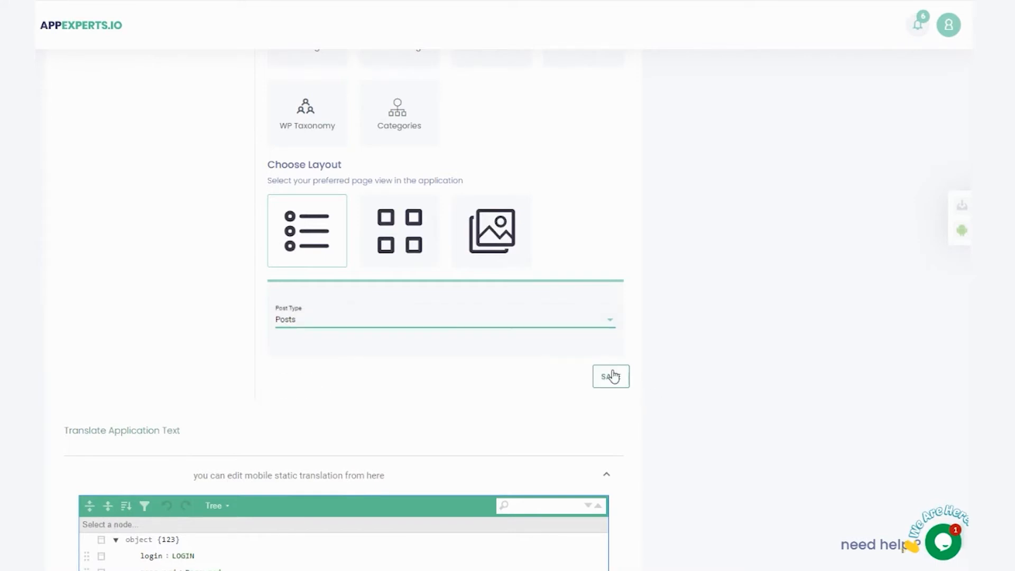
pyautogui.click(610, 376)
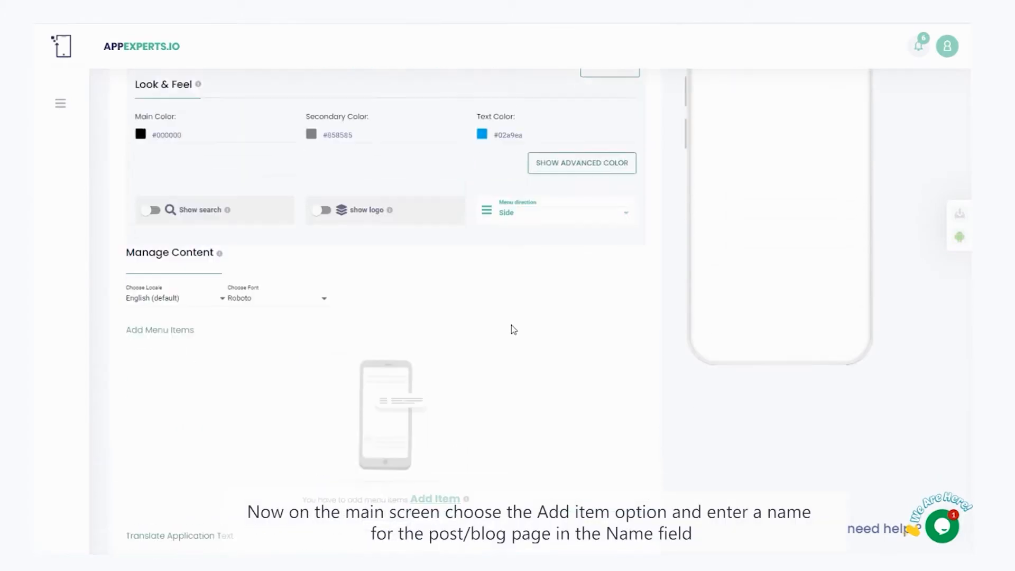
# - Add a Post / Blog Page menu item and replace its icon with a grid image
pyautogui.scroll(-3)
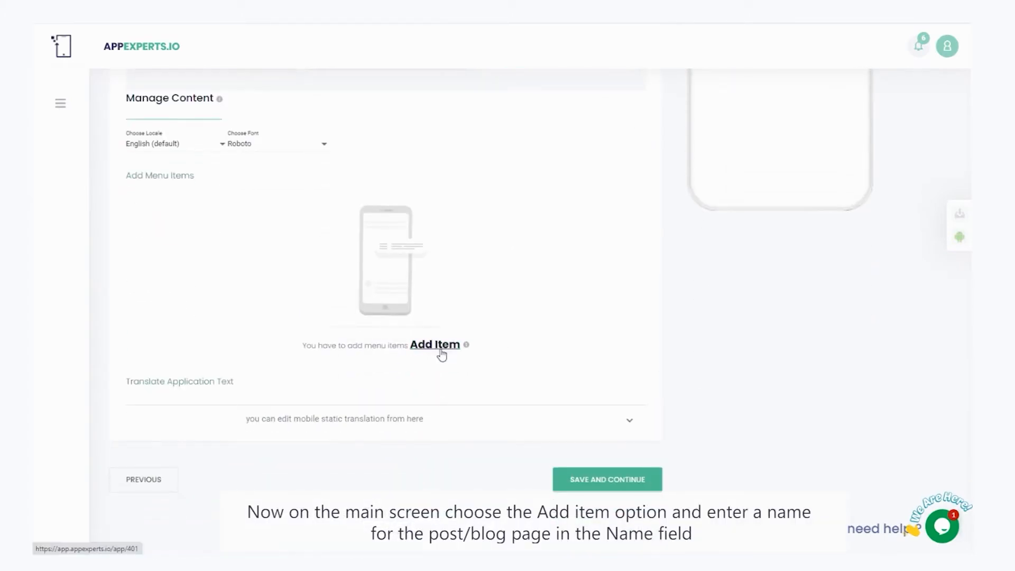
pyautogui.click(435, 344)
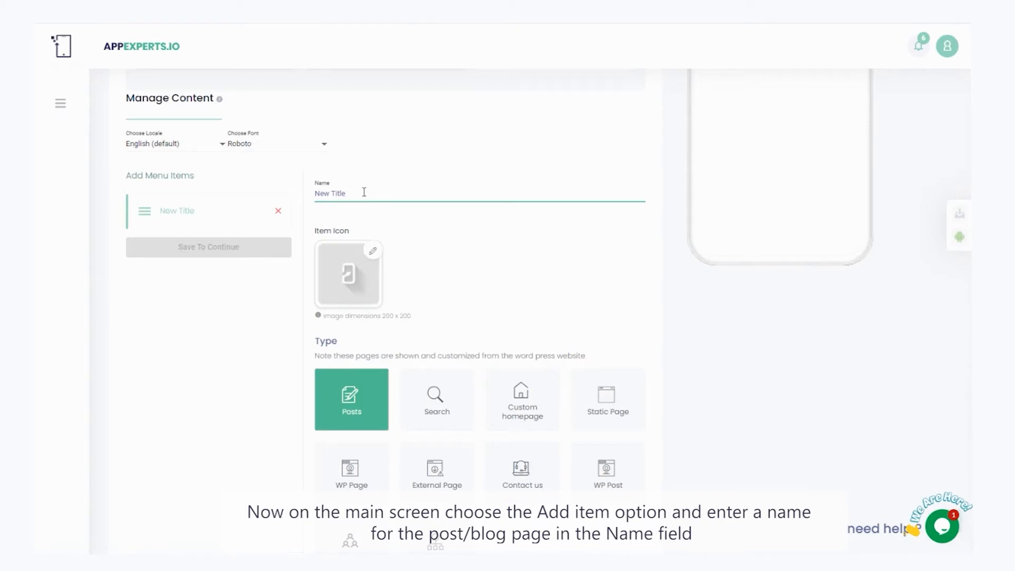
pyautogui.write('Post / Blog Page')
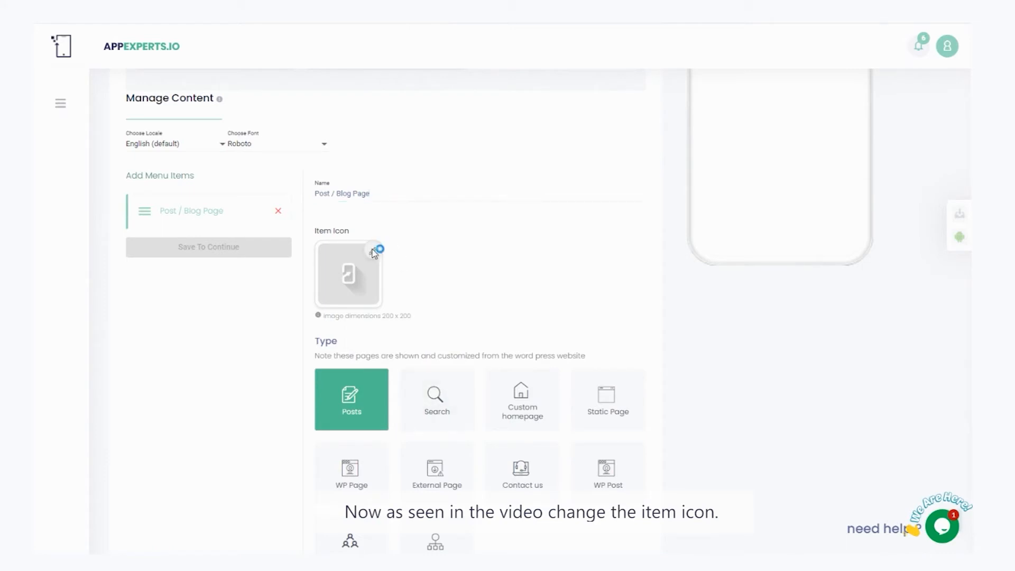
pyautogui.click(349, 273)
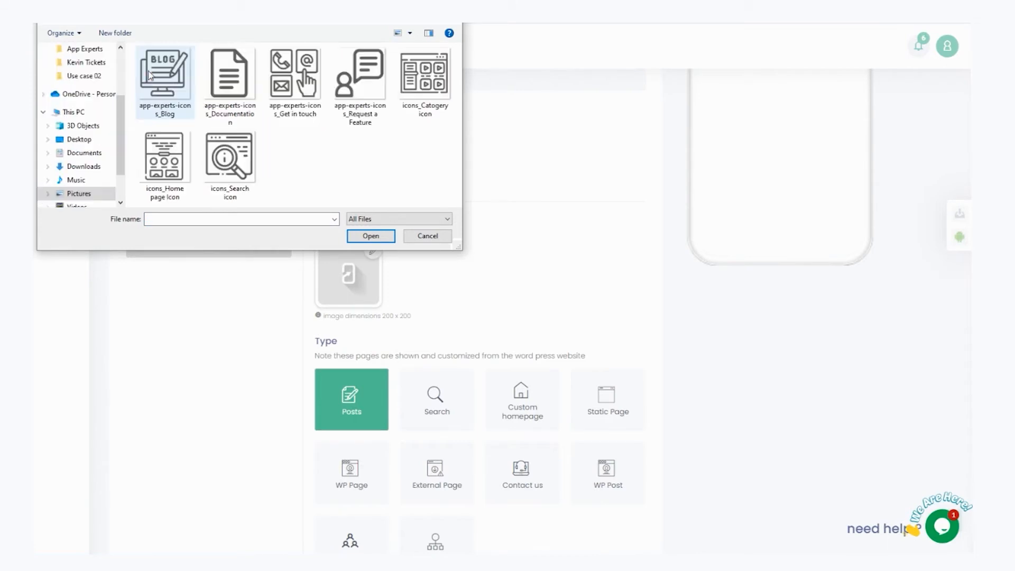
pyautogui.click(427, 236)
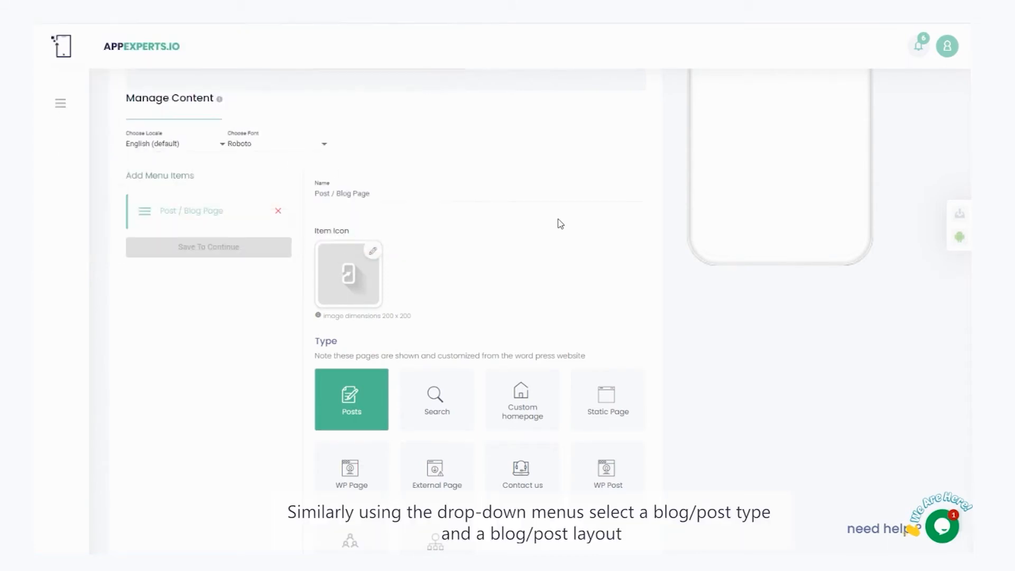
# - Set the item to a posts list layout with Post Type 'Posts'
pyautogui.scroll(-3)
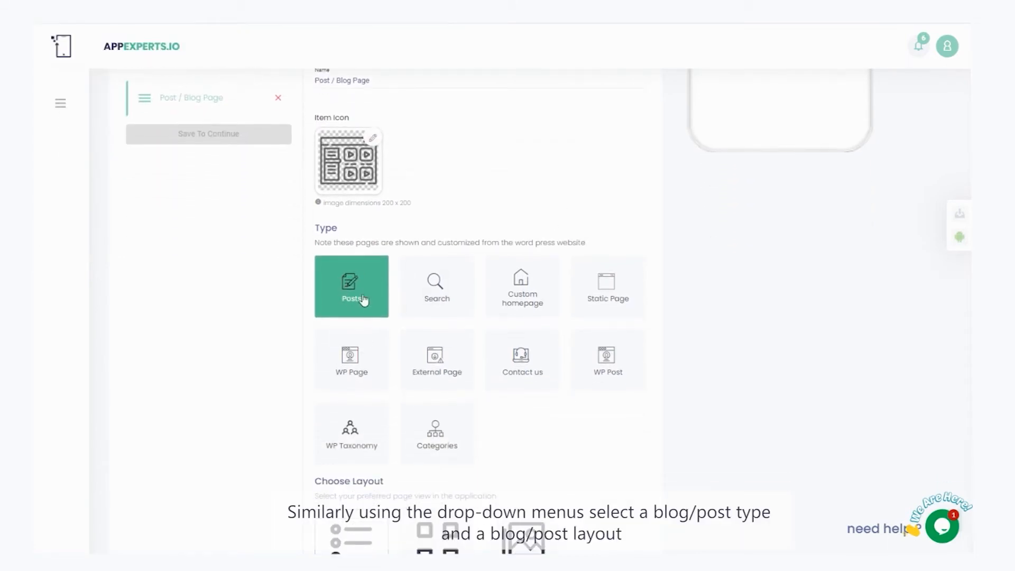
pyautogui.scroll(-3)
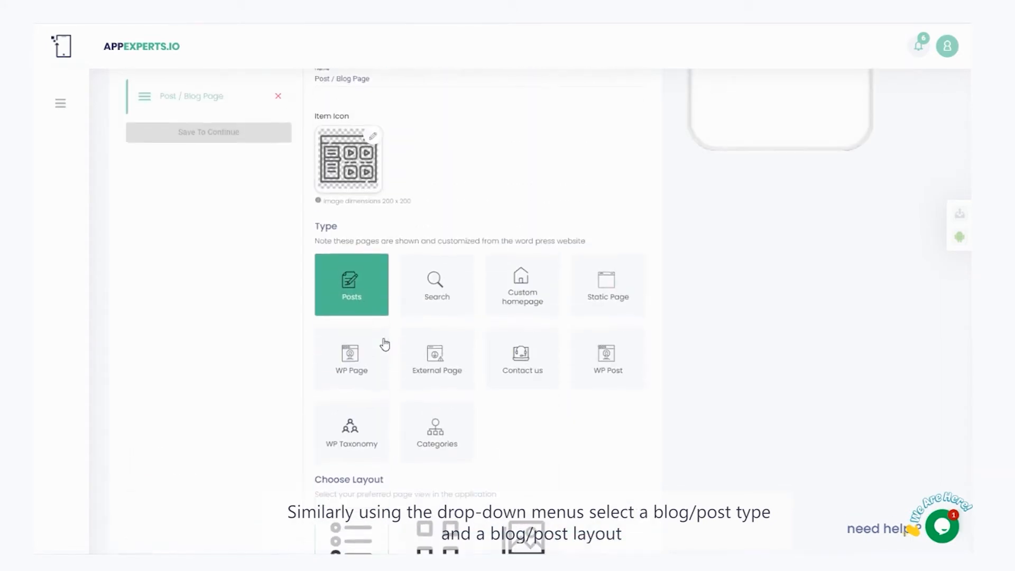
pyautogui.scroll(-3)
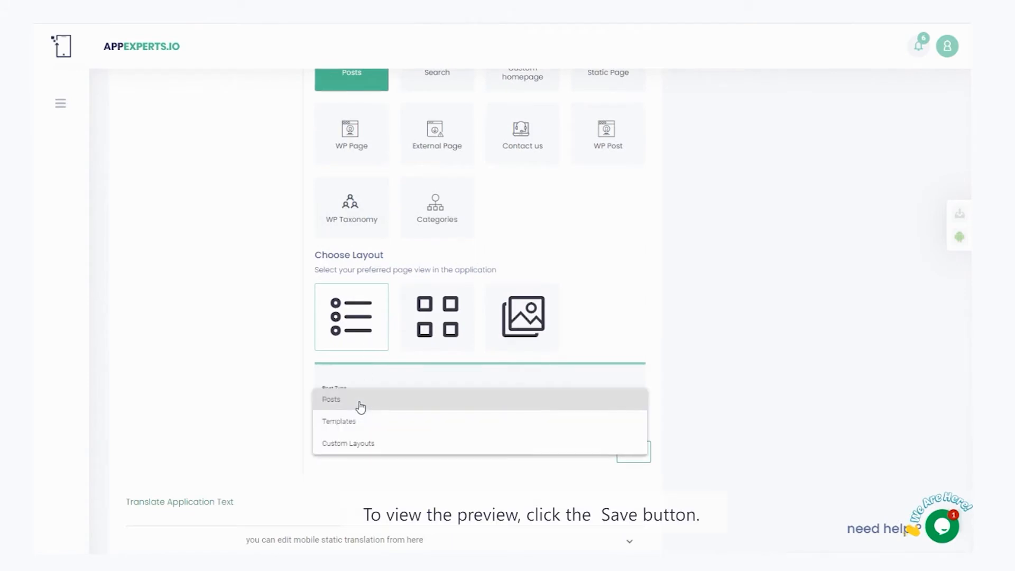
pyautogui.click(331, 399)
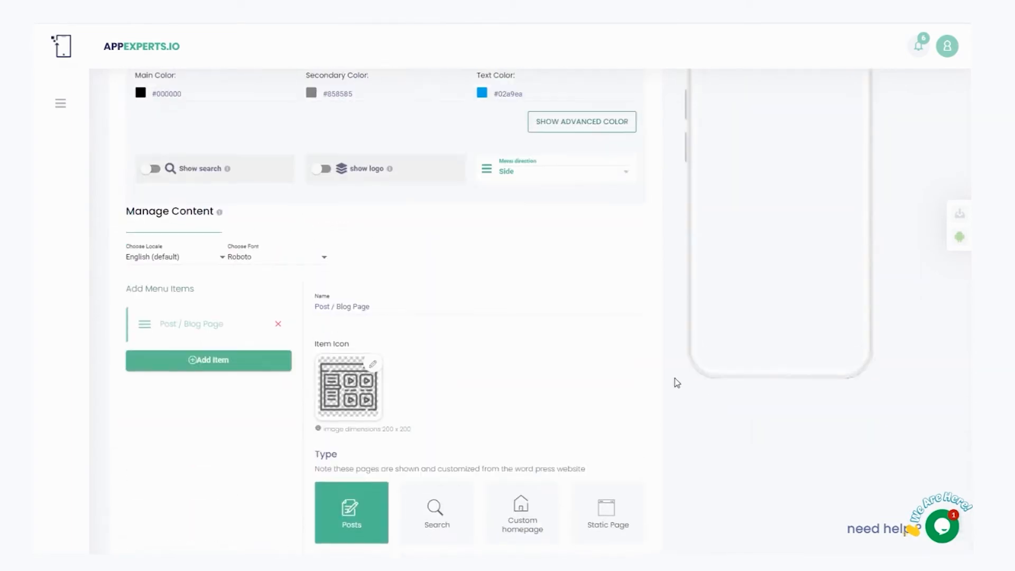
pyautogui.scroll(-3)
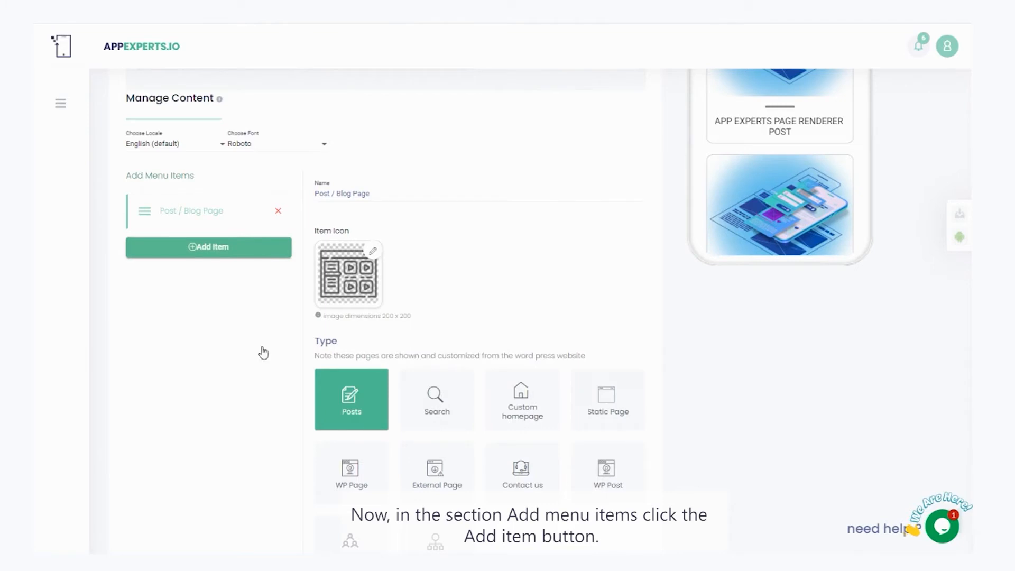
# - Add a 'Search' menu item of Search type and save it to preview the search screen
pyautogui.click(208, 247)
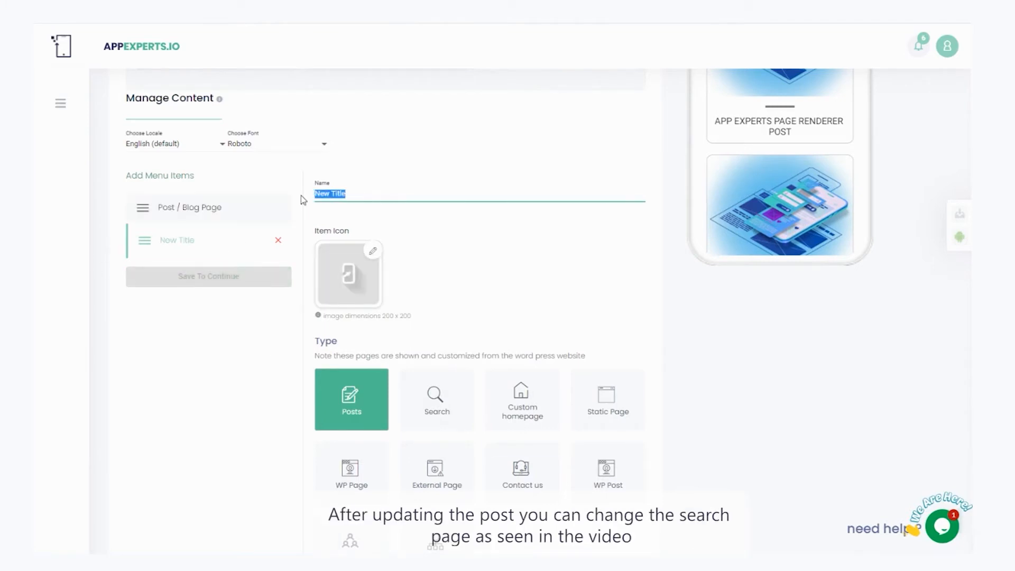
pyautogui.write('Search')
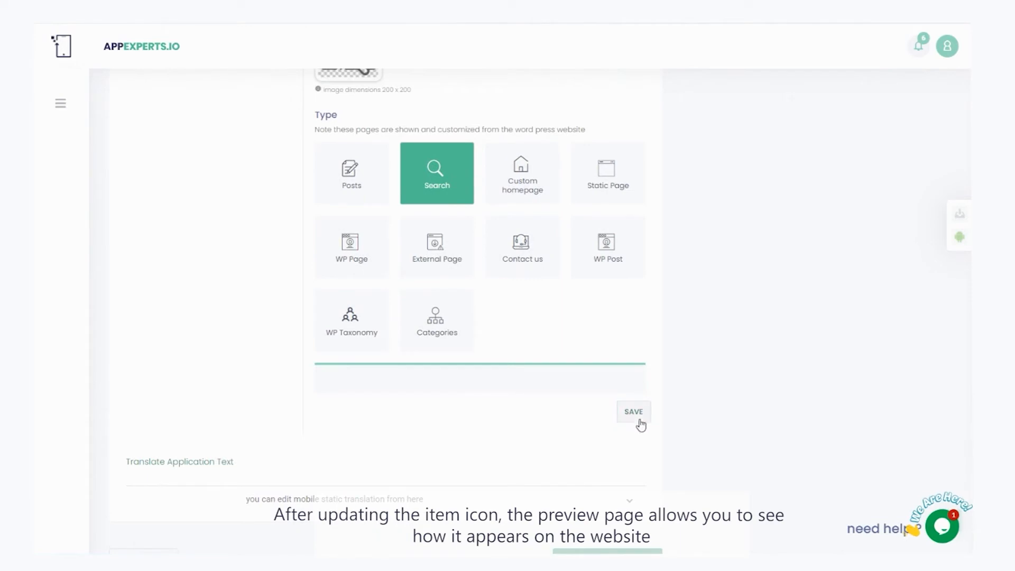
pyautogui.click(632, 412)
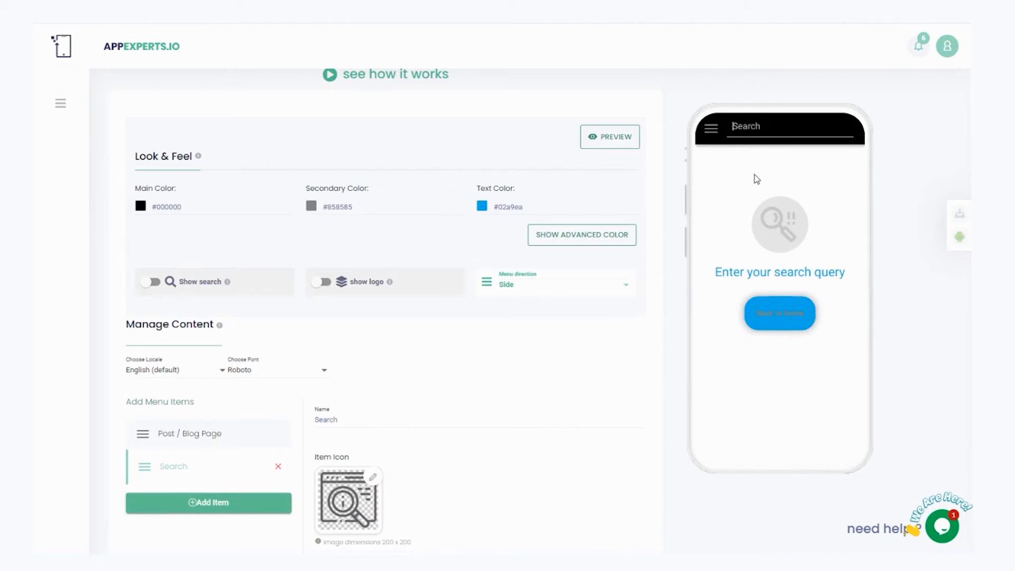
pyautogui.scroll(-3)
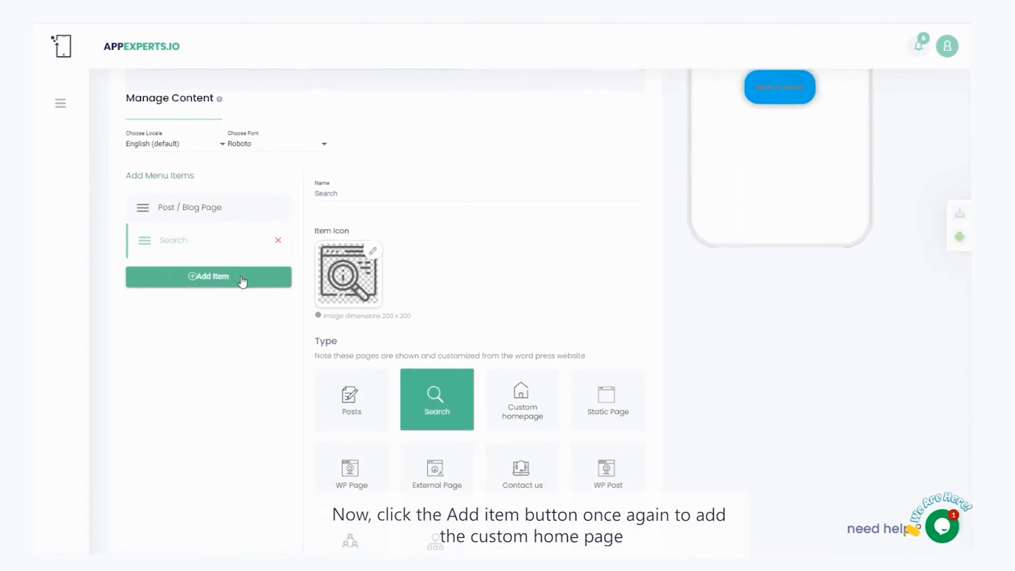
# - Add a 'Custom Home Page' menu item with its own icon and Custom homepage type
pyautogui.click(208, 277)
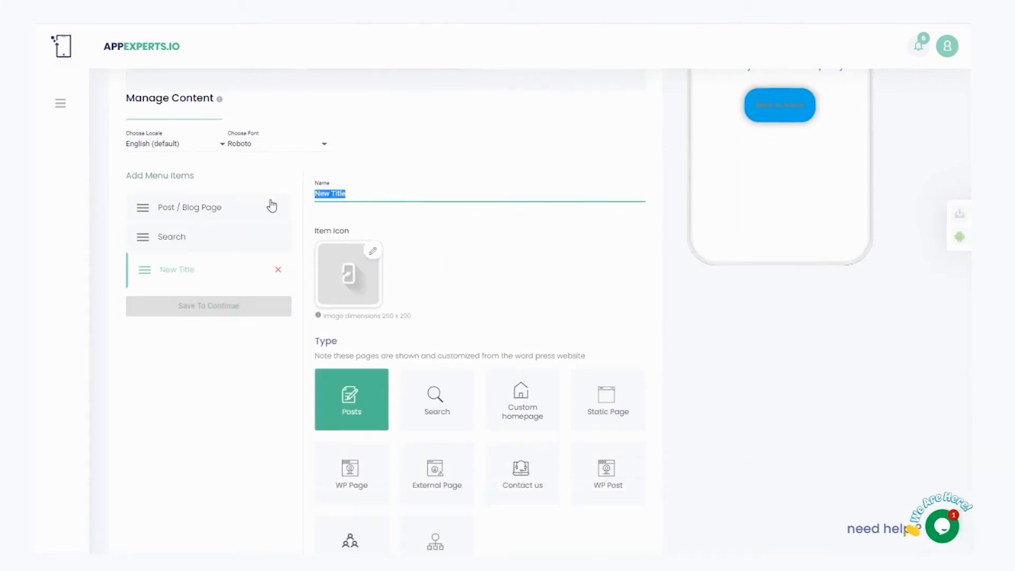
pyautogui.write('Custom Home Page')
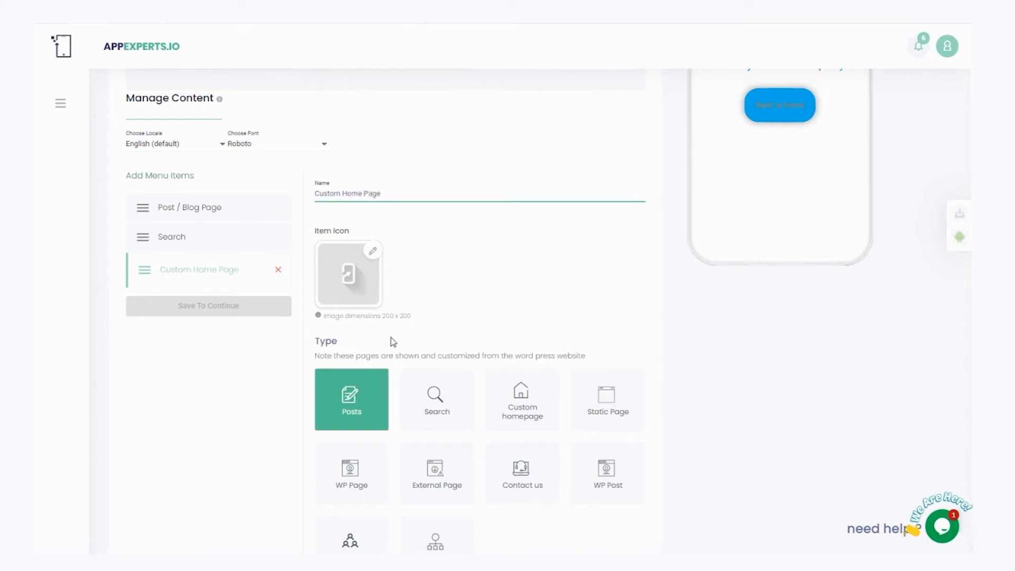
pyautogui.click(372, 250)
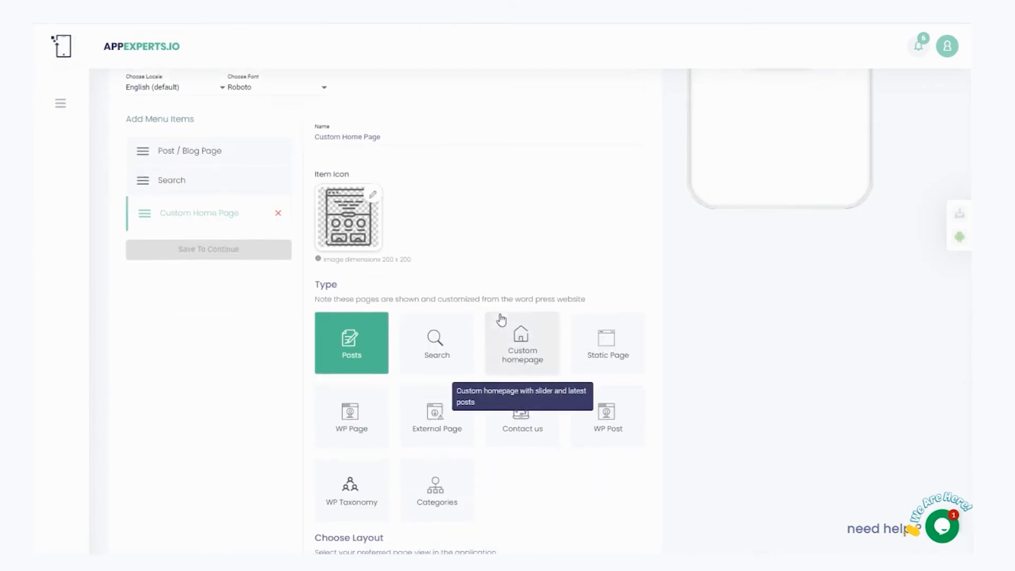
pyautogui.click(522, 343)
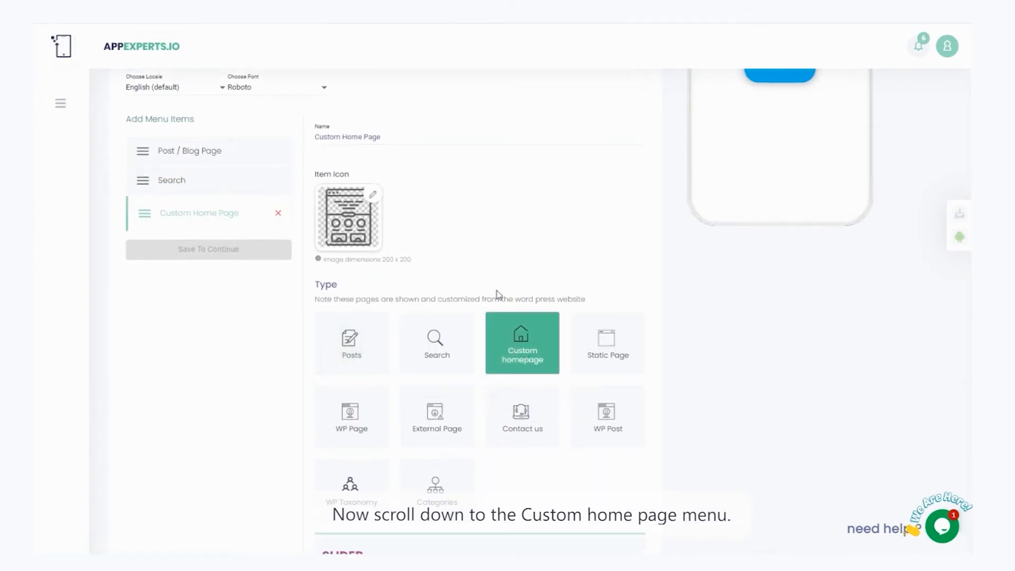
# - Add a 'Contact Page' slide with an image linking to a WordPress page
pyautogui.scroll(-3)
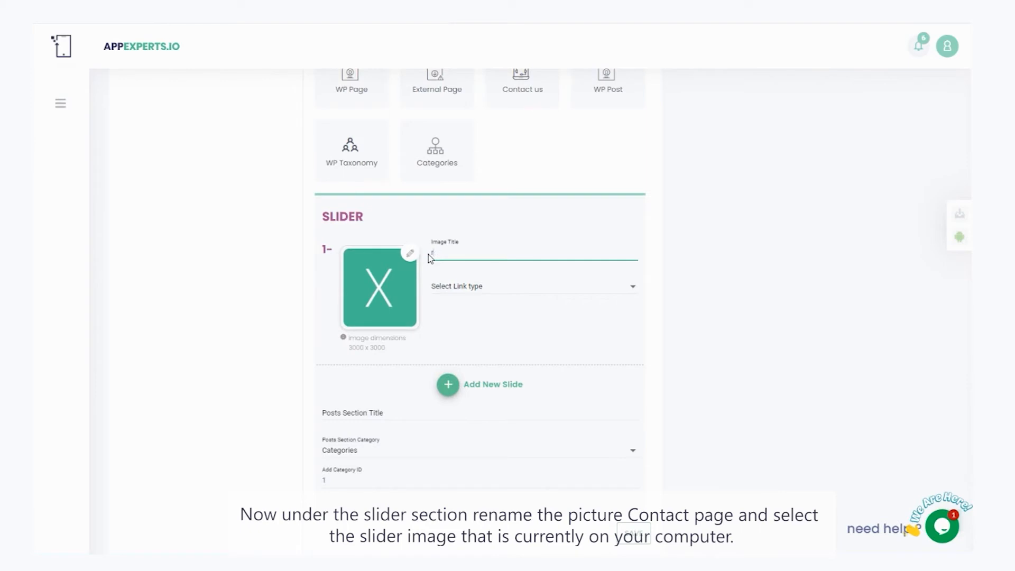
pyautogui.write('Conta')
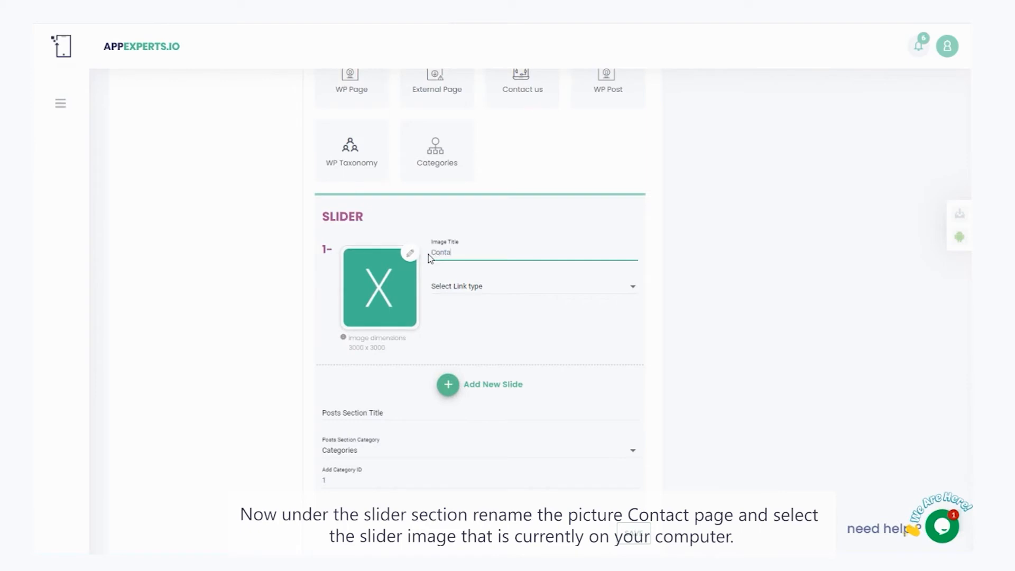
pyautogui.click(410, 253)
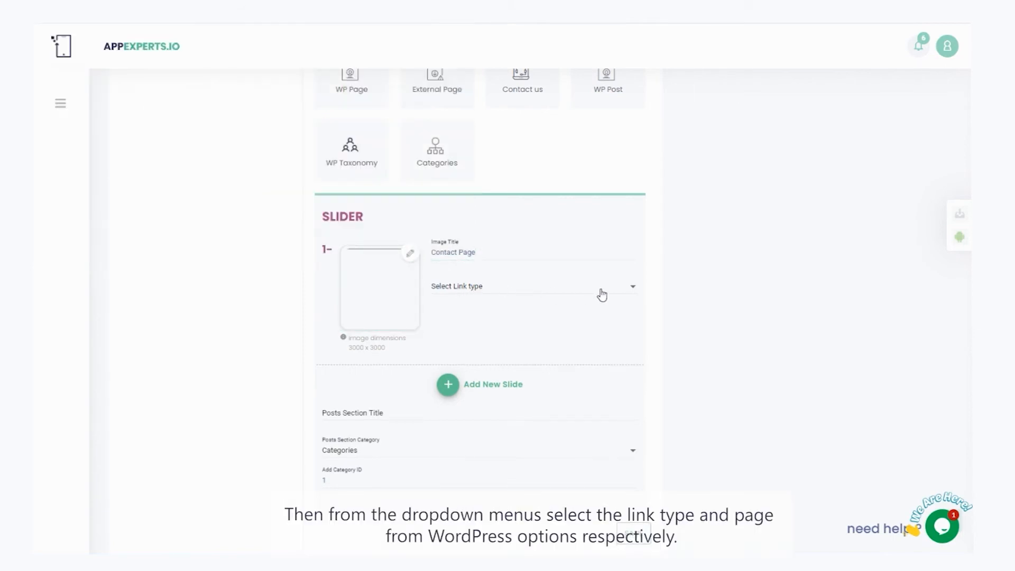
pyautogui.click(631, 287)
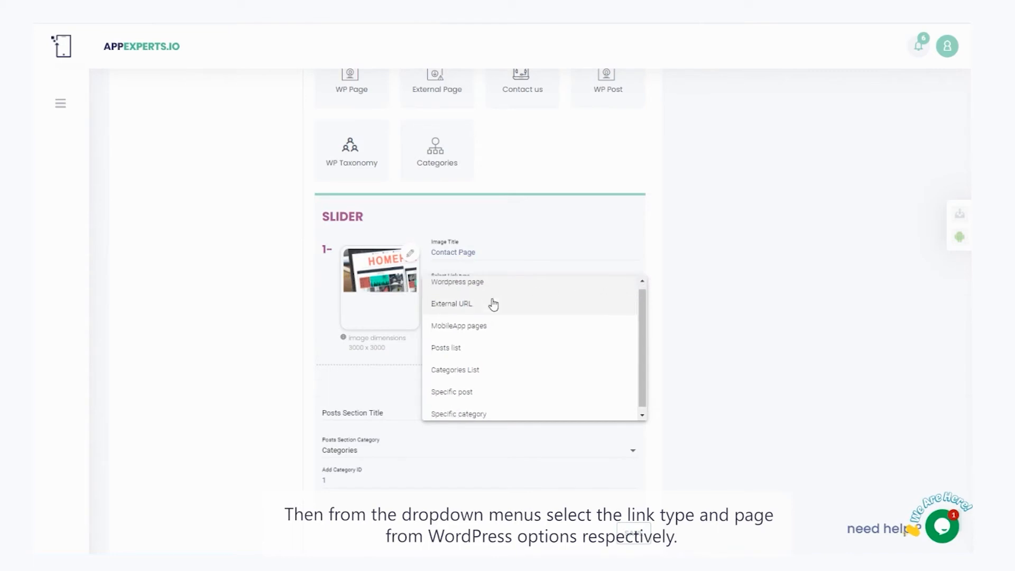
pyautogui.click(457, 282)
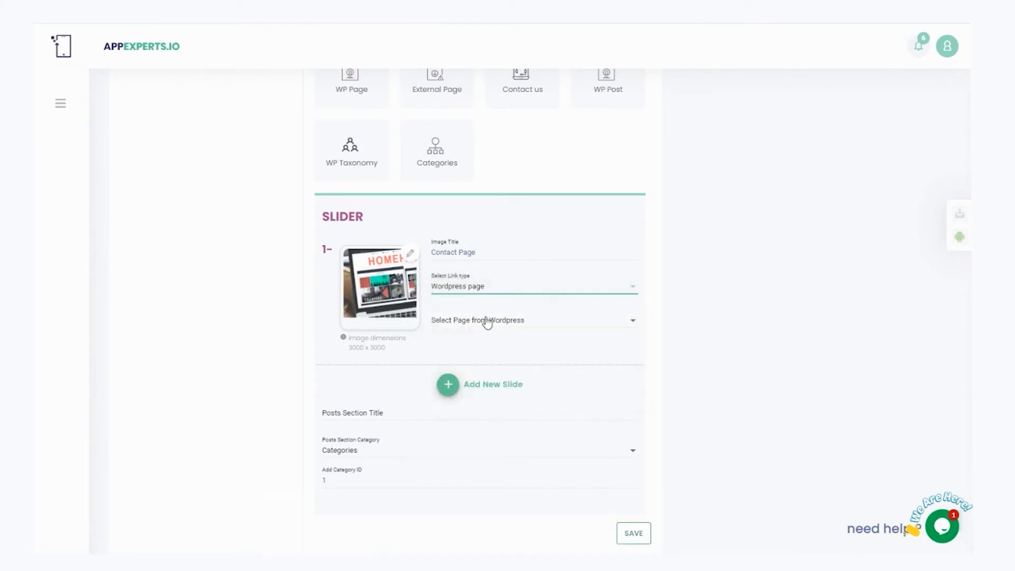
pyautogui.click(531, 320)
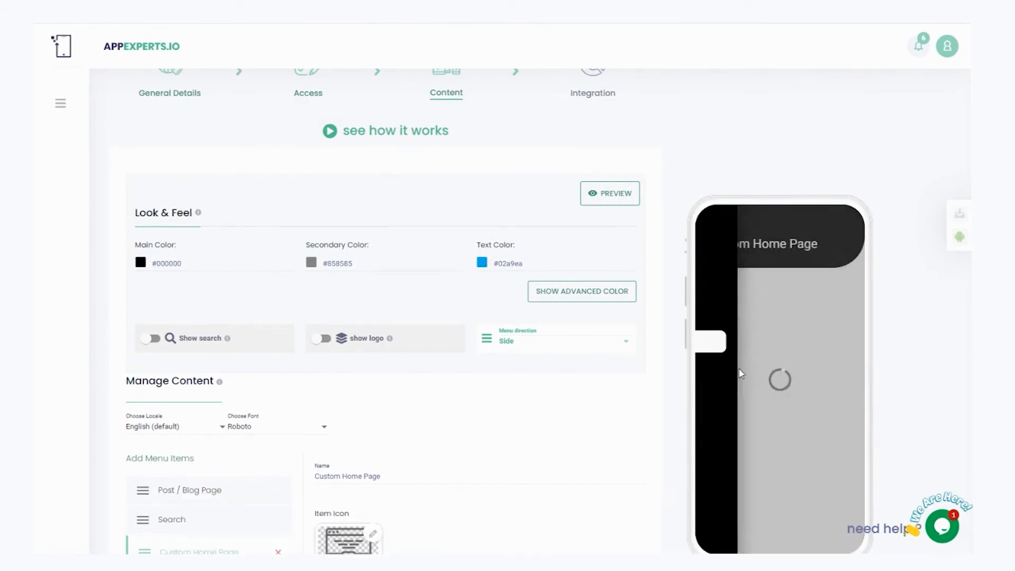
pyautogui.click(609, 193)
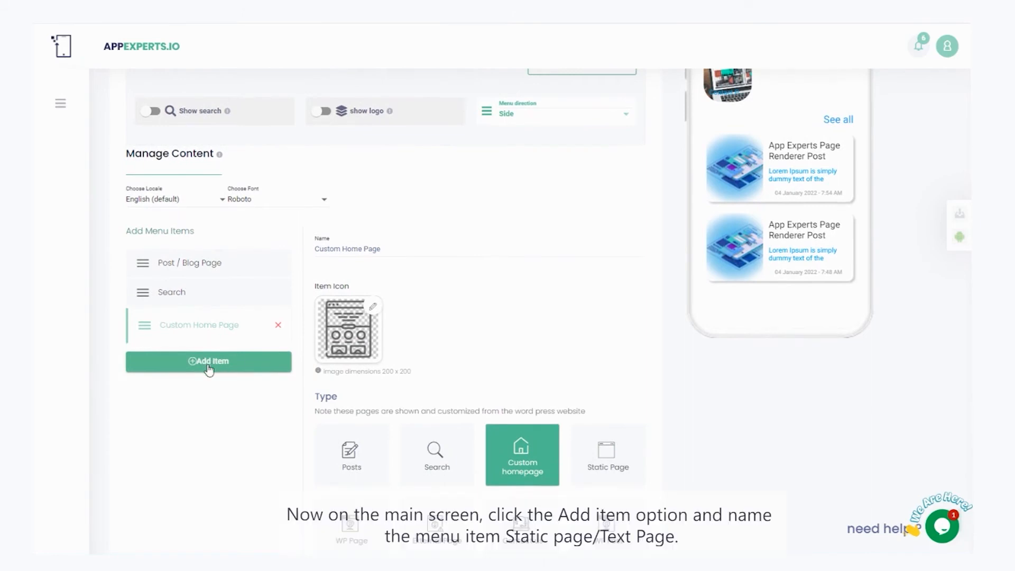
# - Add a 'Static Page / Text Page' menu item with an icon and a page image
pyautogui.click(207, 362)
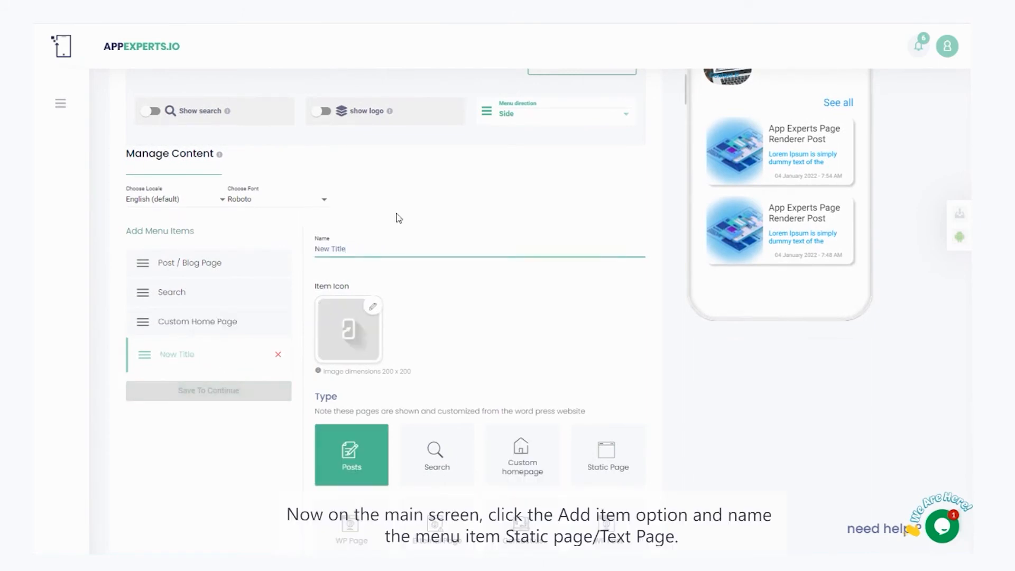
pyautogui.write('ta')
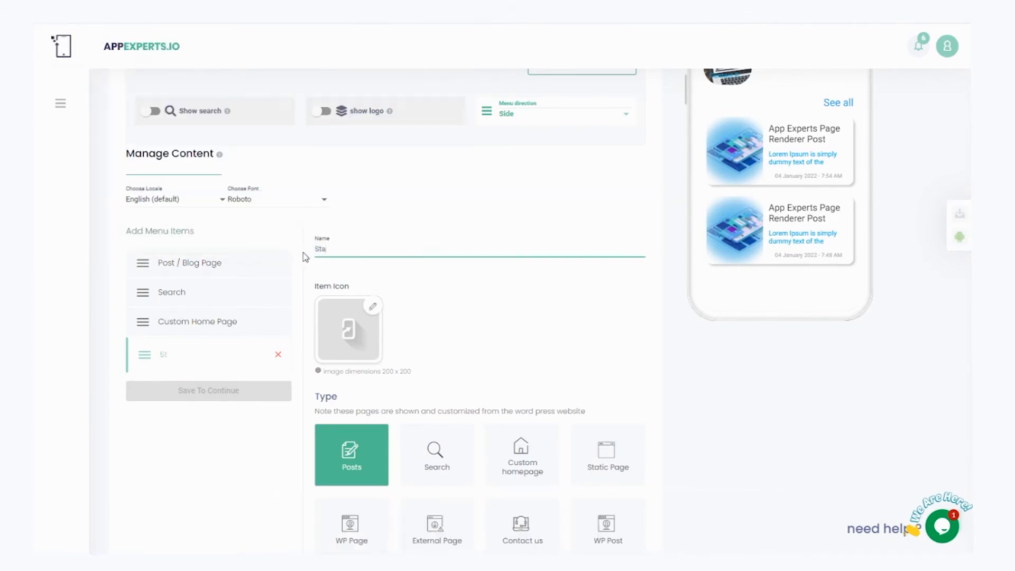
pyautogui.write('Static Page / Text')
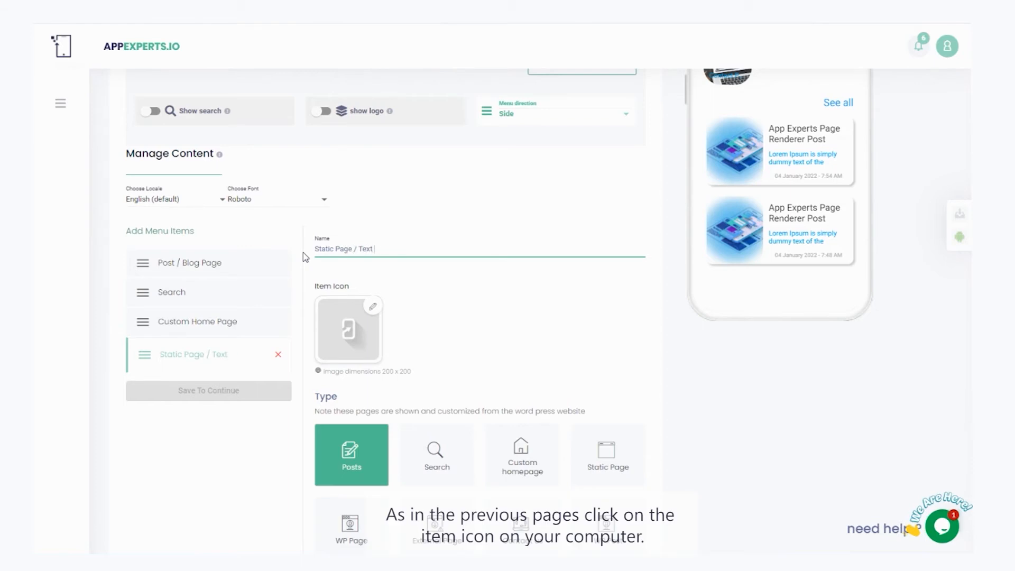
pyautogui.click(348, 329)
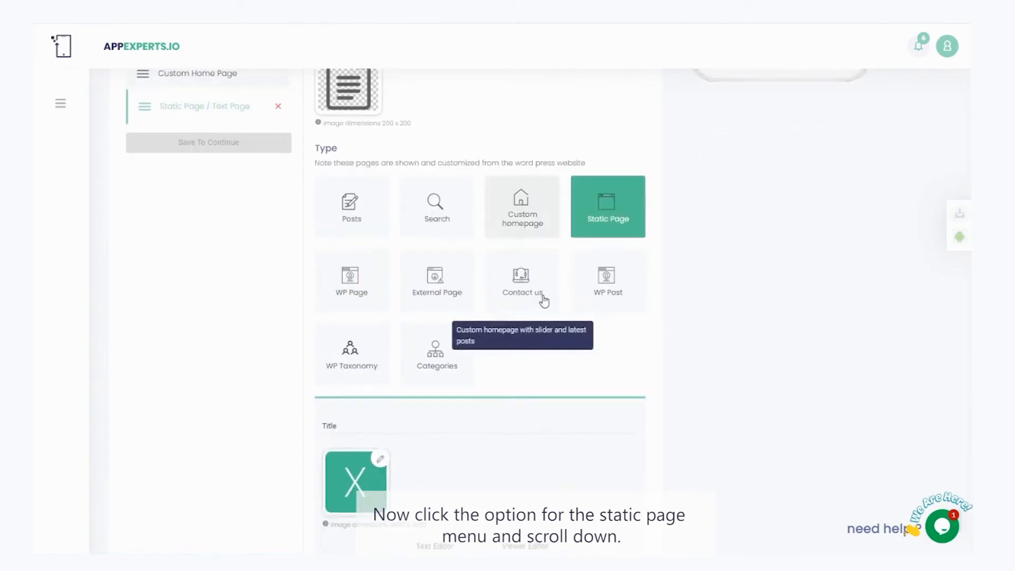
pyautogui.scroll(-3)
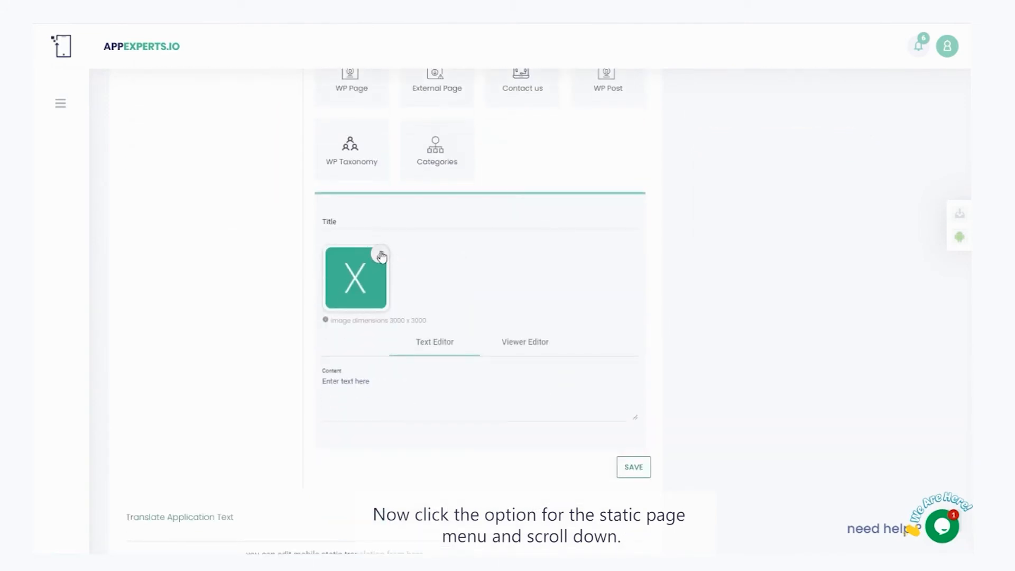
pyautogui.click(382, 255)
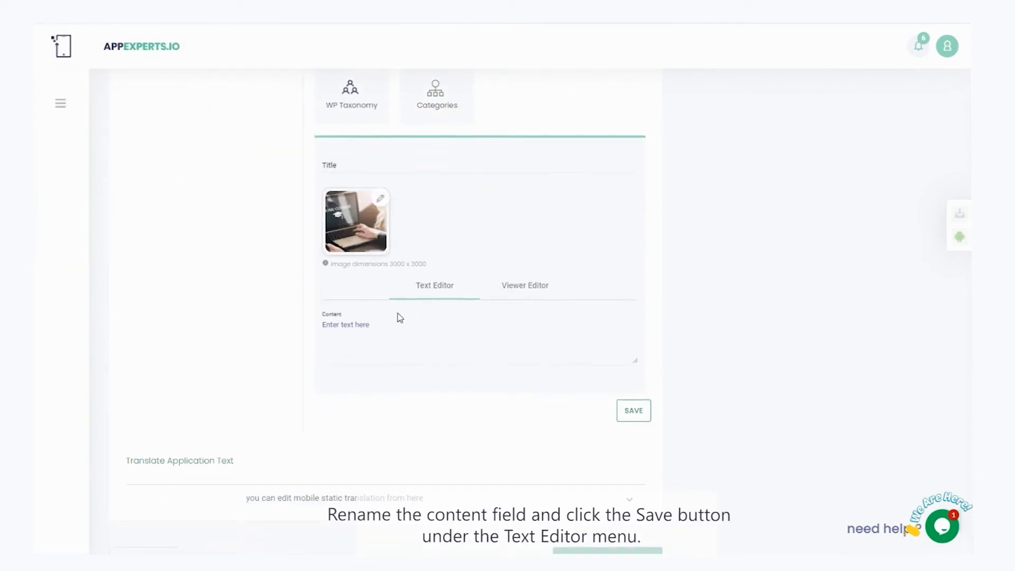
# - Replace the placeholder content with 'App Experts' and save the page
pyautogui.doubleClick(346, 324)
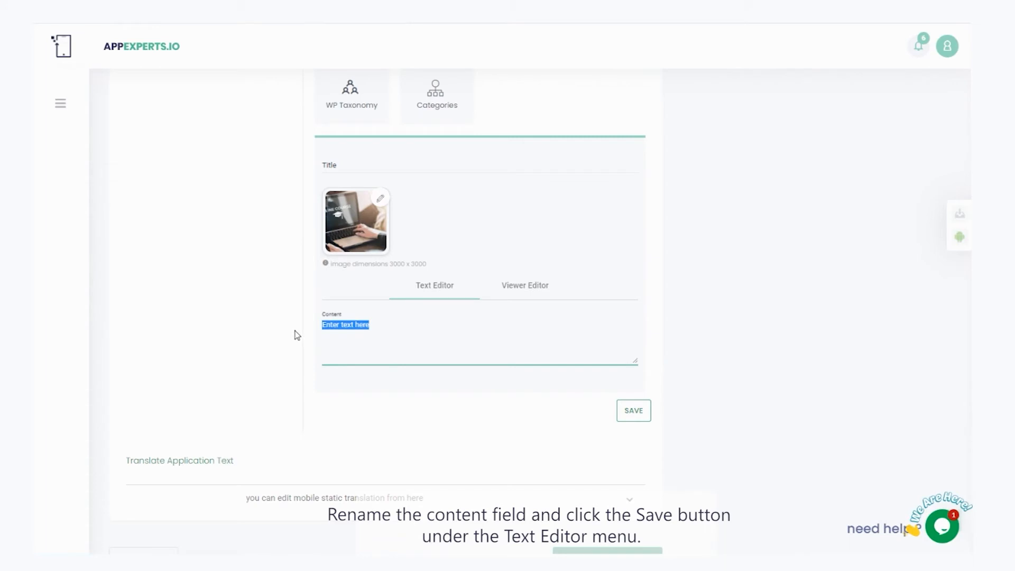
pyautogui.write('Te')
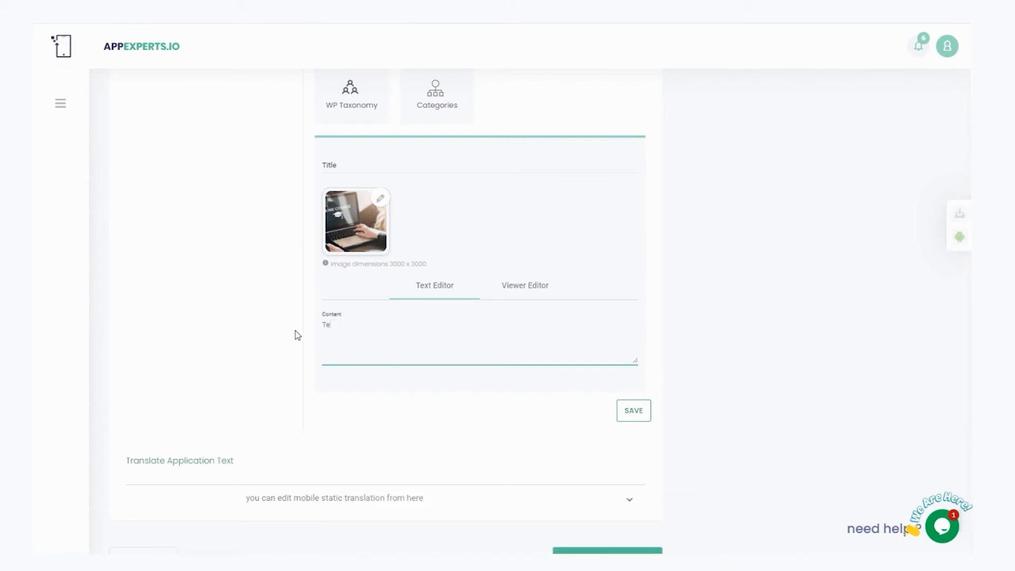
pyautogui.write('App Expe')
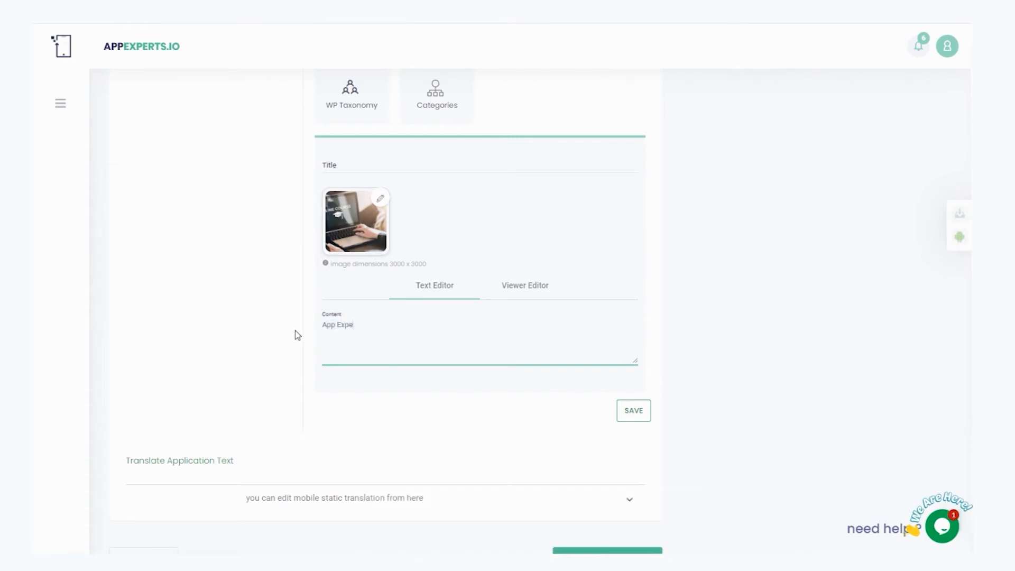
pyautogui.click(525, 285)
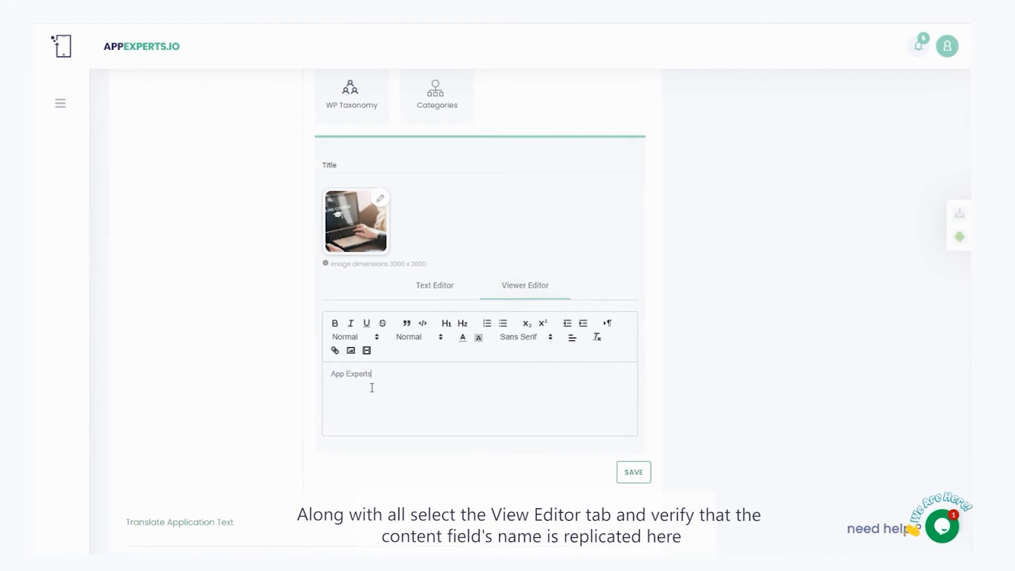
pyautogui.tripleClick(352, 374)
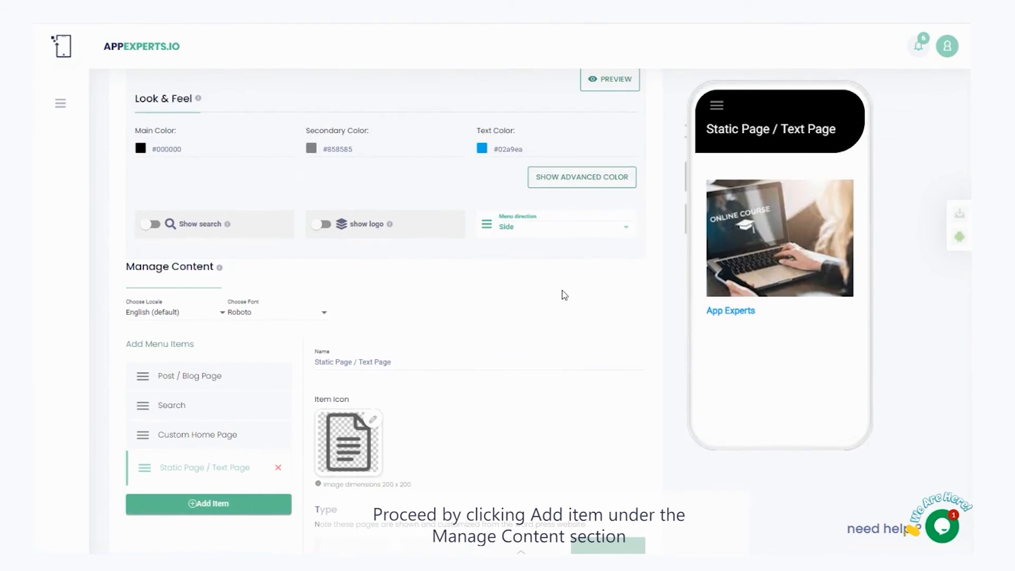
pyautogui.scroll(-3)
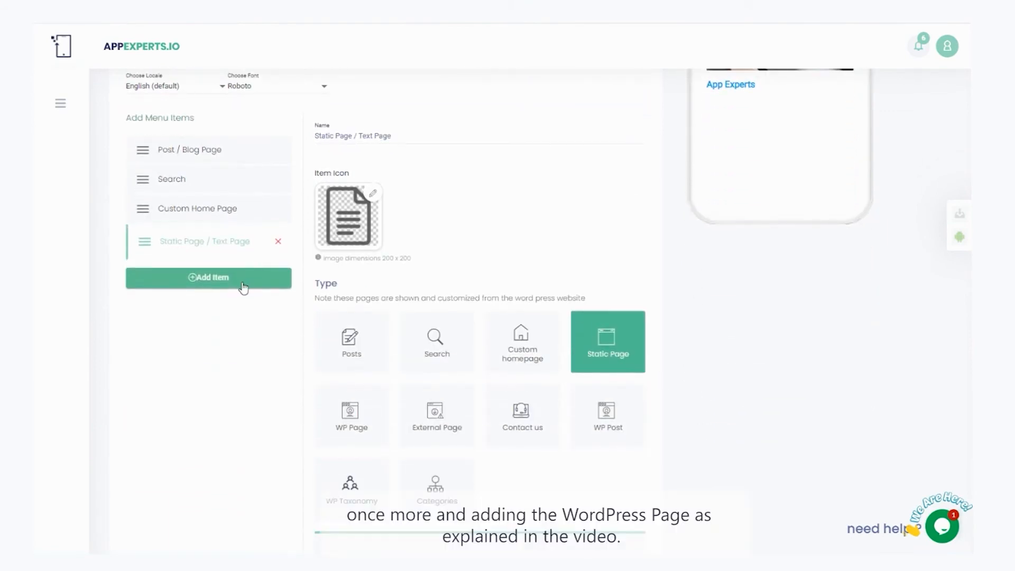
# - Add a 'WordPress Page' menu item with the WP Page type
pyautogui.click(209, 277)
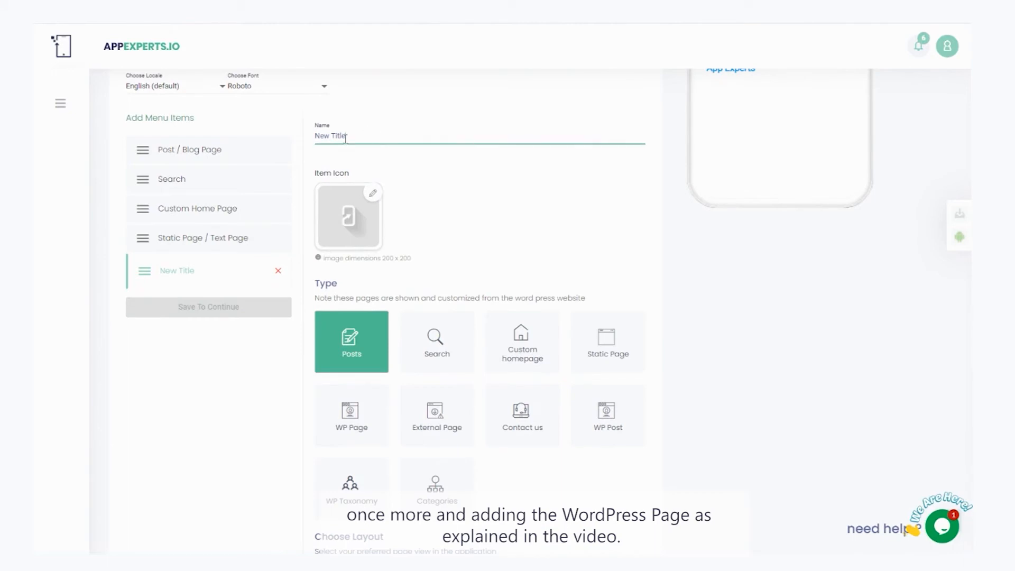
pyautogui.write('WordPress')
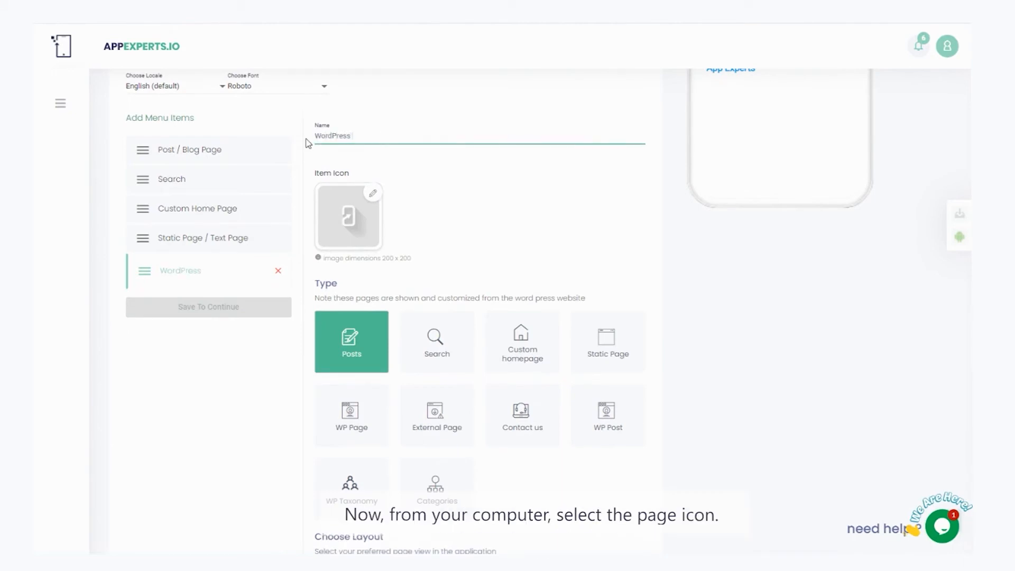
pyautogui.click(348, 217)
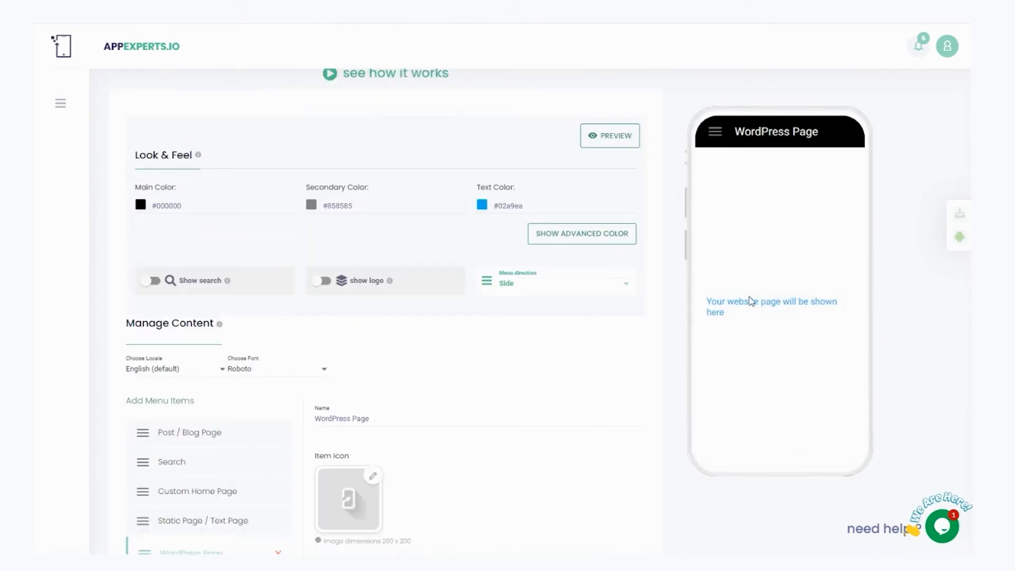
pyautogui.click(208, 250)
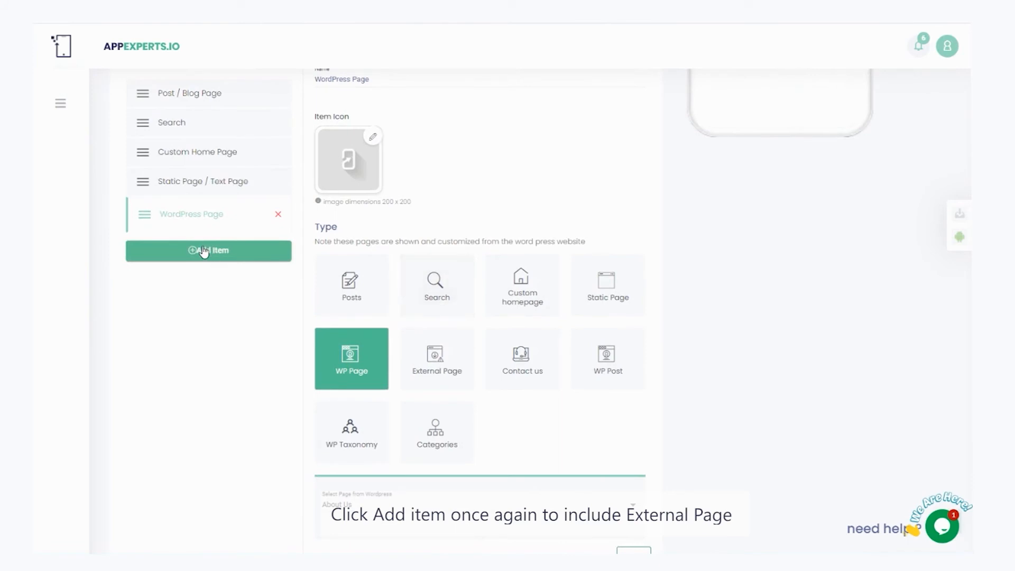
# - Create an 'External Page' menu item with the External Page type, then add another item
pyautogui.click(208, 251)
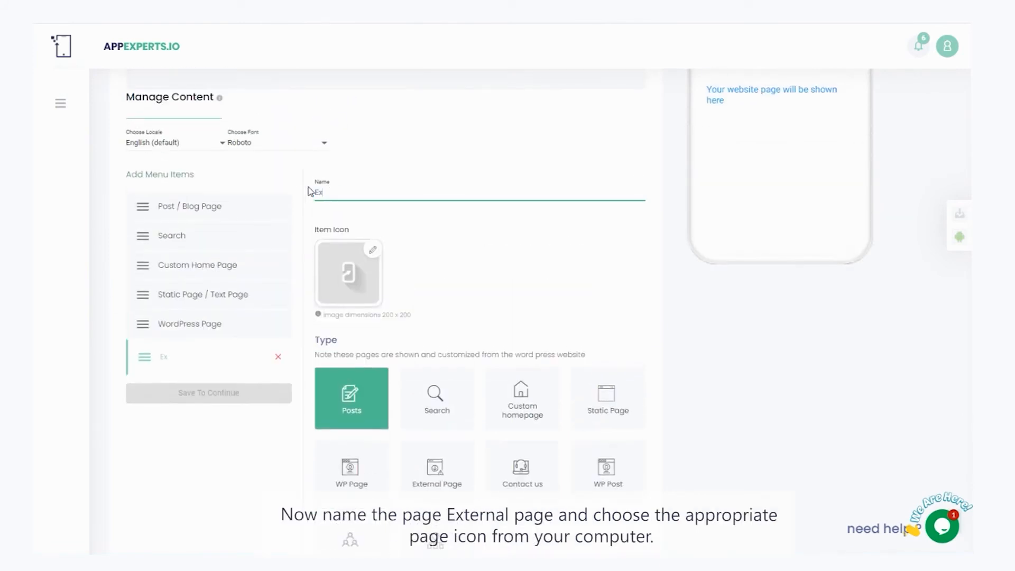
pyautogui.write('External Page')
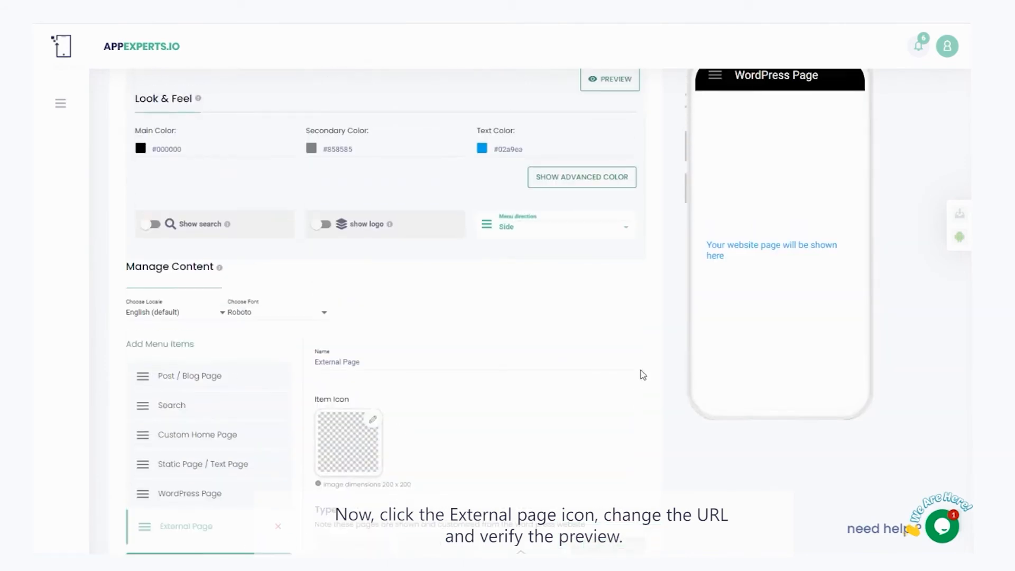
pyautogui.click(348, 442)
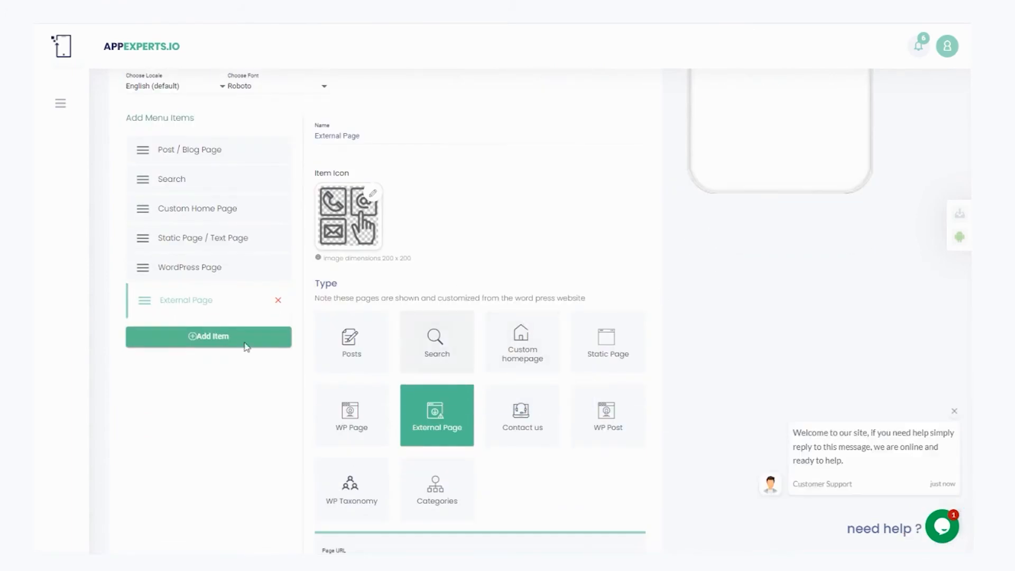
pyautogui.click(208, 337)
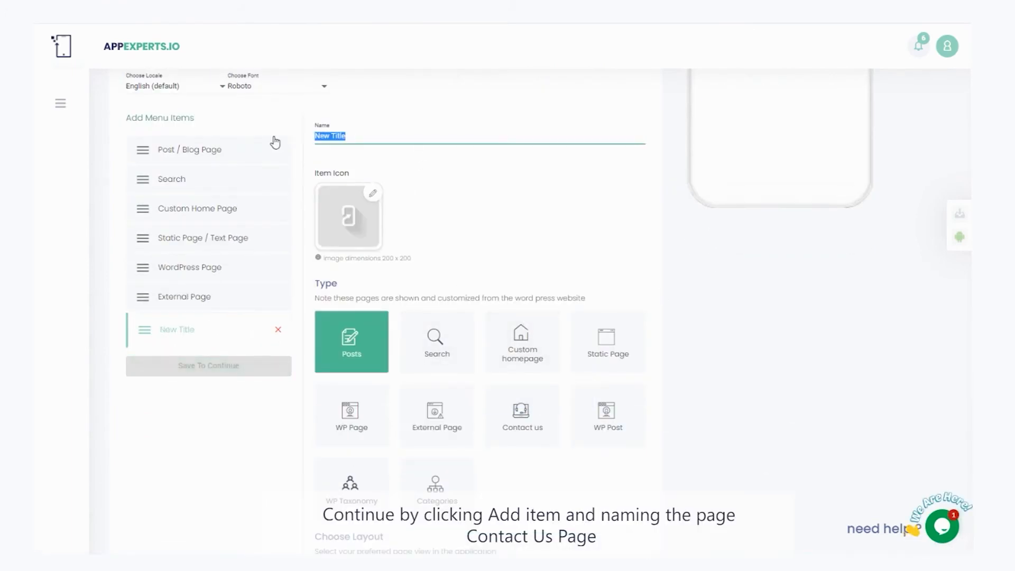
# - Make the item 'Contact Us Page' of Contact us type with support email and website filled in
pyautogui.write('Contact Us Pag')
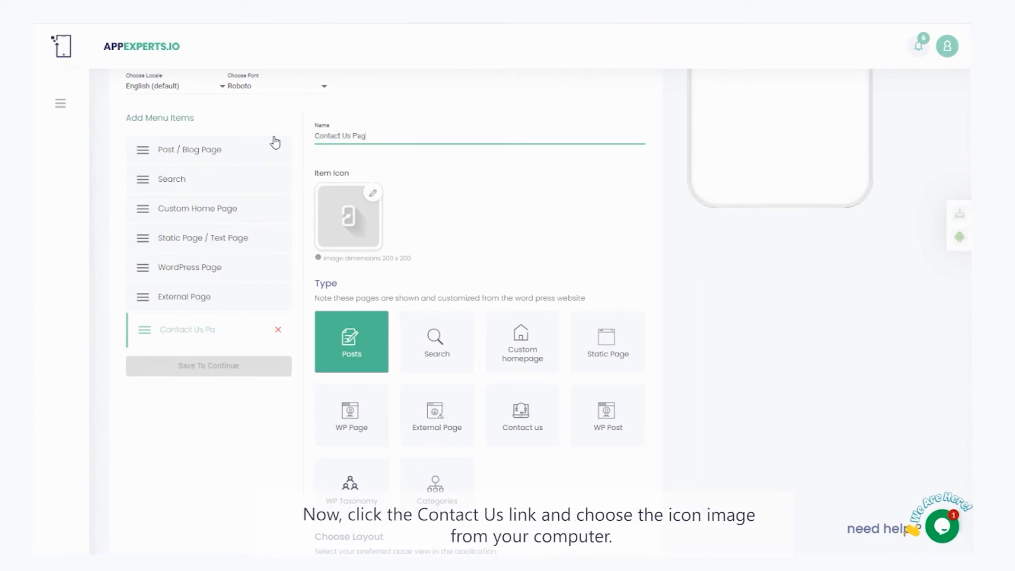
pyautogui.click(348, 216)
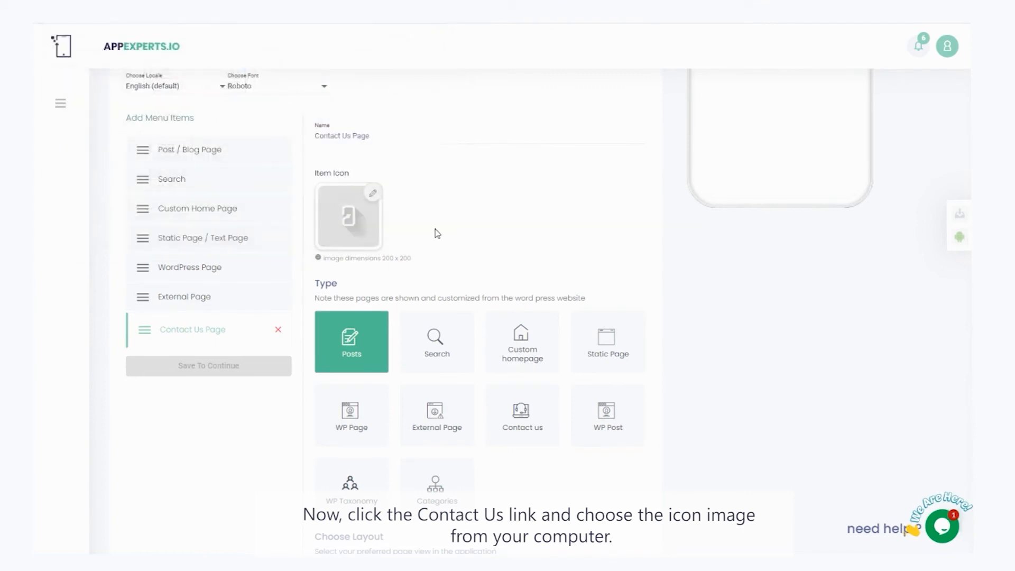
pyautogui.click(522, 303)
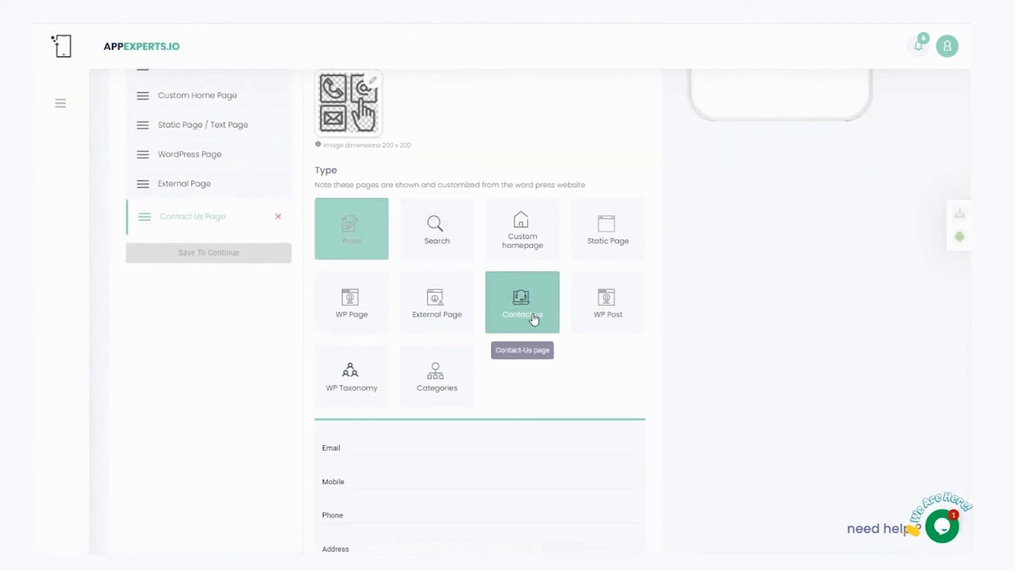
pyautogui.scroll(-3)
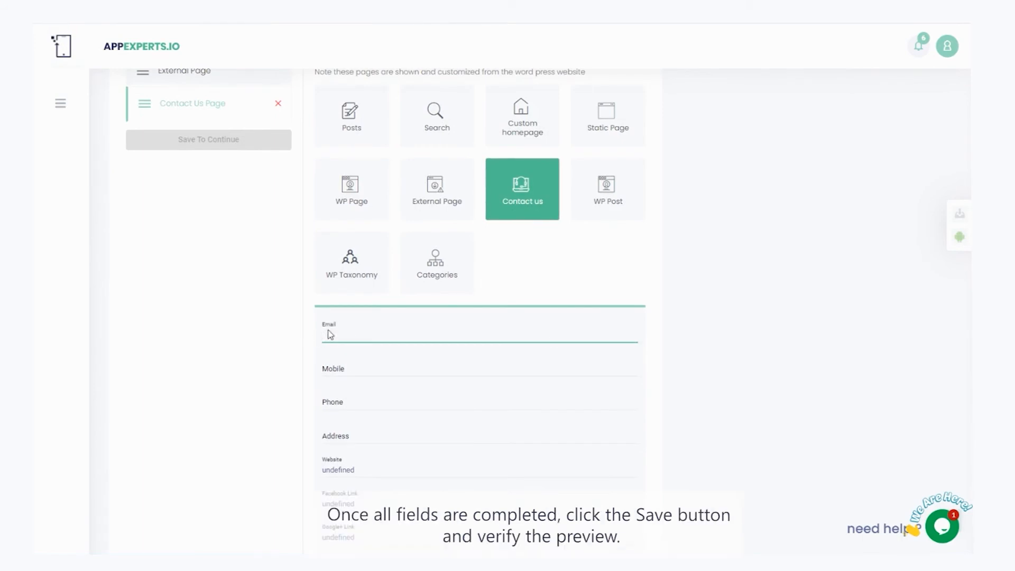
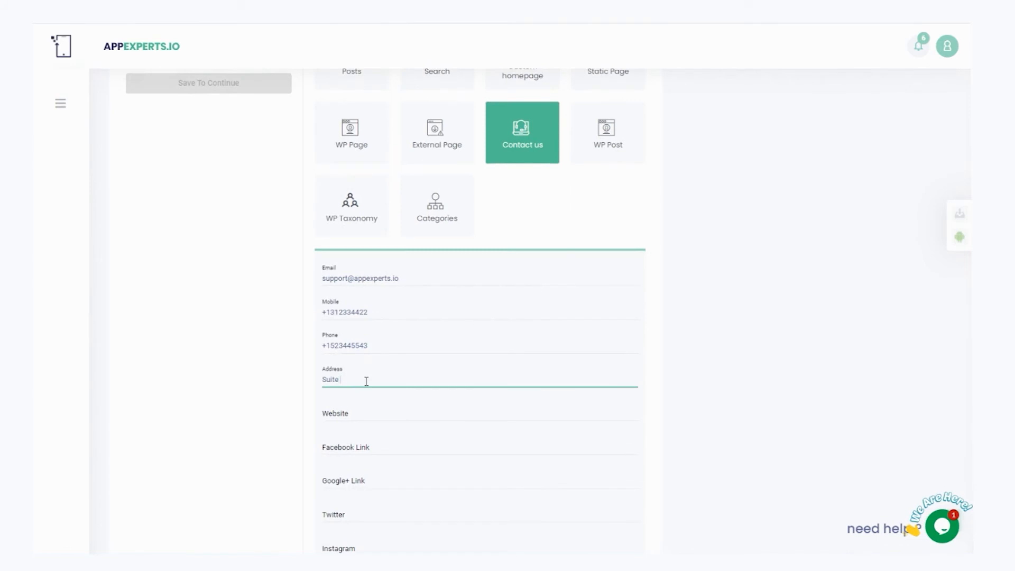
pyautogui.write('www')
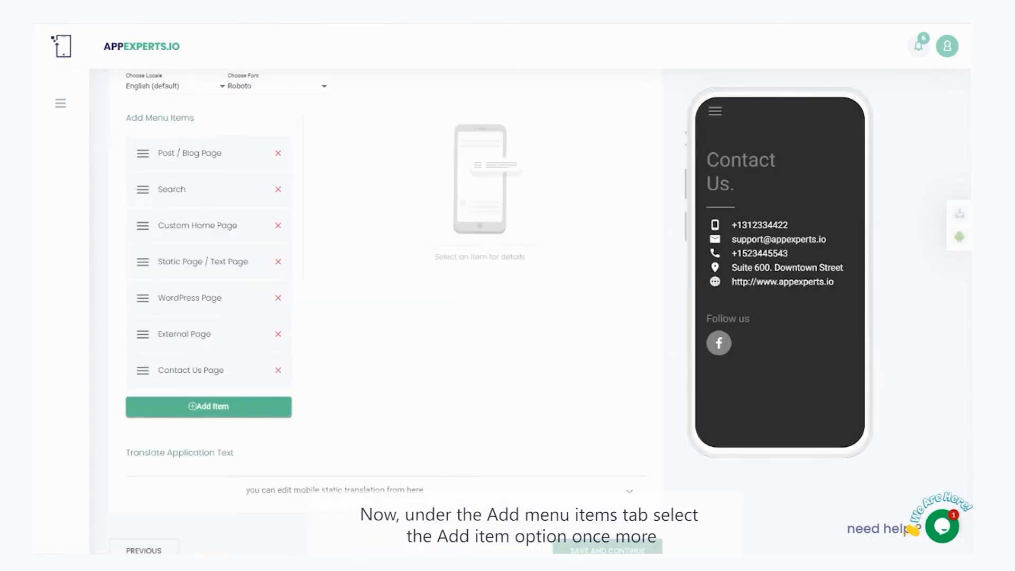
pyautogui.moveTo(252, 433)
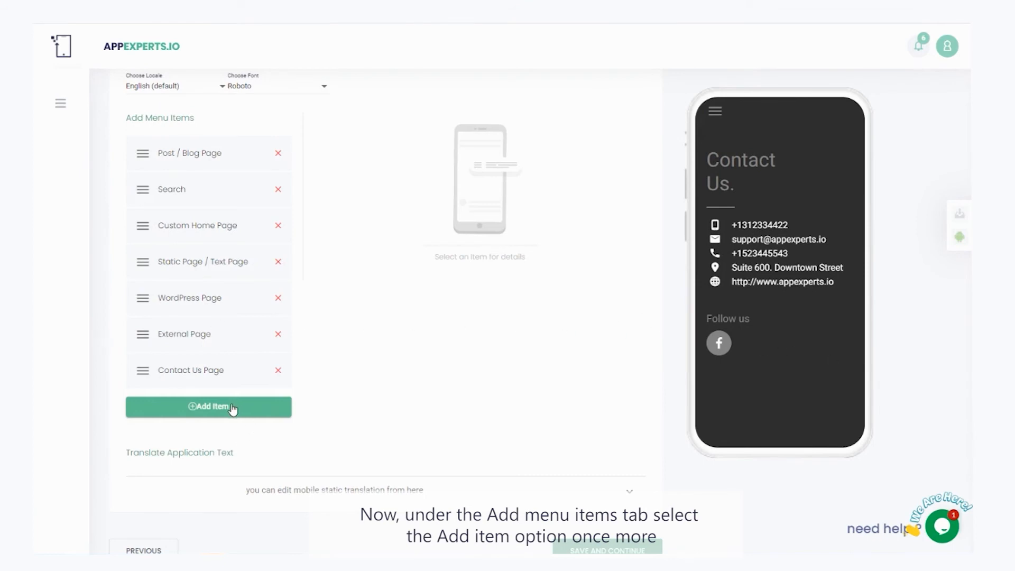
# - Create a 'Single Post' WP Post menu item showing post ID 2464 and save it
pyautogui.click(208, 407)
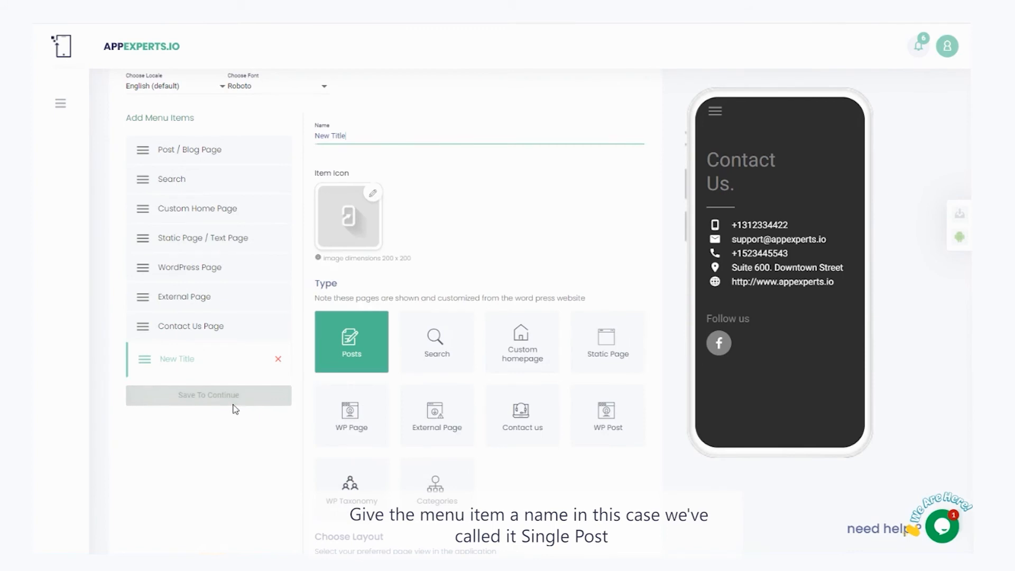
pyautogui.write('S')
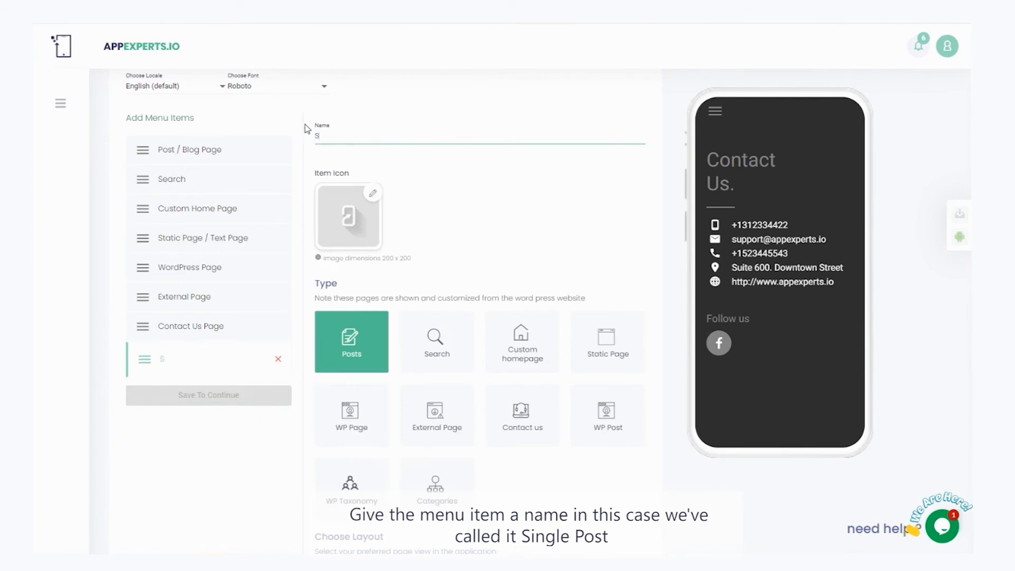
pyautogui.write('ingle Post')
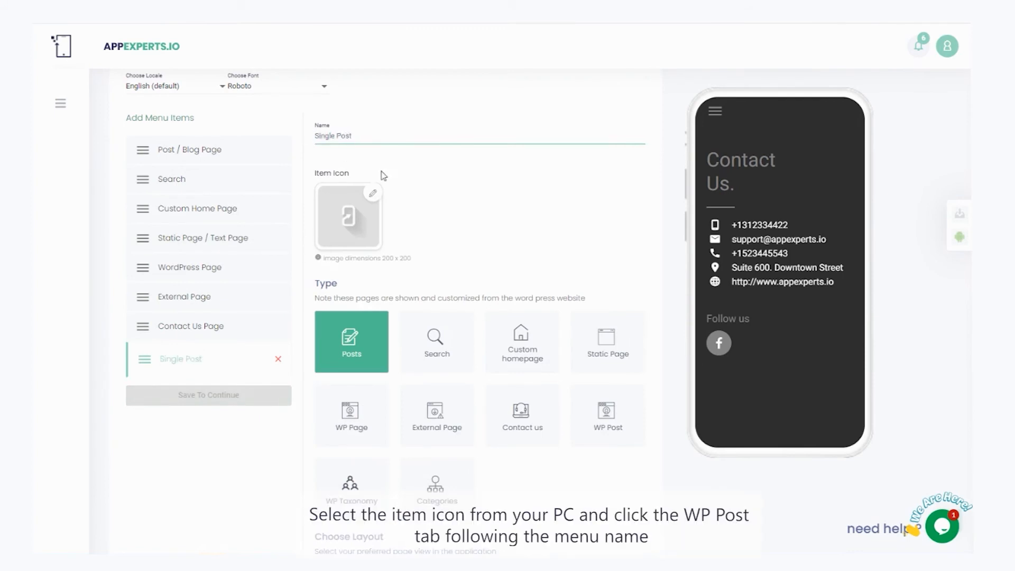
pyautogui.click(349, 216)
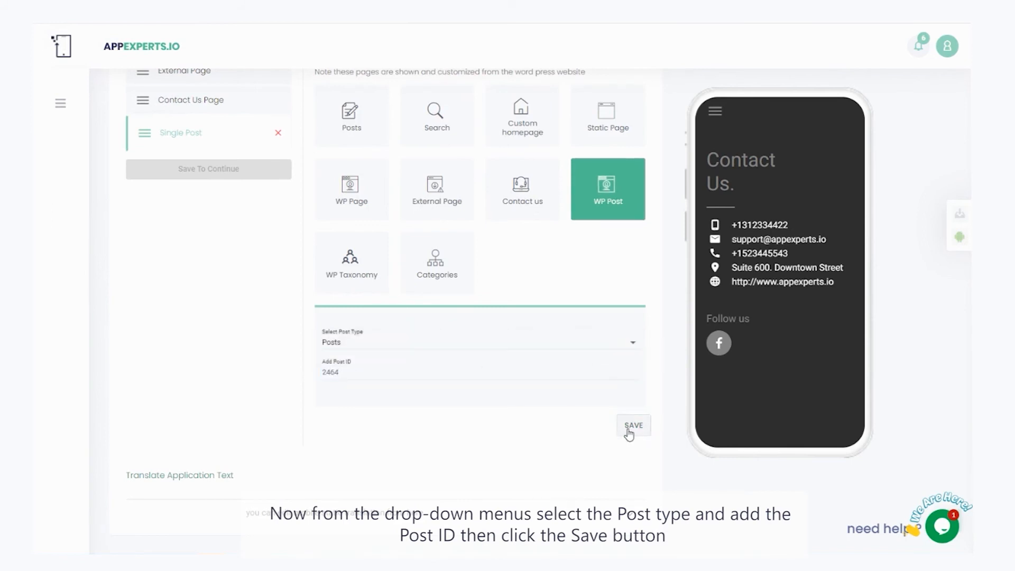
pyautogui.click(632, 425)
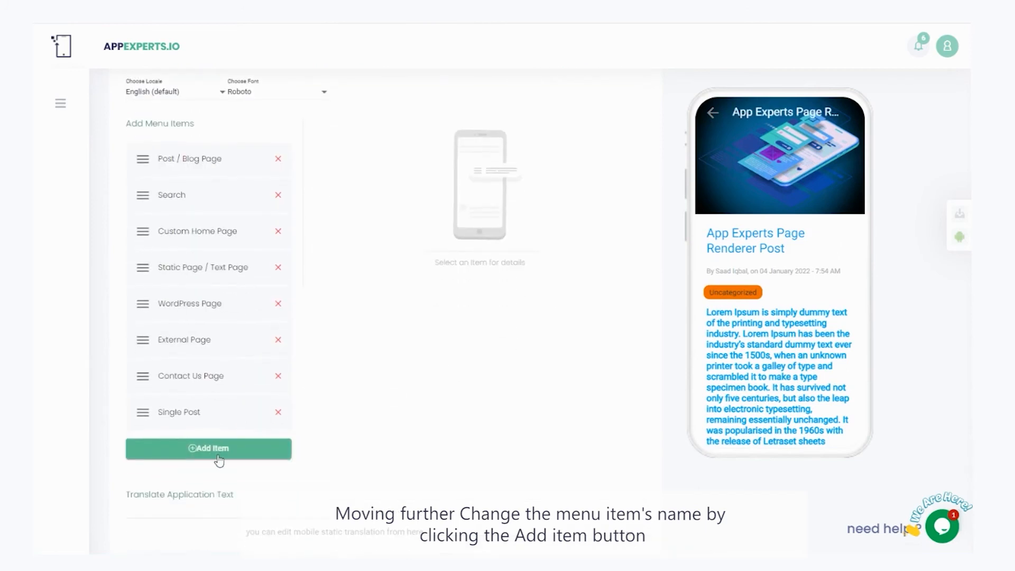
# - Add a 'WP Taxonomy' item with an icon, Categories taxonomy and ID 21, and save
pyautogui.click(208, 448)
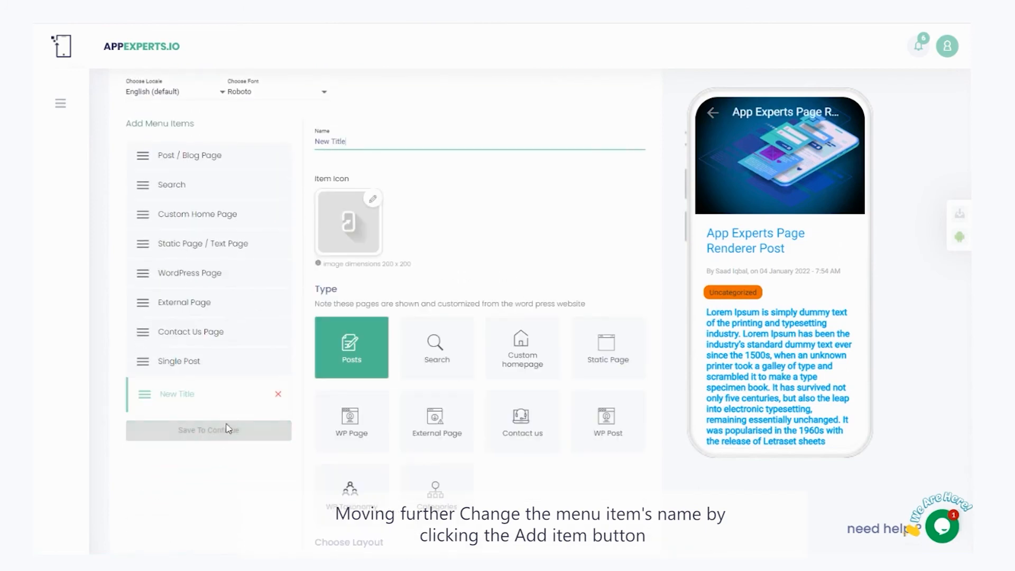
pyautogui.write('W')
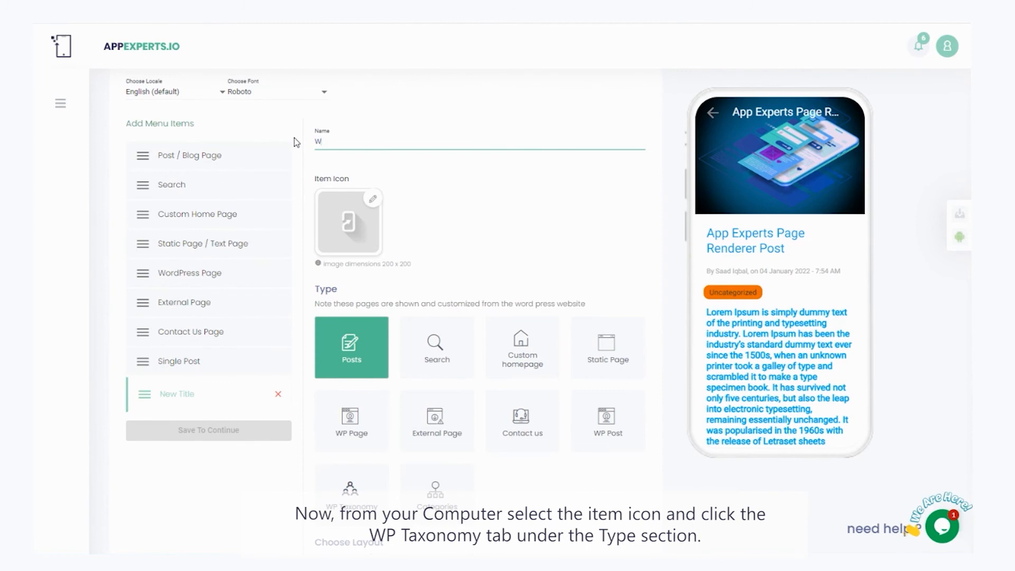
pyautogui.write('P Taxonomy')
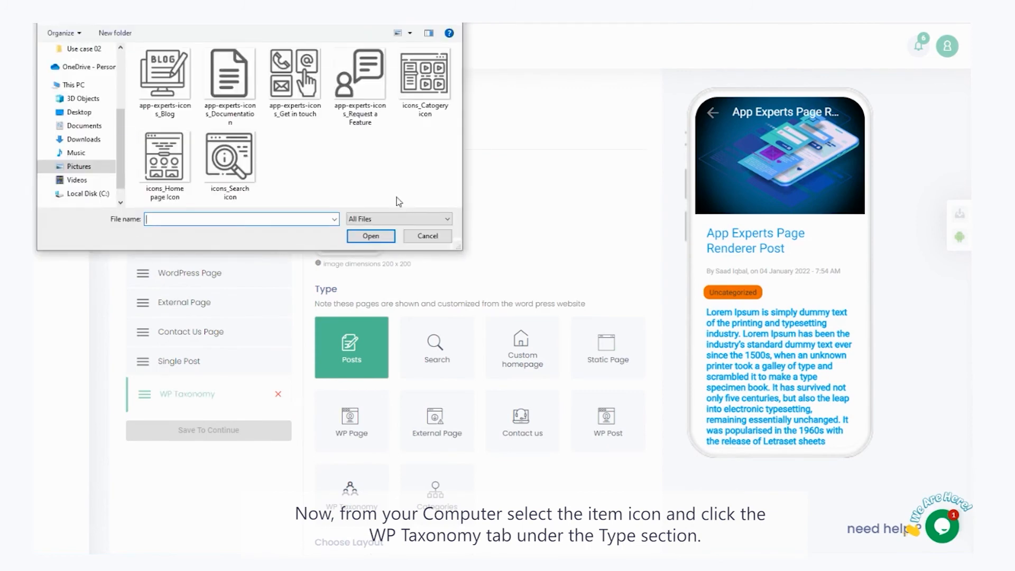
pyautogui.click(420, 76)
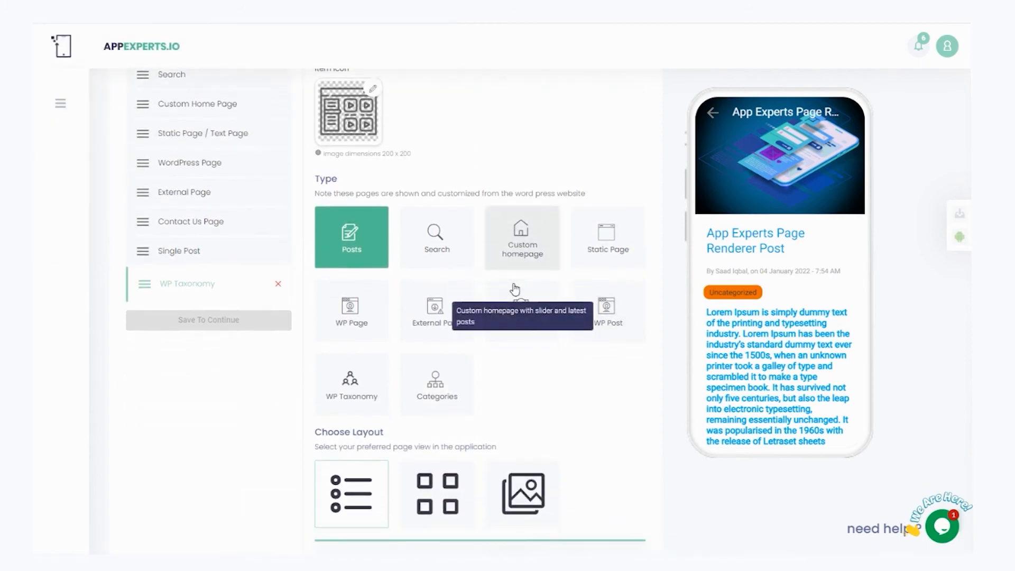
pyautogui.click(351, 382)
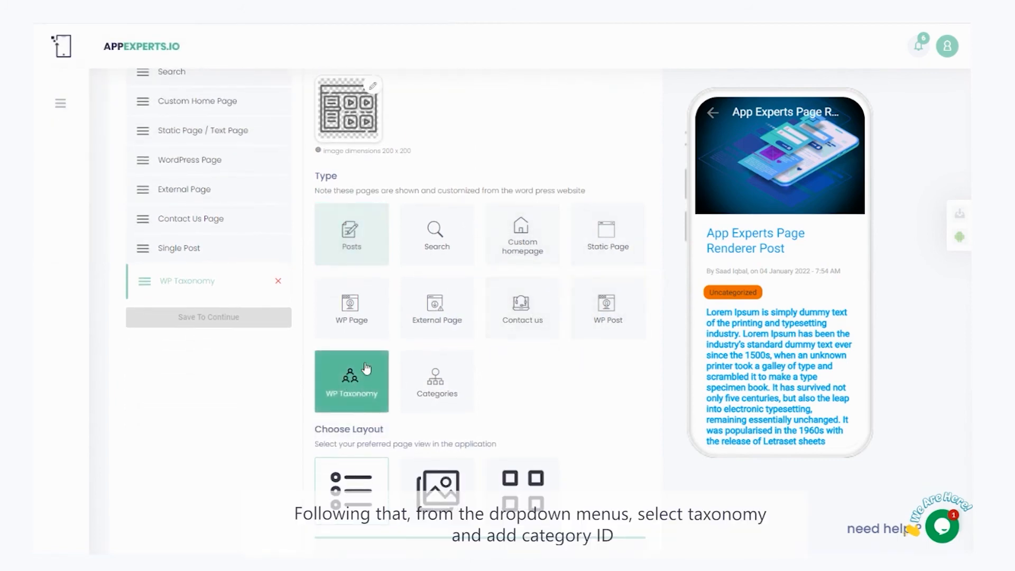
pyautogui.scroll(-3)
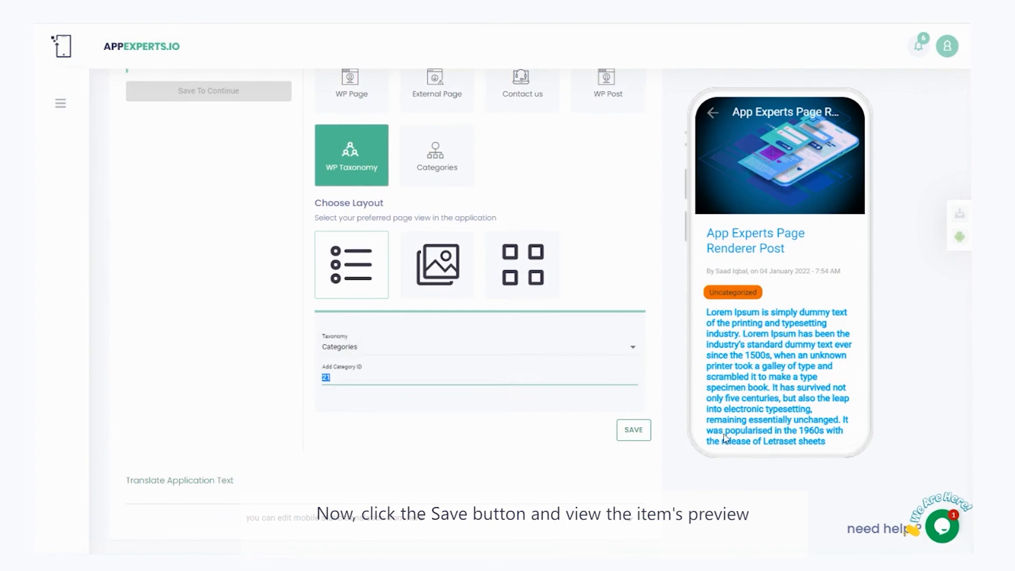
pyautogui.click(632, 430)
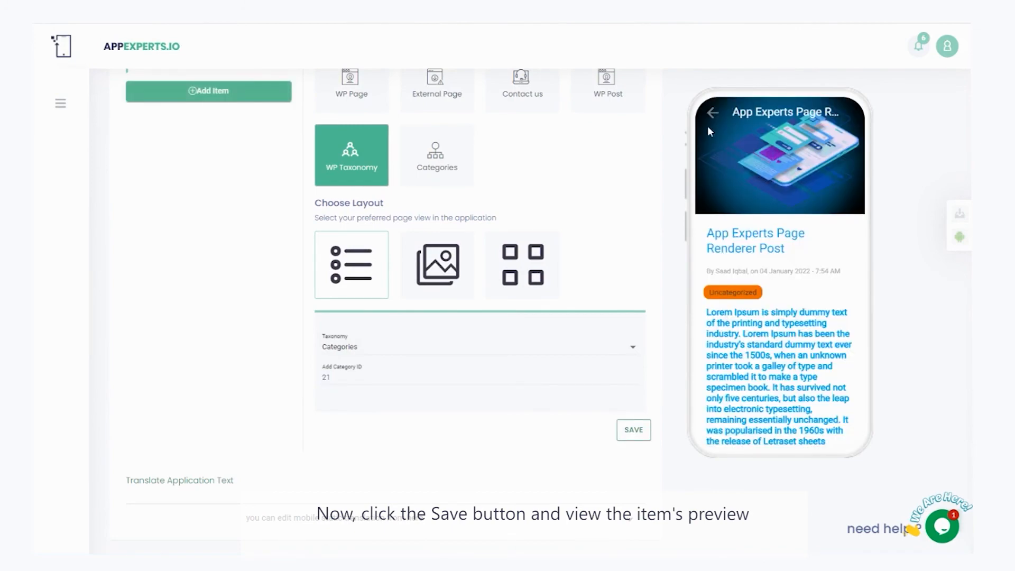
# - Switch the WP Taxonomy page to the grid layout
pyautogui.click(632, 430)
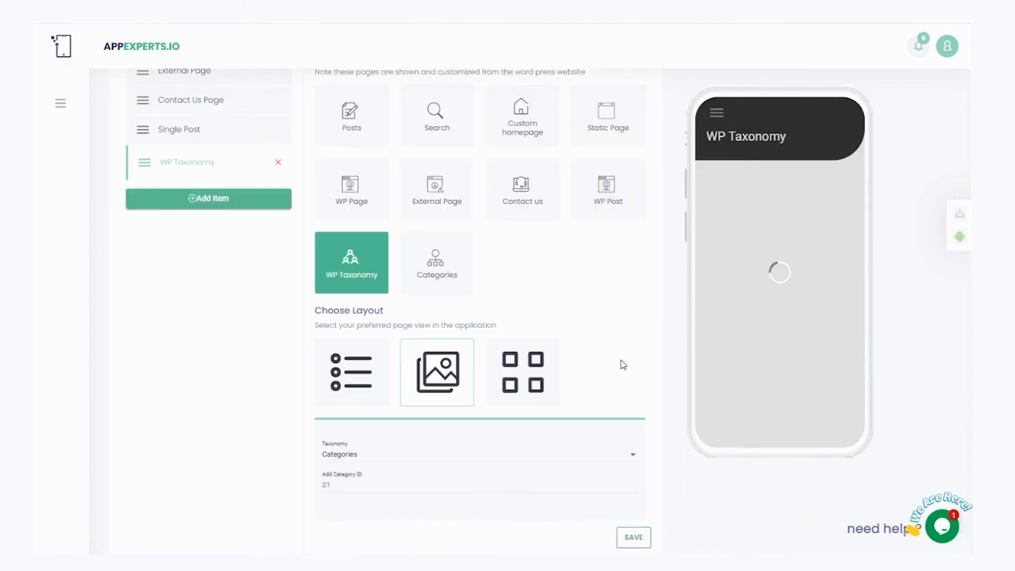
pyautogui.click(522, 372)
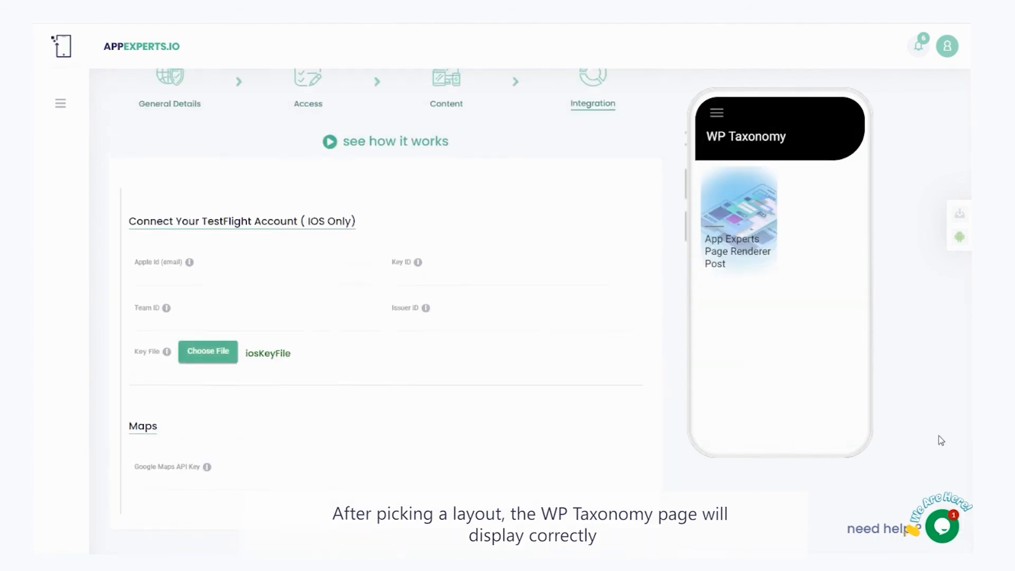
pyautogui.scroll(-3)
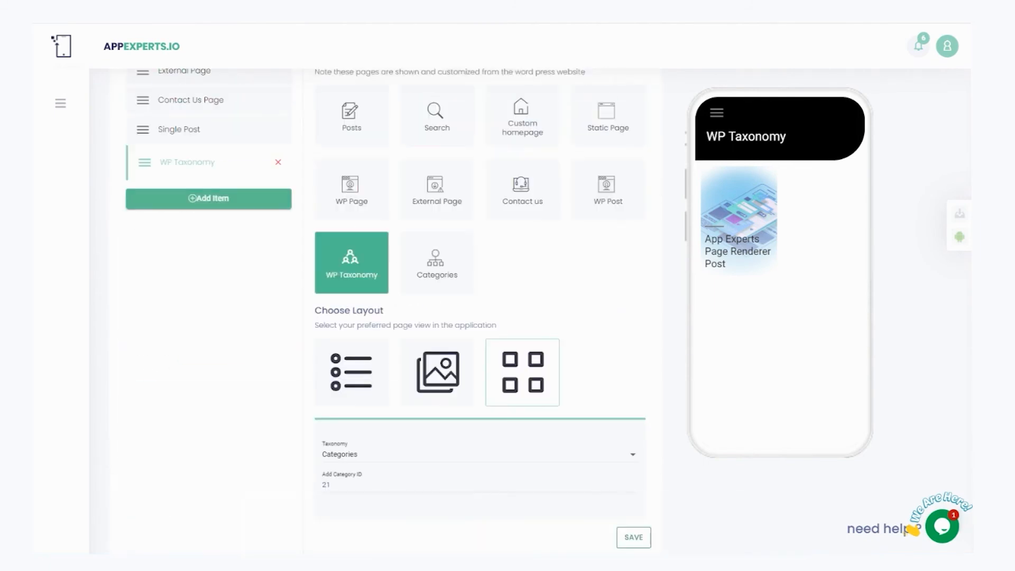
pyautogui.scroll(-3)
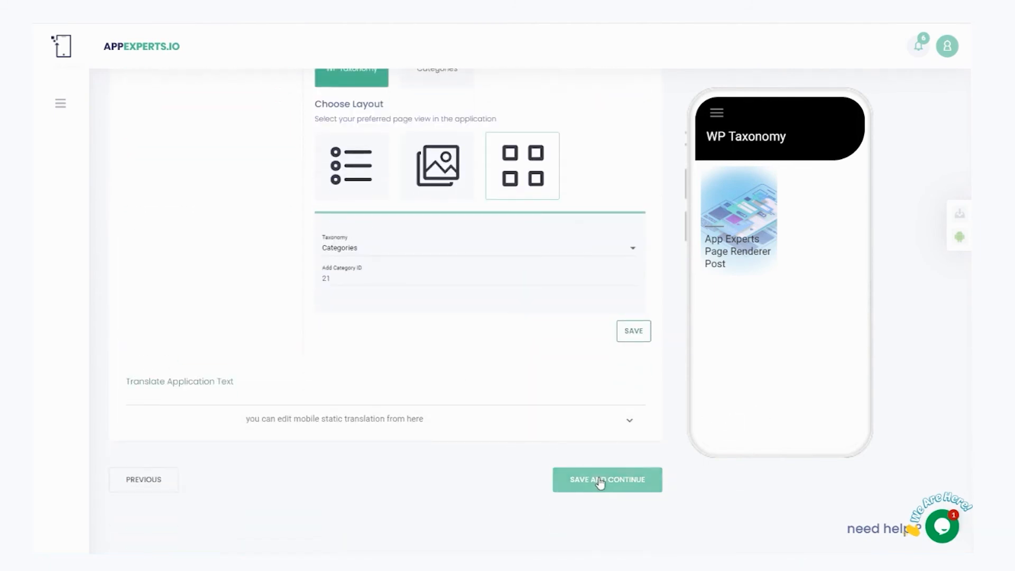
# - Save content and build the Android app in both package formats, dismissing the survey
pyautogui.click(606, 480)
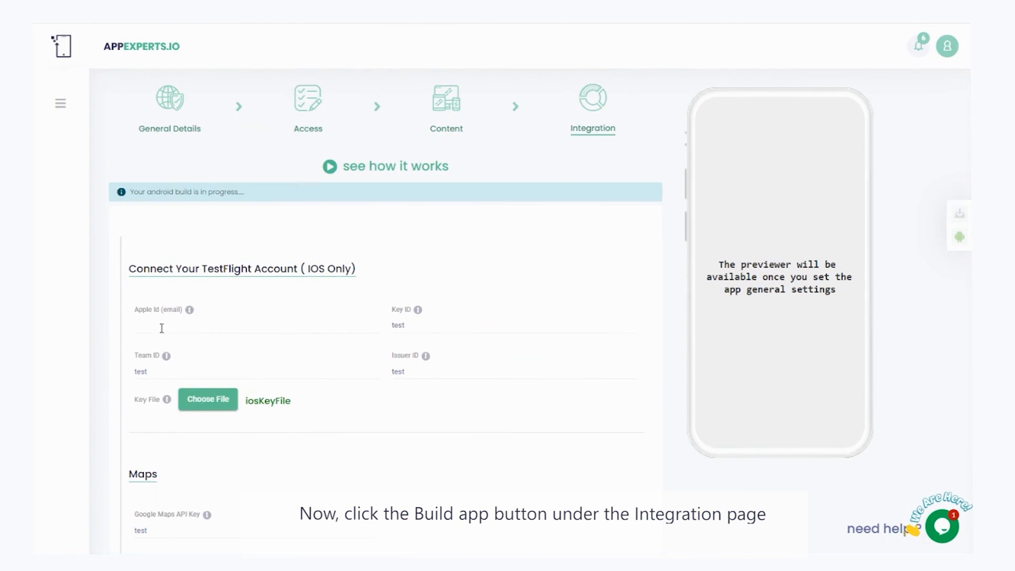
pyautogui.scroll(-3)
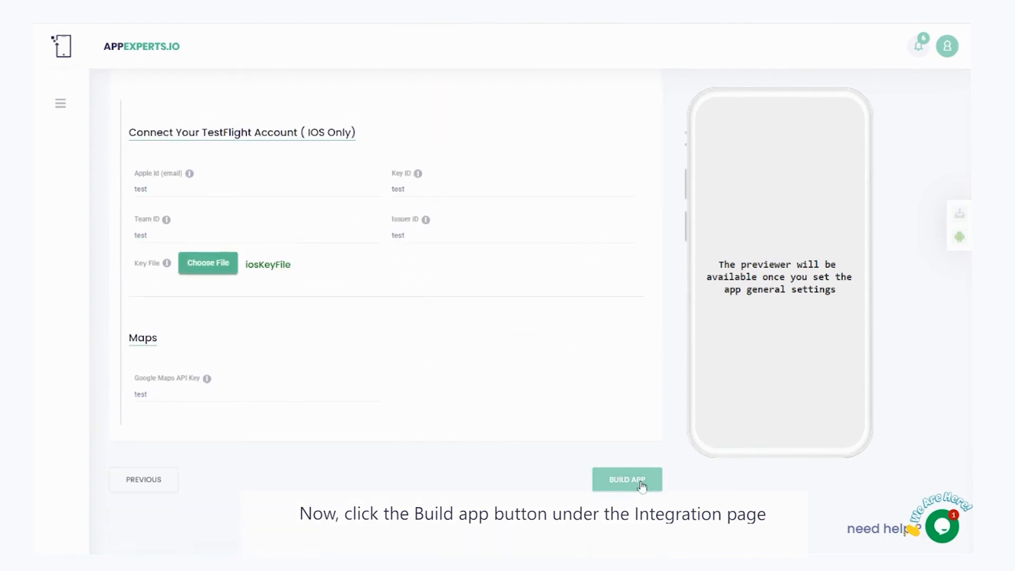
pyautogui.click(626, 479)
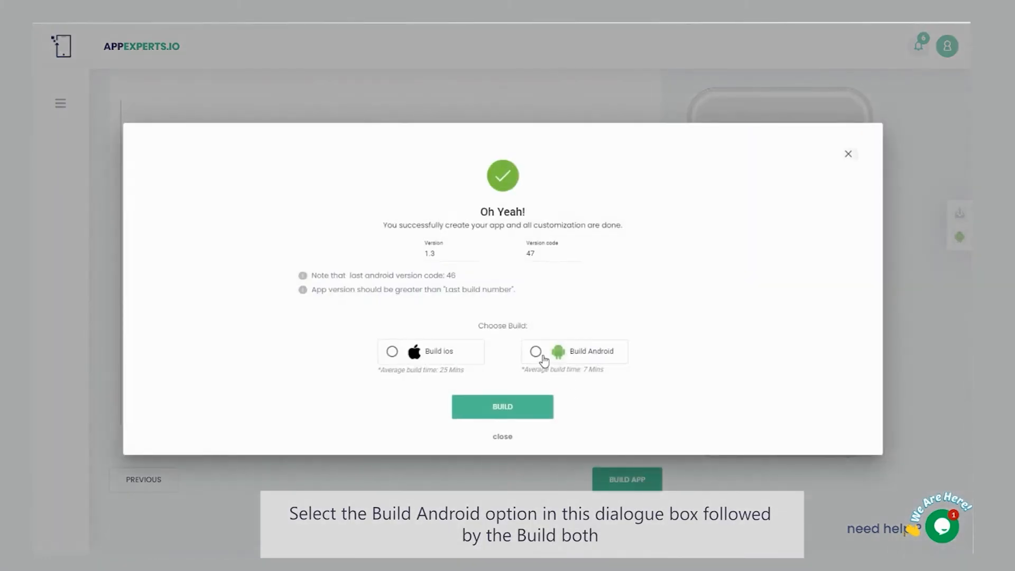
pyautogui.click(535, 352)
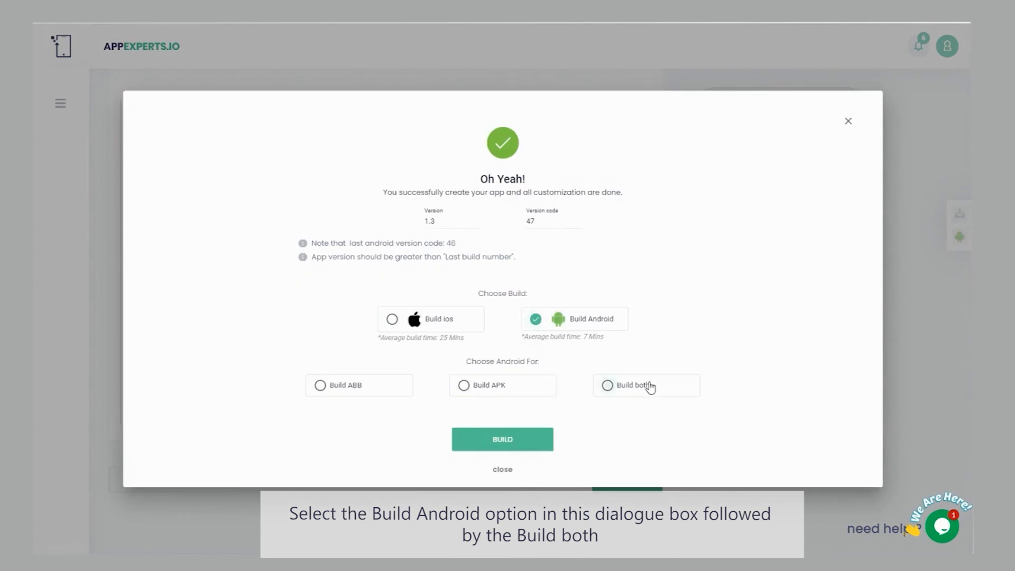
pyautogui.click(502, 439)
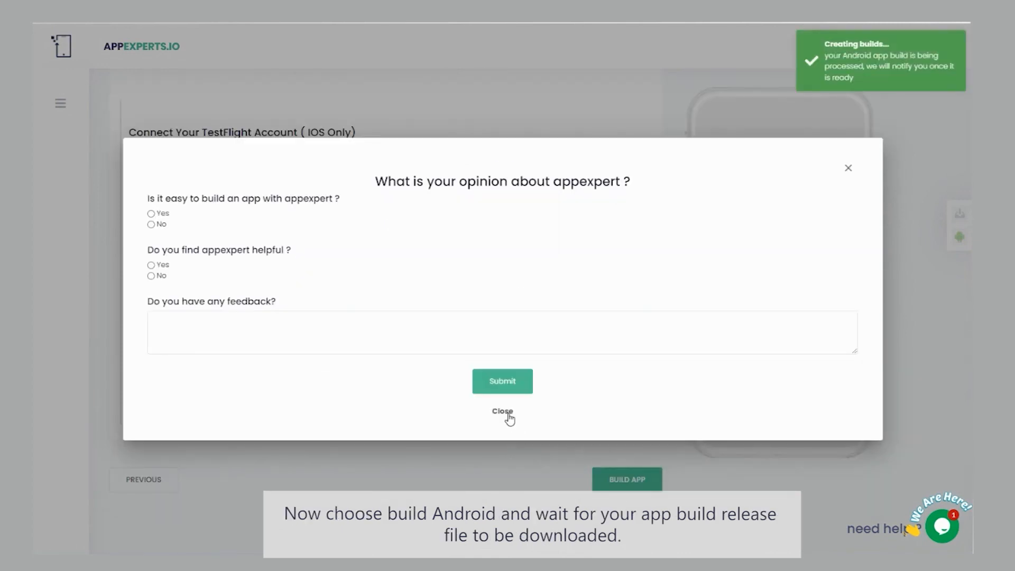
pyautogui.click(502, 412)
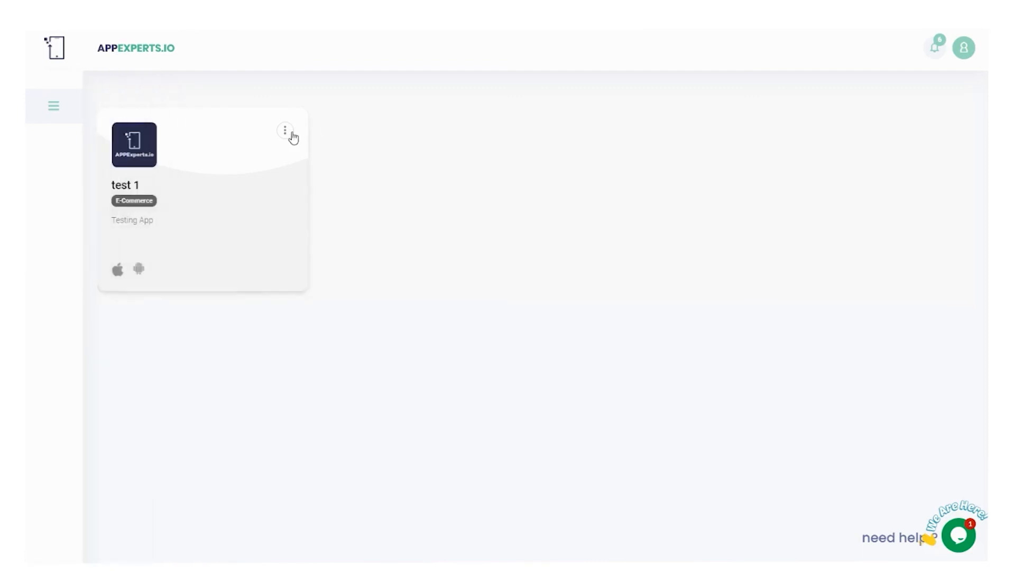
# - View the test 1 app's revision history, then reopen its options menu
pyautogui.click(285, 130)
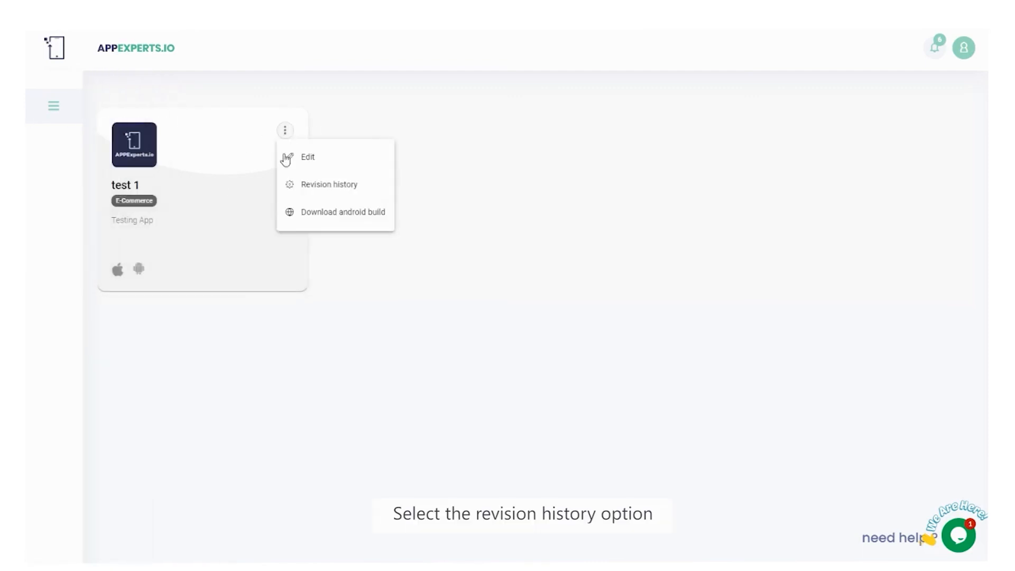
pyautogui.click(329, 185)
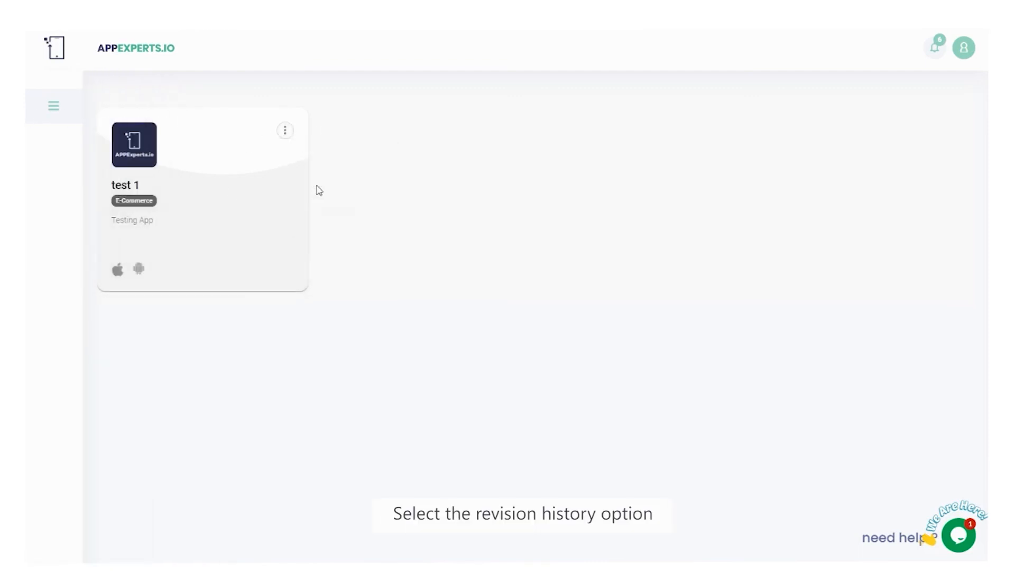
pyautogui.click(285, 130)
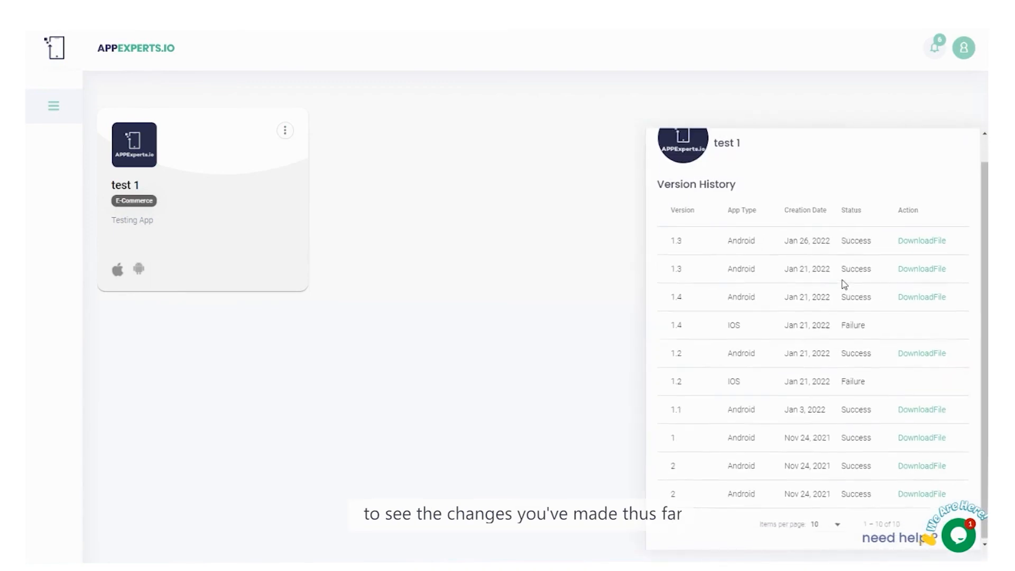
pyautogui.click(285, 130)
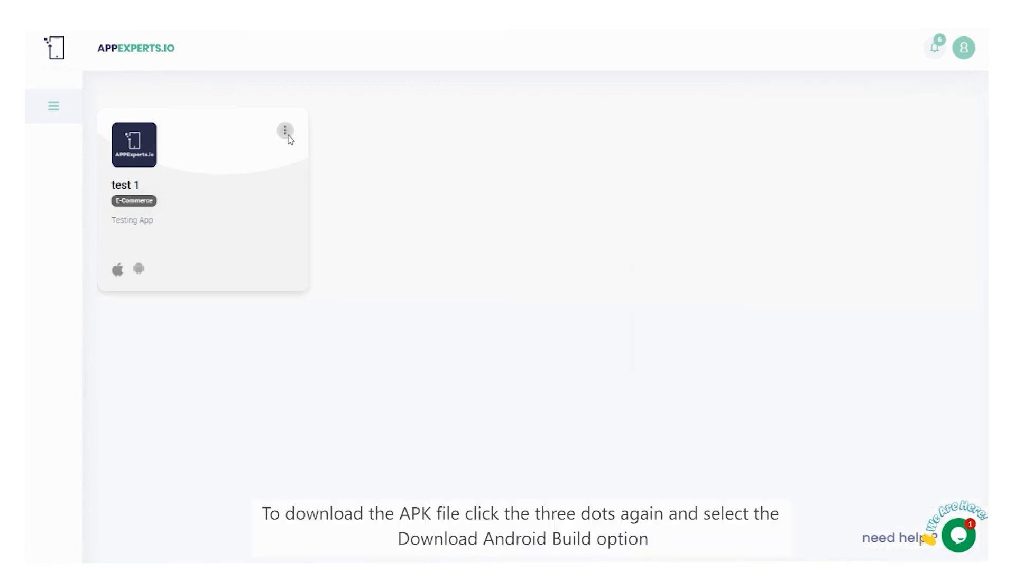
pyautogui.moveTo(366, 225)
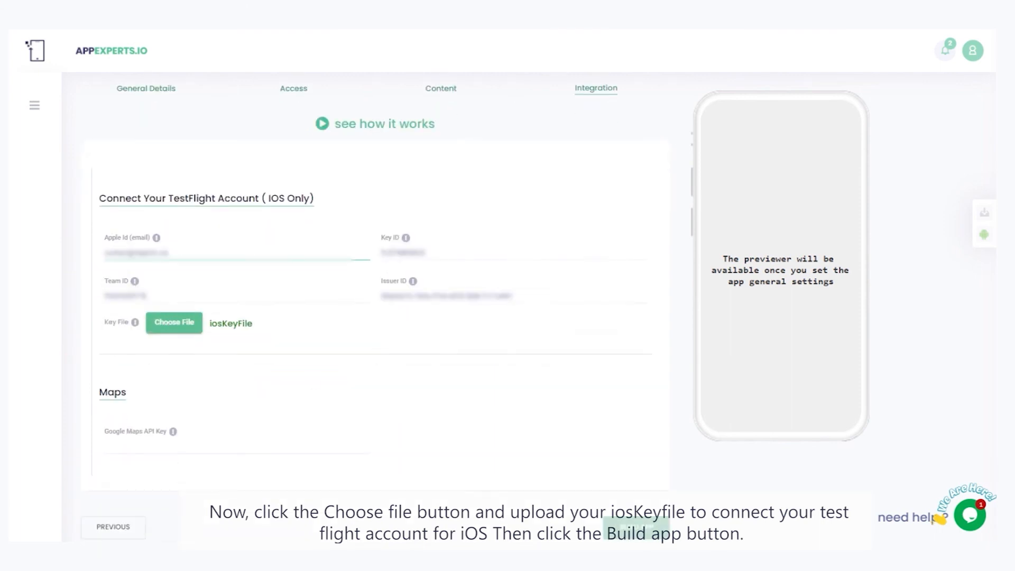
# - Upload the .p8 key, build iOS version 1.4 code 48, and return to My Apps
pyautogui.click(174, 323)
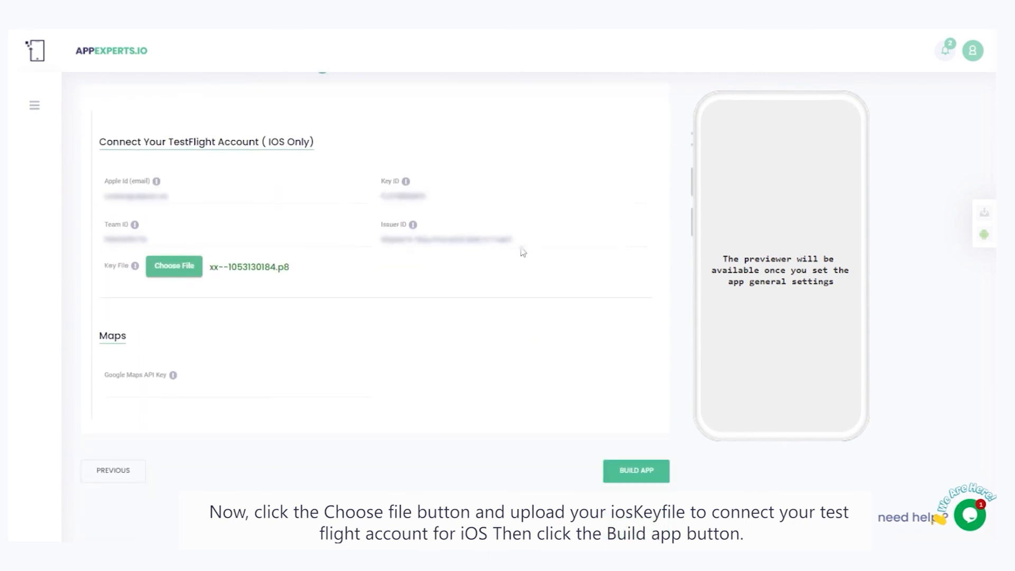
pyautogui.click(636, 470)
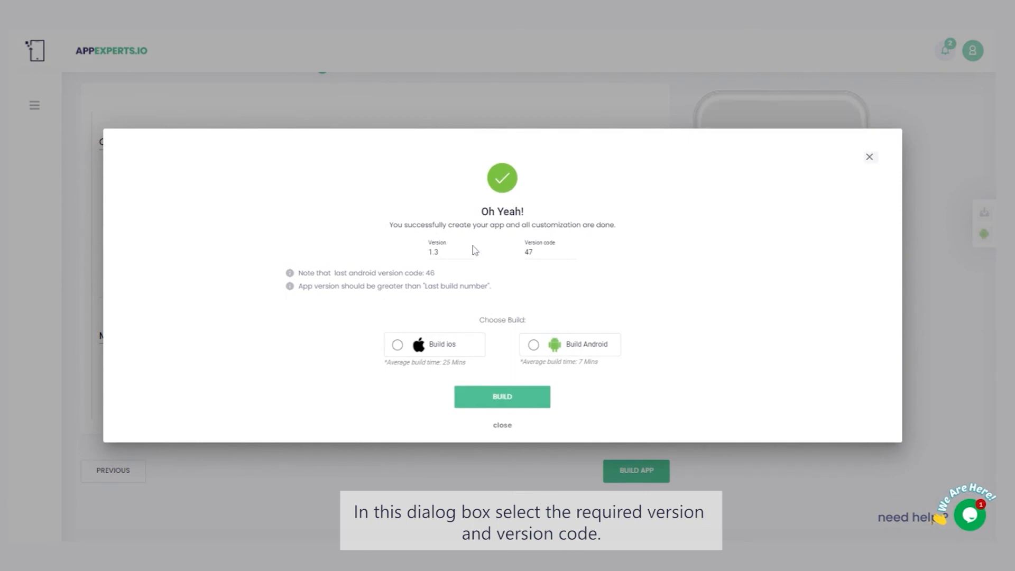
pyautogui.click(454, 251)
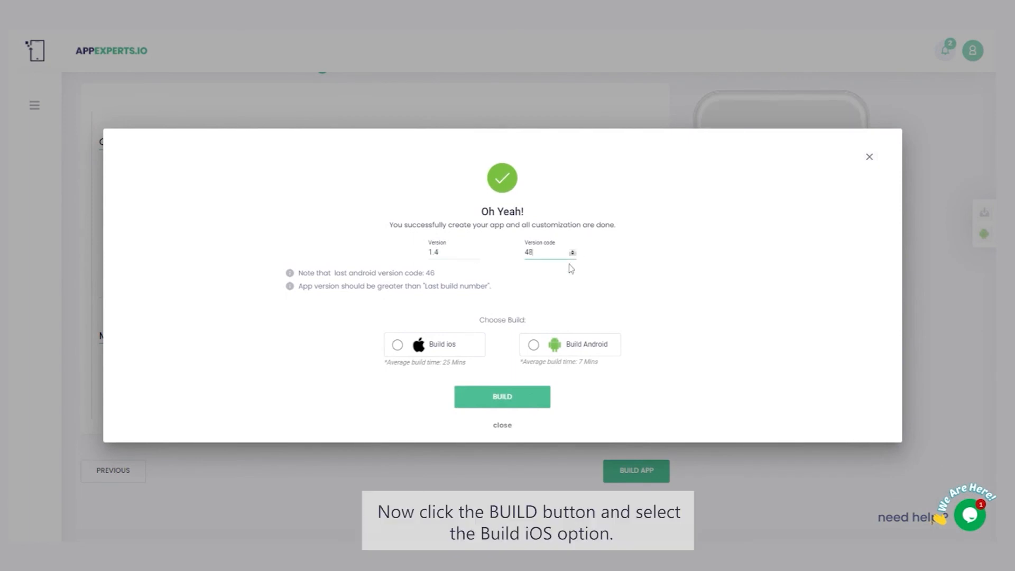
pyautogui.click(398, 344)
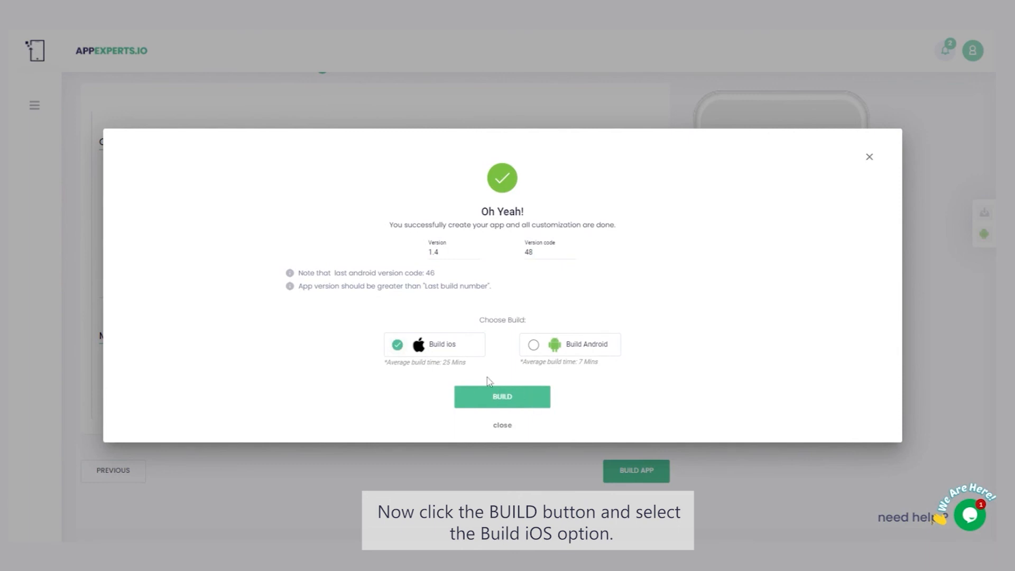
pyautogui.click(502, 396)
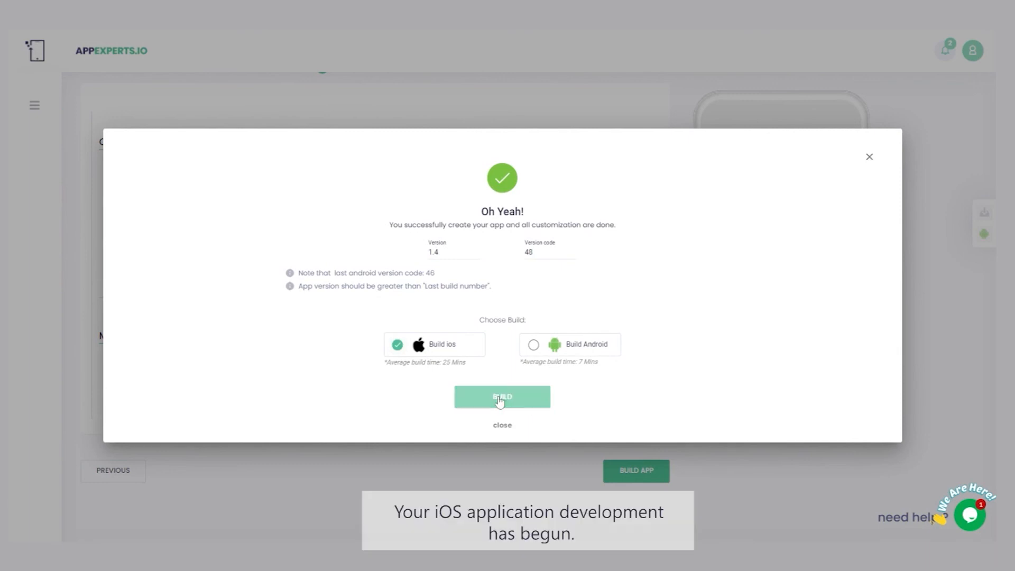
pyautogui.click(502, 396)
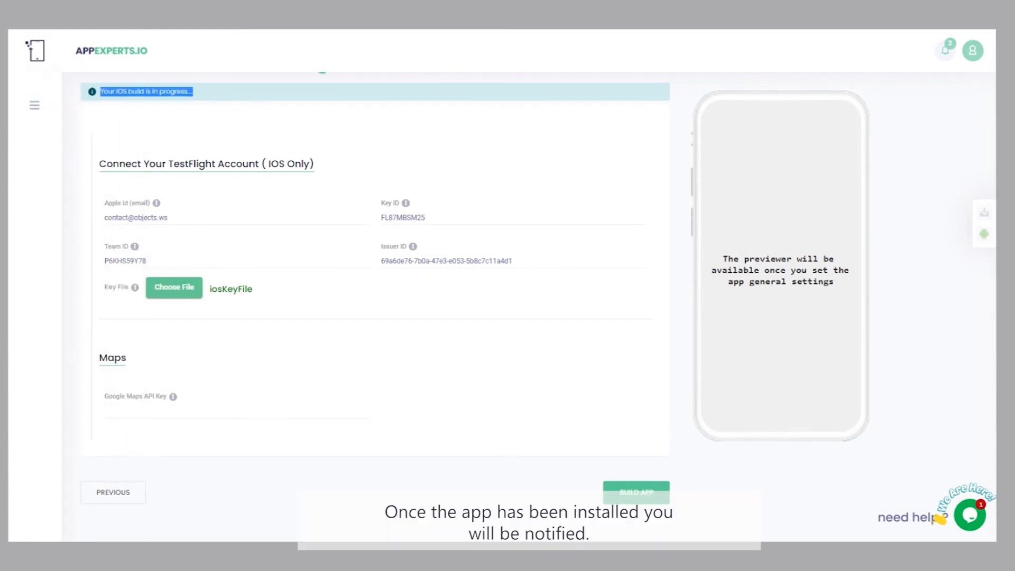
pyautogui.click(34, 105)
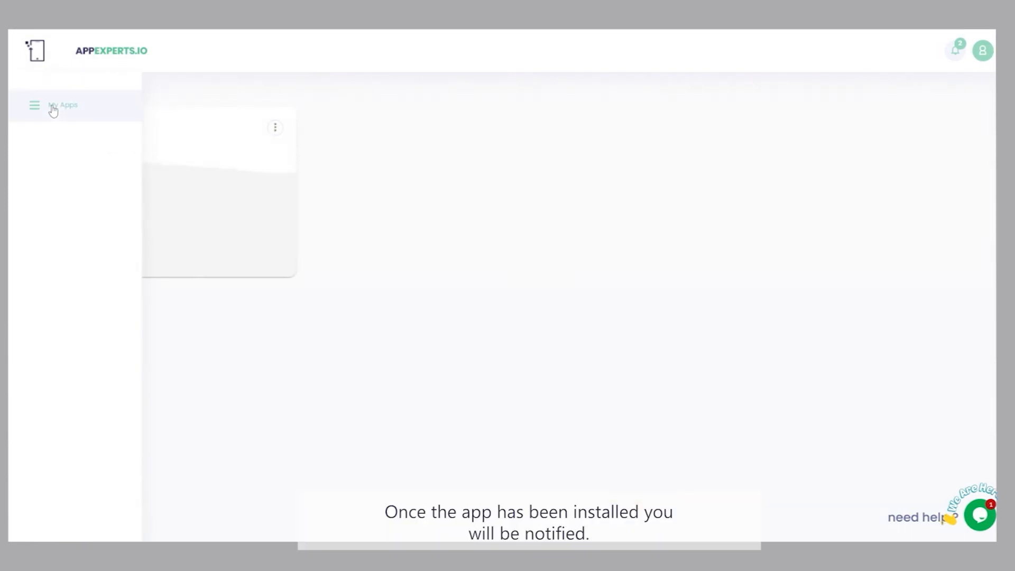